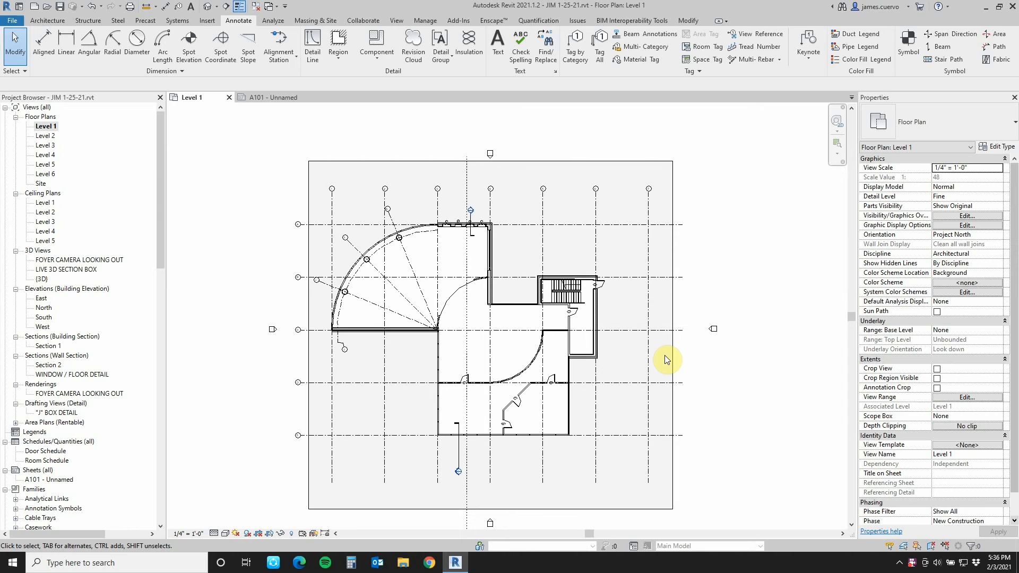
- Open the Level 1 floor plan and bring up its Project Browser options
{"action": "left_click", "coordinate": [47, 20]}
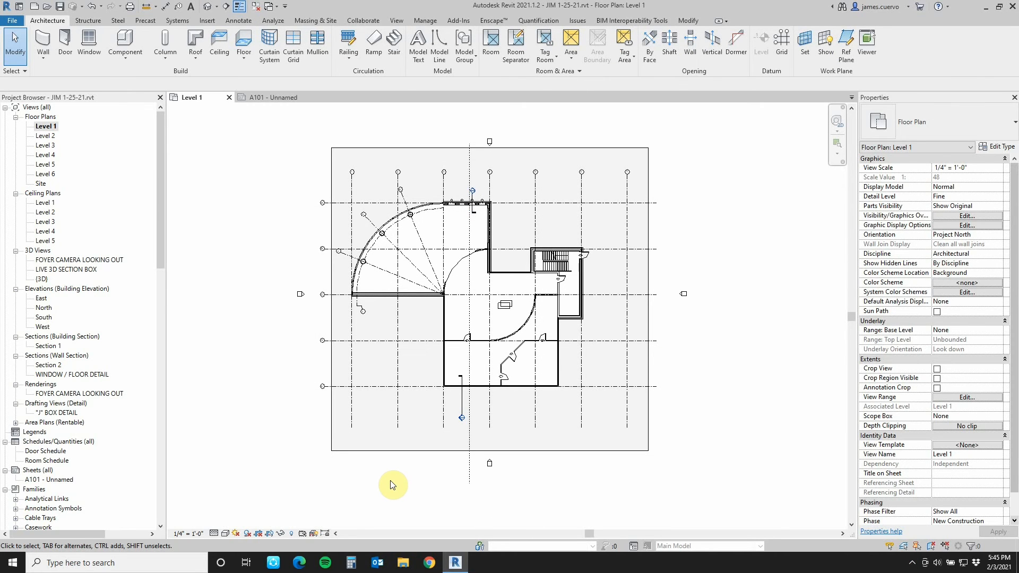
{"action": "mouse_move", "coordinate": [304, 264]}
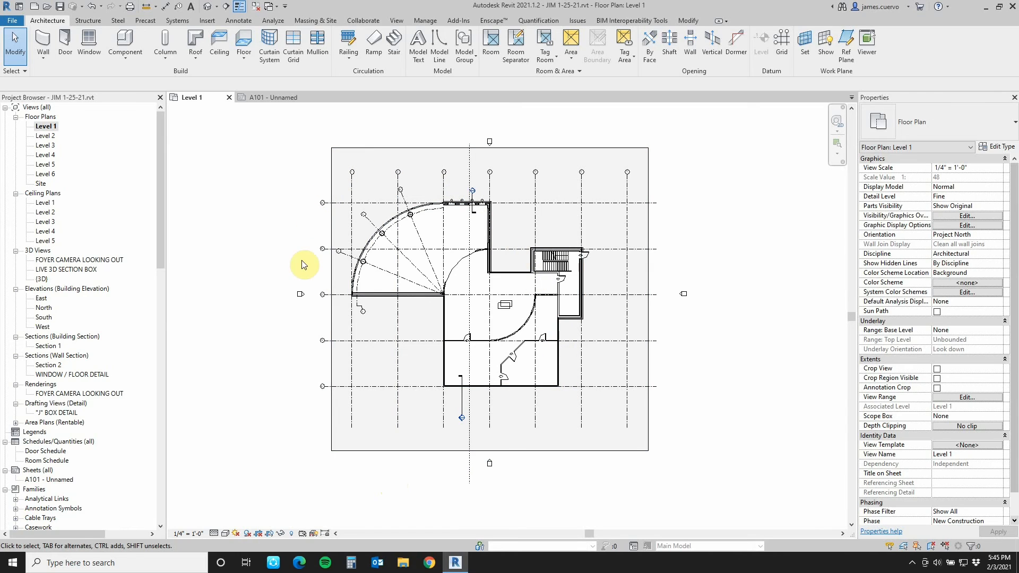
{"action": "left_click", "coordinate": [428, 453]}
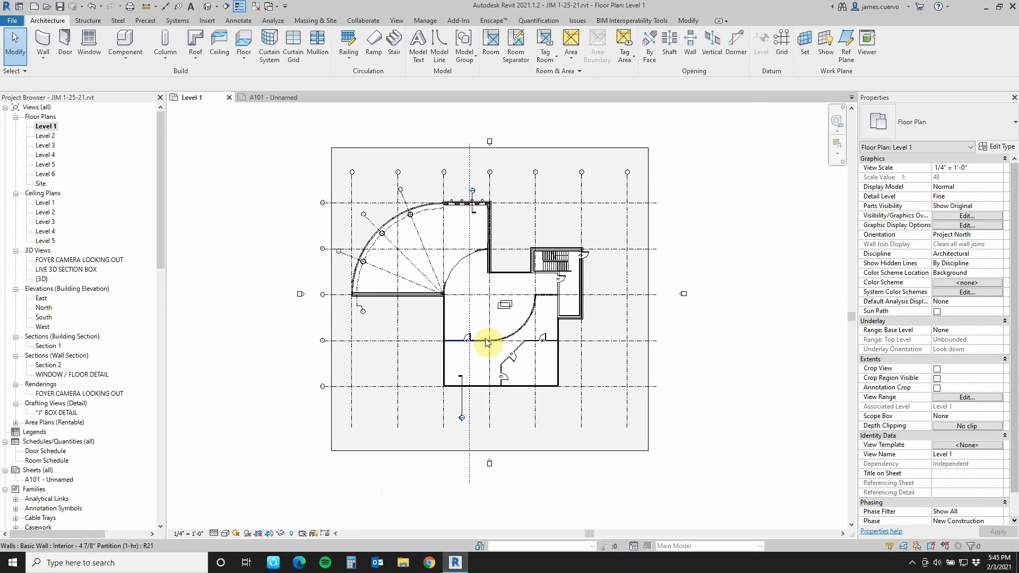
{"action": "mouse_move", "coordinate": [506, 314]}
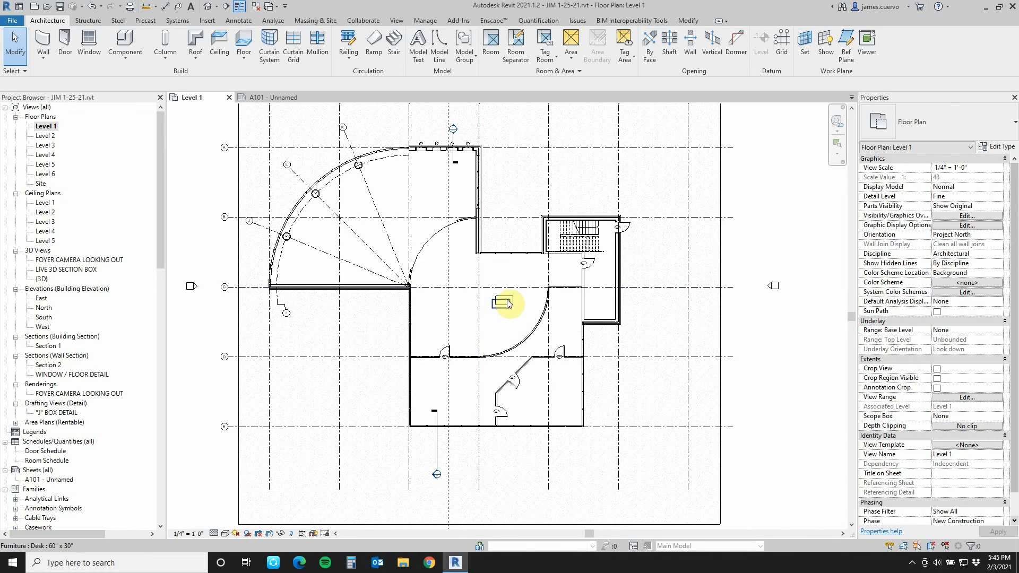
{"action": "left_click", "coordinate": [505, 304]}
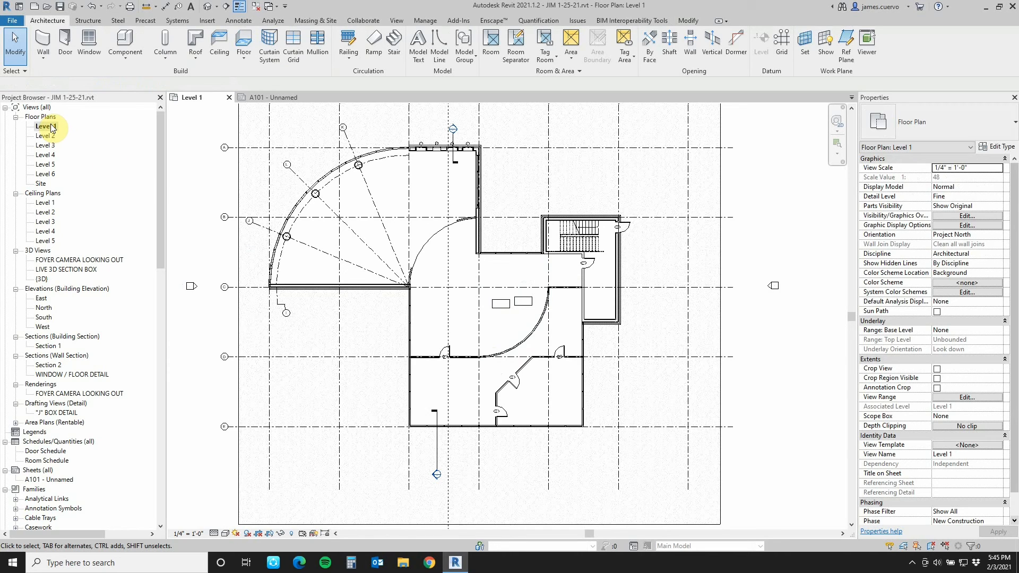
{"action": "right_click", "coordinate": [43, 127]}
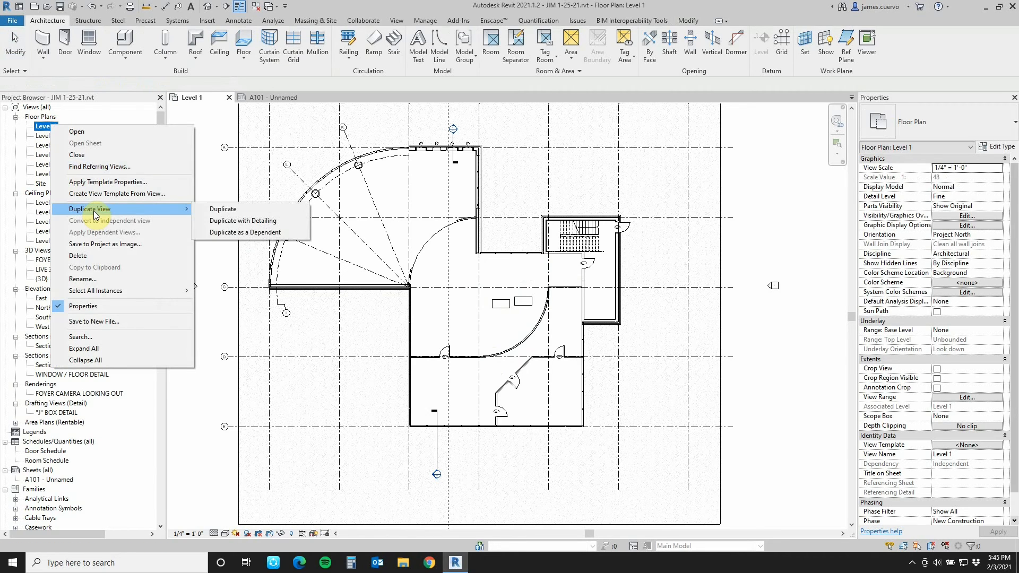
{"action": "mouse_move", "coordinate": [244, 221]}
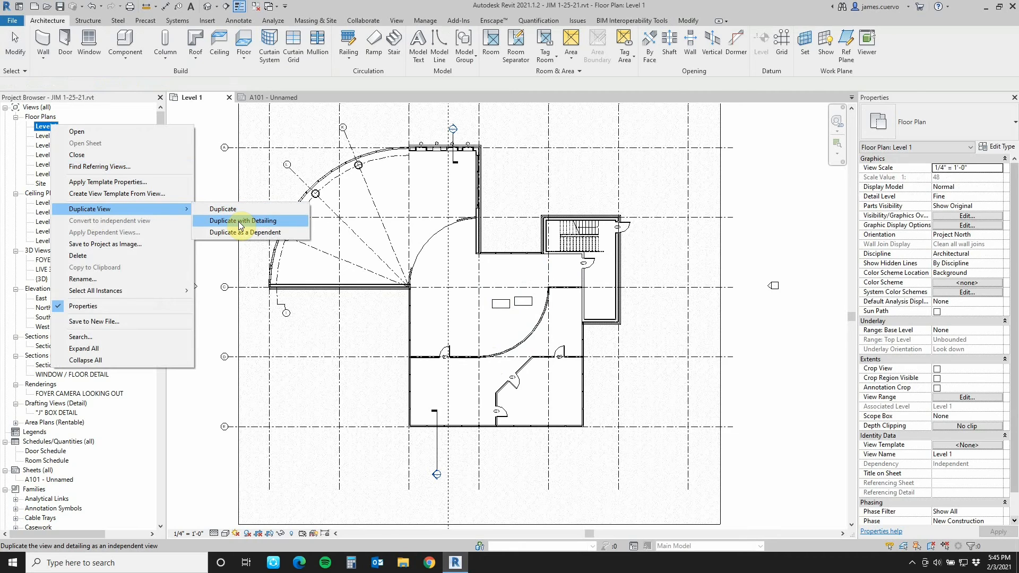
{"action": "mouse_move", "coordinate": [251, 233]}
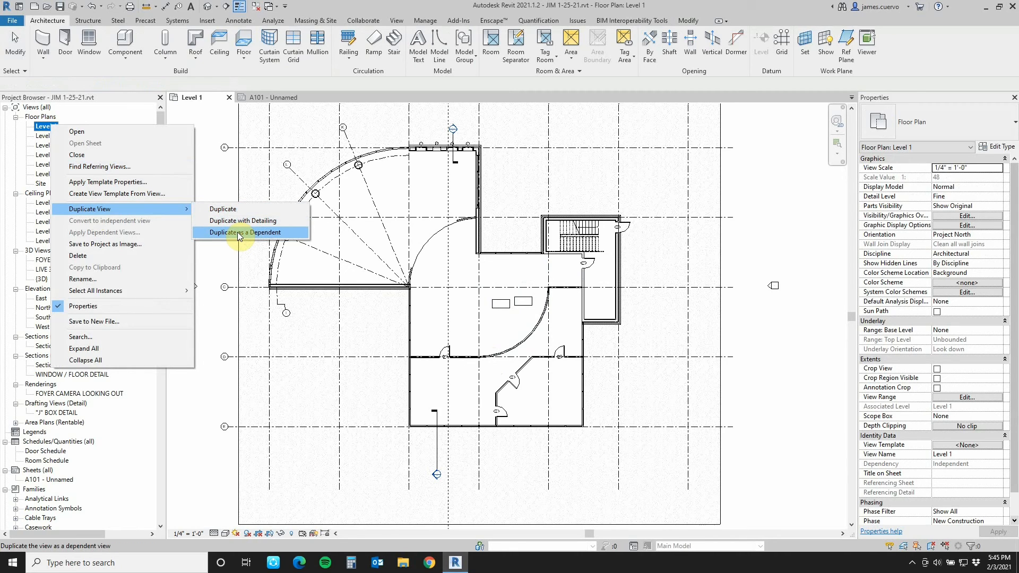
{"action": "mouse_move", "coordinate": [218, 296]}
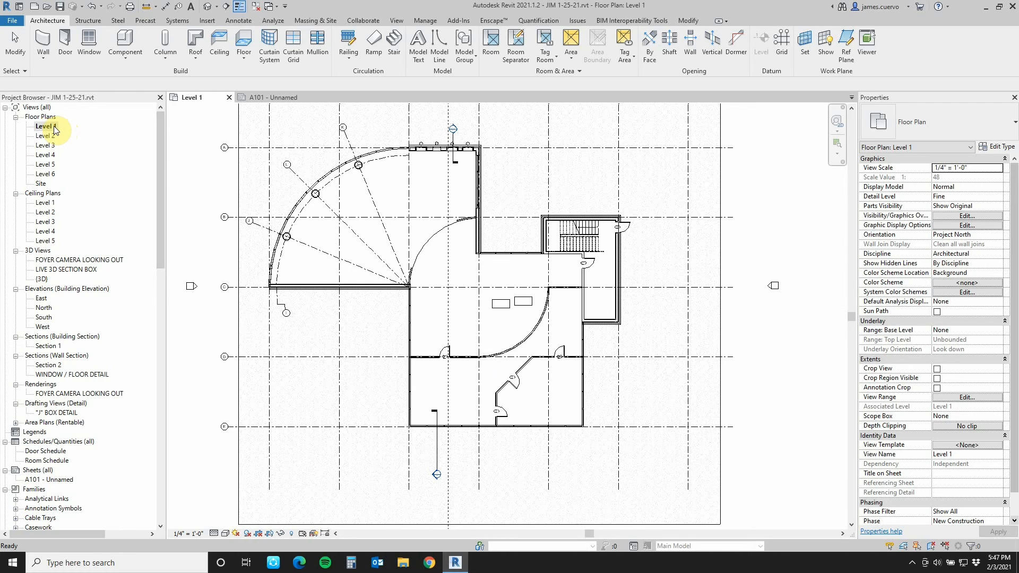
- Rename Level 1 to 'Level 1 BASE', renaming the matching level and views as well
{"action": "right_click", "coordinate": [45, 126]}
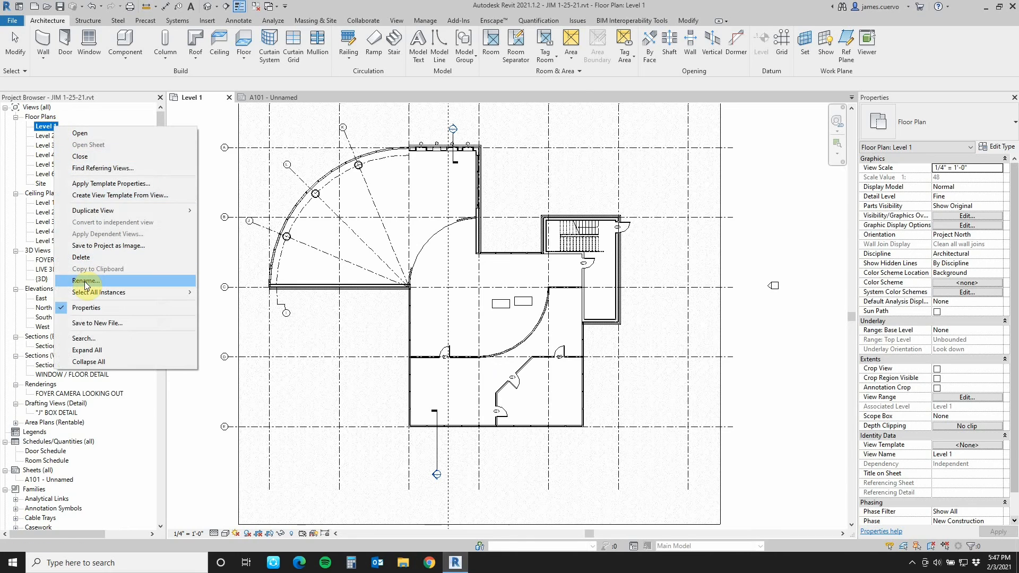
{"action": "left_click", "coordinate": [85, 280]}
{"action": "type", "text": " B"}
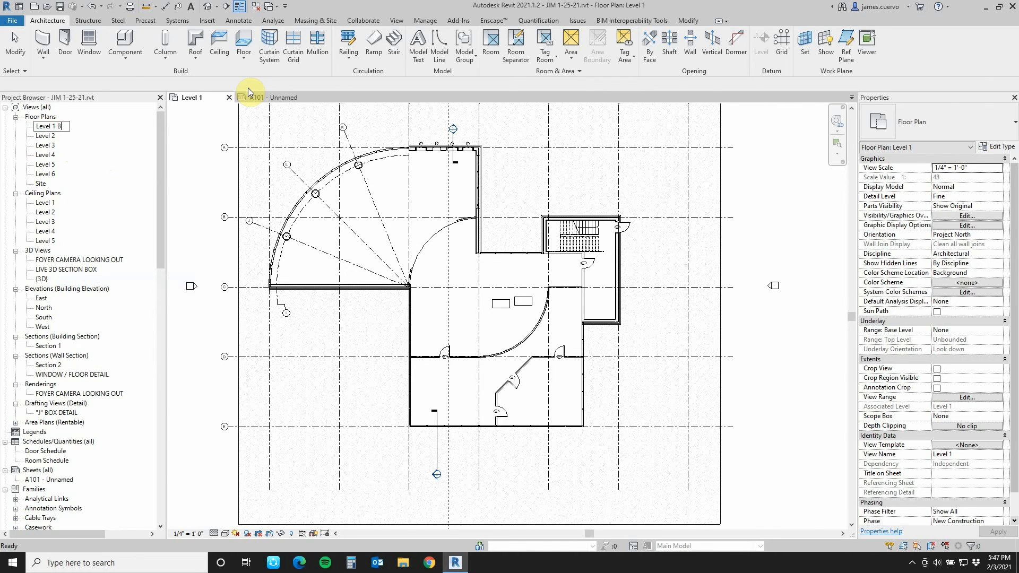
{"action": "type", "text": "ASE"}
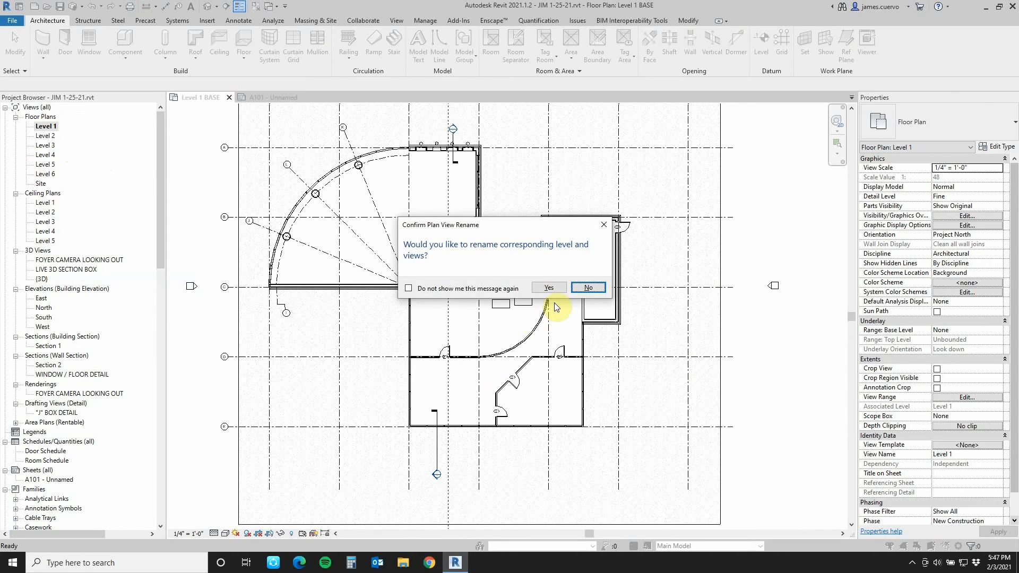
{"action": "left_click", "coordinate": [548, 287]}
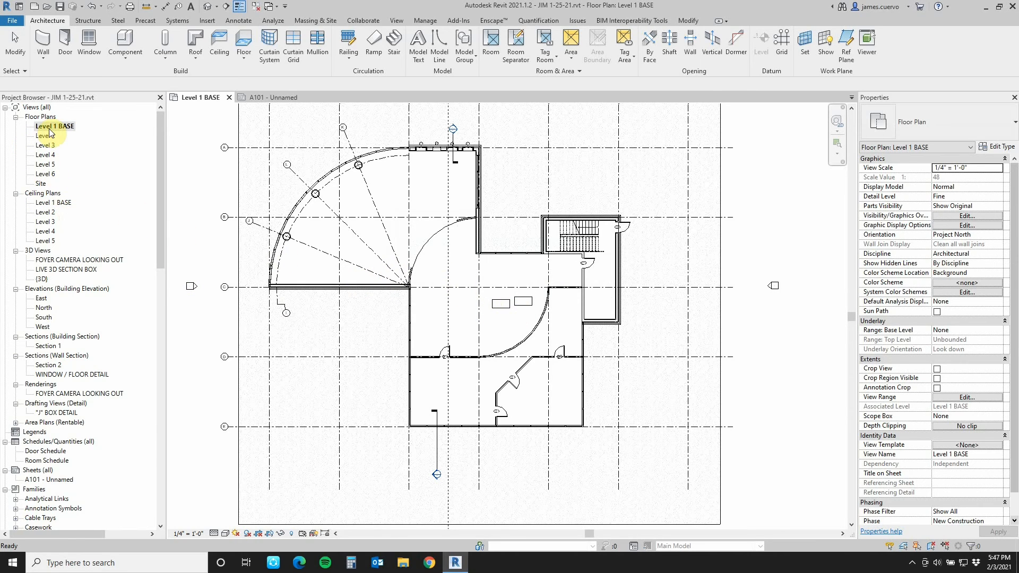
- Duplicate Level 1 BASE as 'Level 1 BASE Copy 1' and tile it beside the original
{"action": "right_click", "coordinate": [54, 125]}
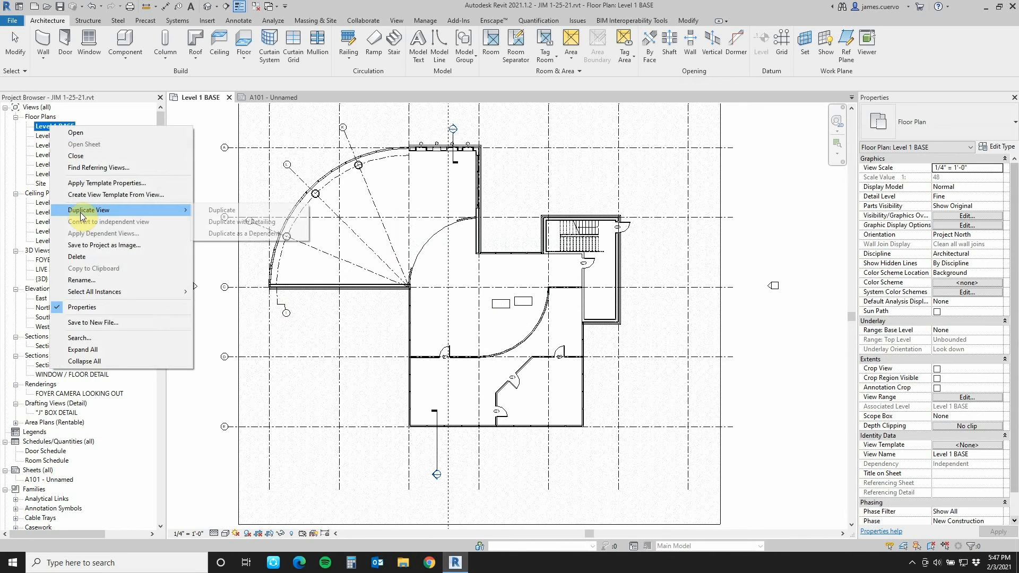
{"action": "mouse_move", "coordinate": [221, 210]}
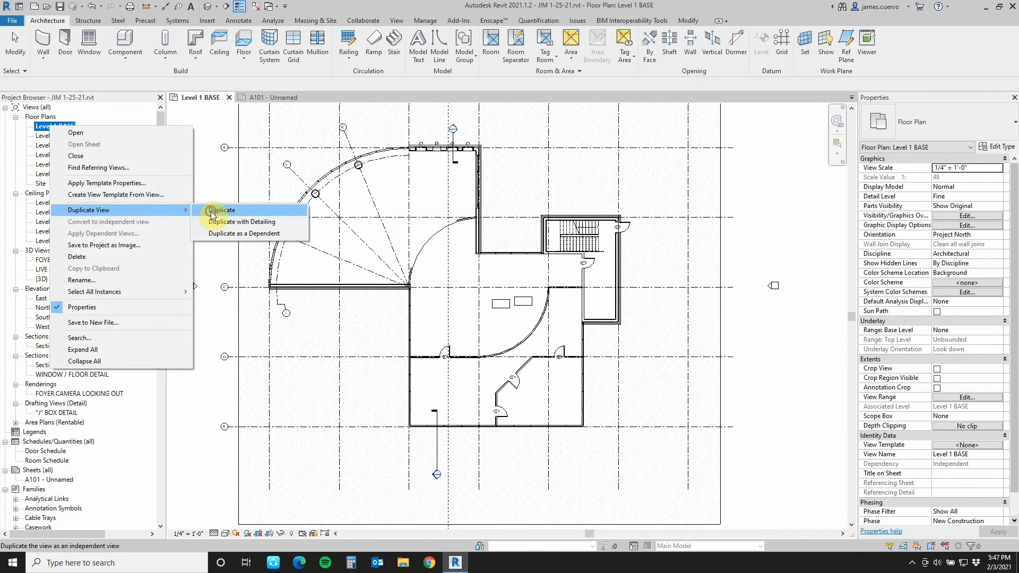
{"action": "left_click", "coordinate": [222, 210]}
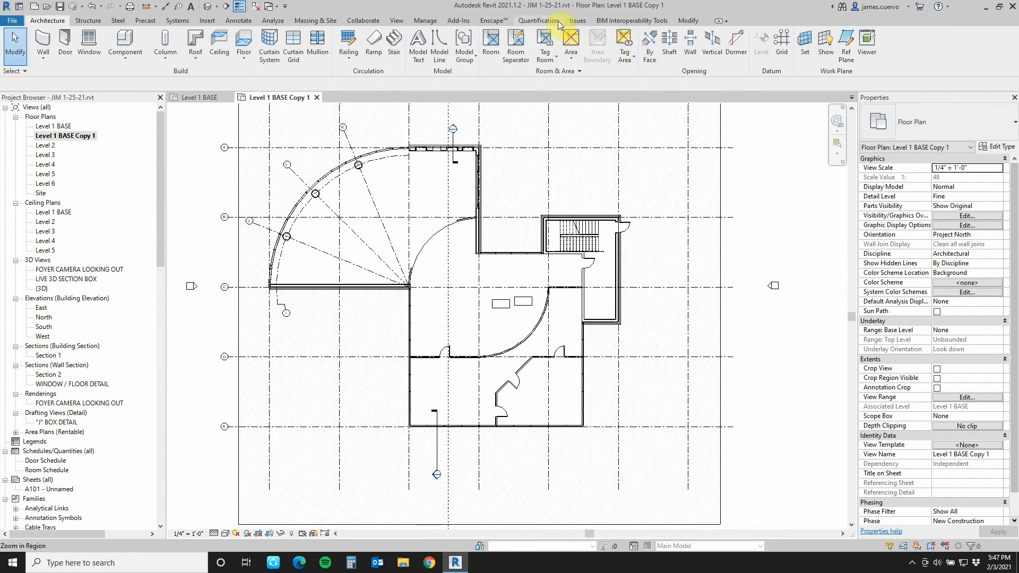
{"action": "left_click", "coordinate": [396, 20]}
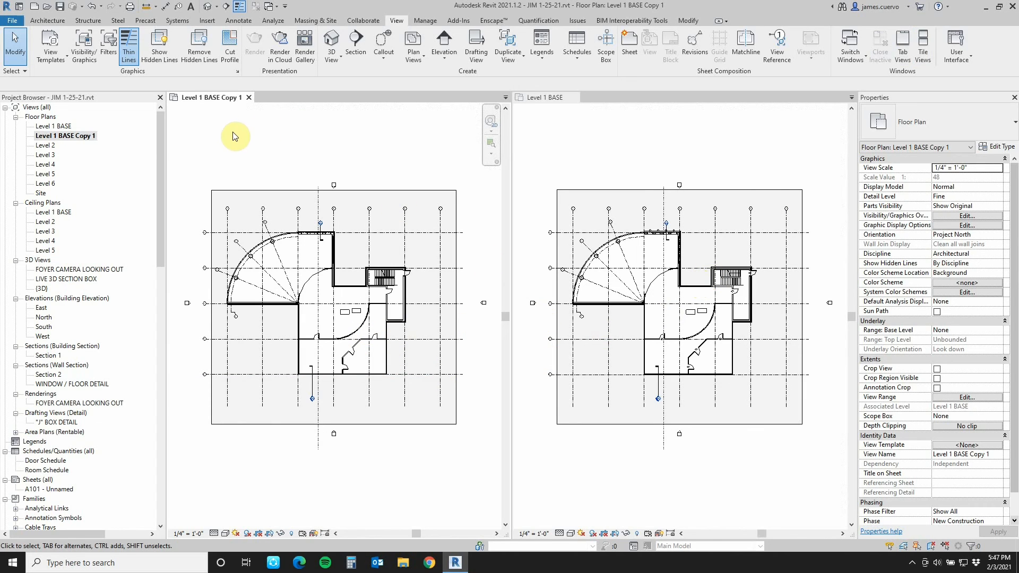
- Rename Level 1 BASE Copy 1 to 'Level 1 FURNITURE' and return to the Level 1 BASE view
{"action": "right_click", "coordinate": [65, 135]}
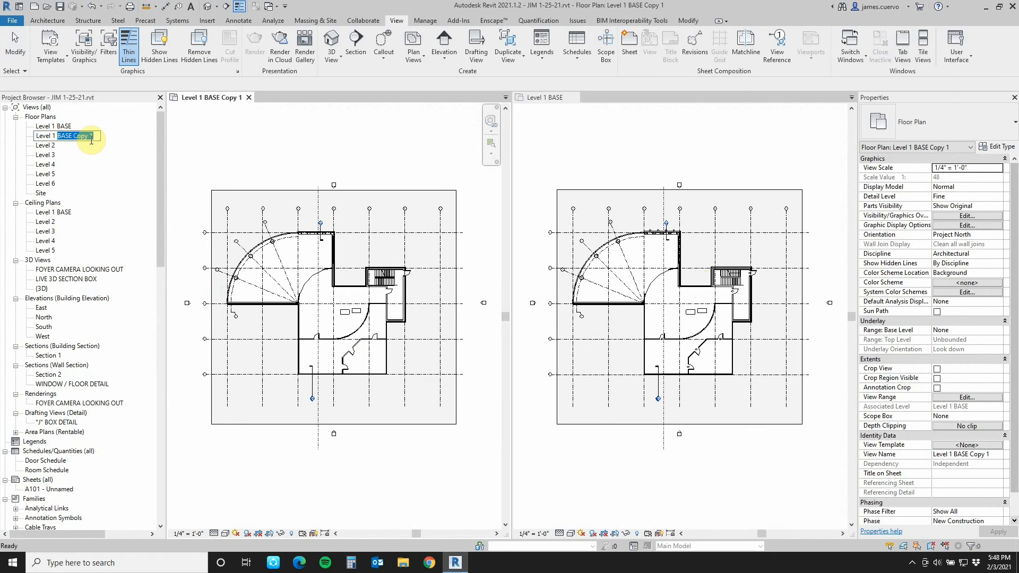
{"action": "type", "text": "Level 1 FURNITURE"}
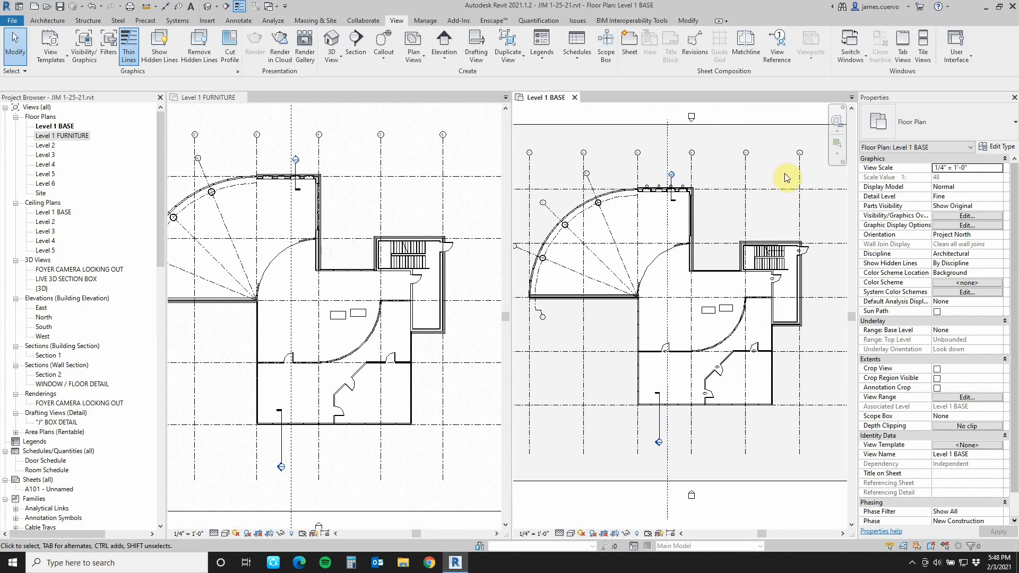
{"action": "left_click", "coordinate": [691, 317]}
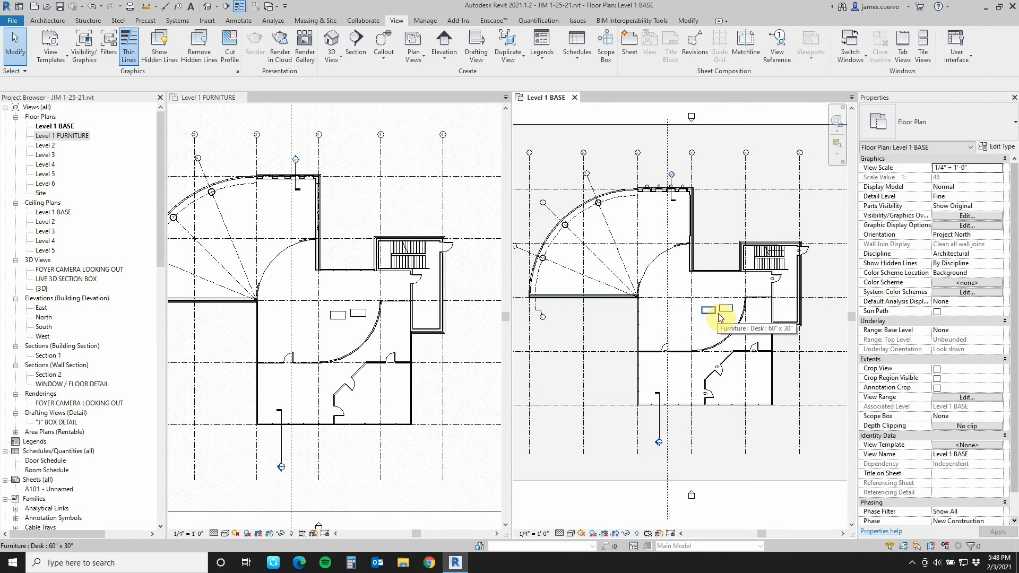
{"action": "mouse_move", "coordinate": [634, 312]}
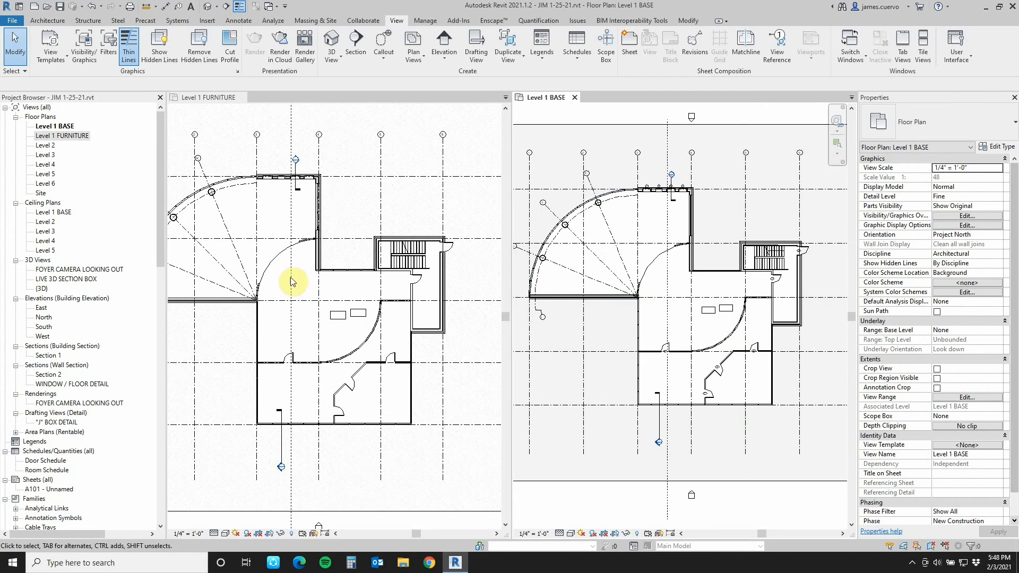
{"action": "mouse_move", "coordinate": [661, 315]}
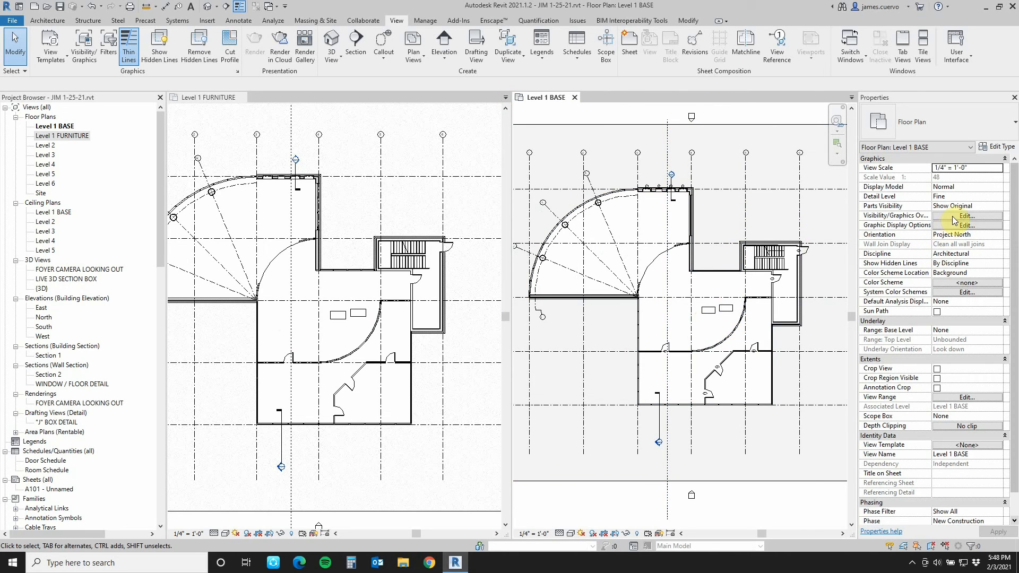
- Turn off the Furniture category in Level 1 BASE's Visibility/Graphics Overrides
{"action": "left_click", "coordinate": [968, 216]}
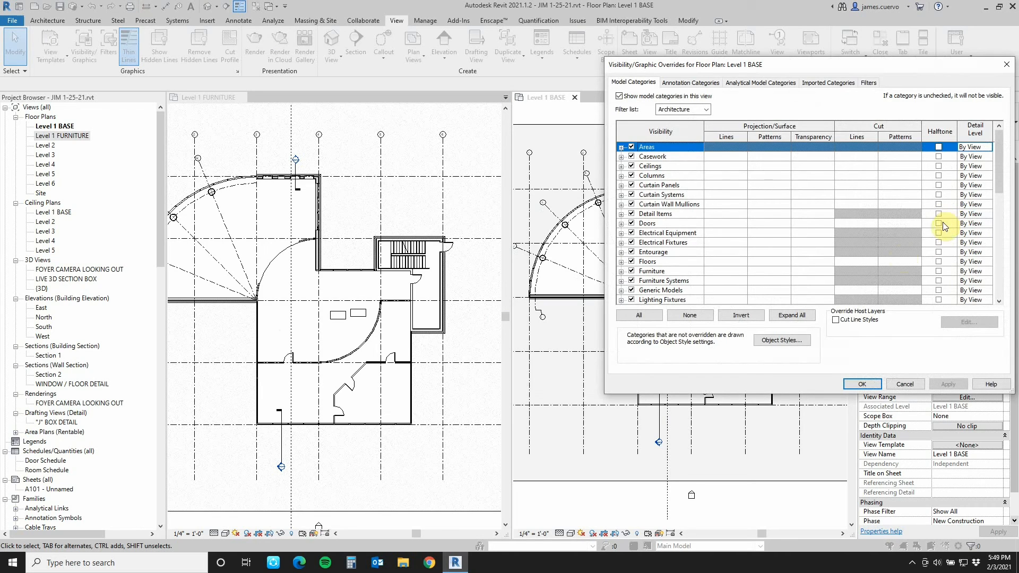
{"action": "left_click", "coordinate": [631, 271]}
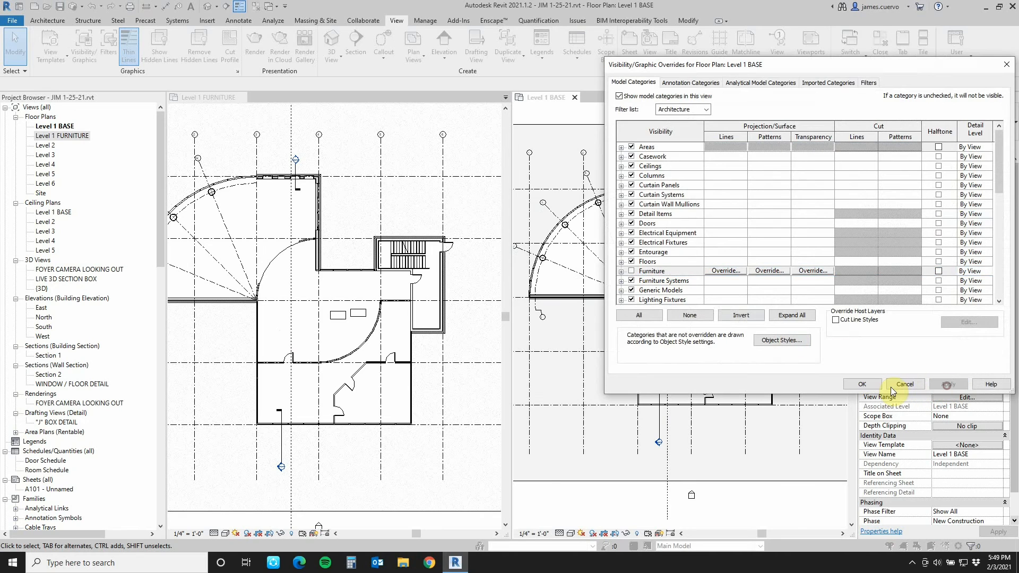
{"action": "left_click", "coordinate": [904, 384]}
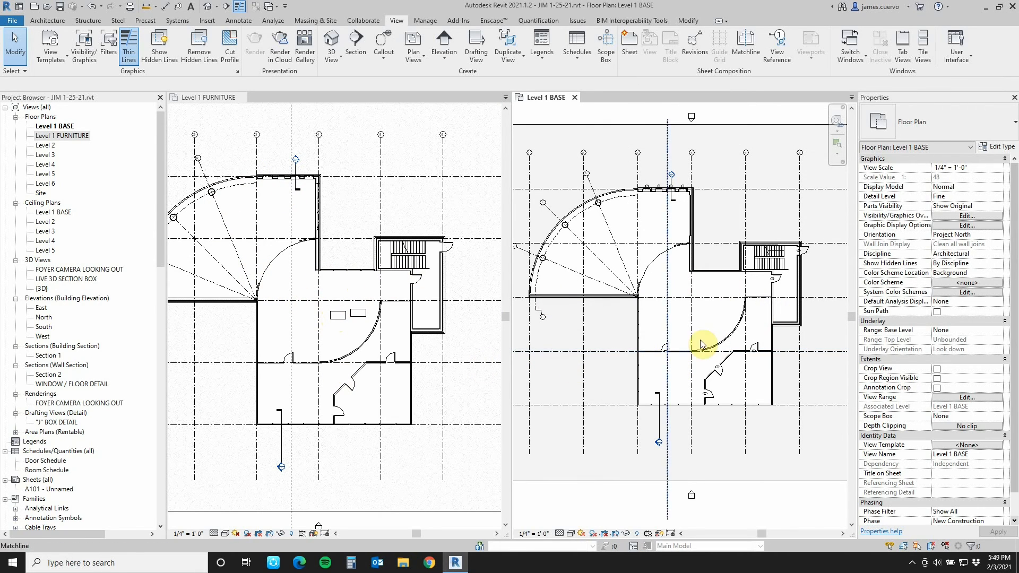
{"action": "mouse_move", "coordinate": [662, 308]}
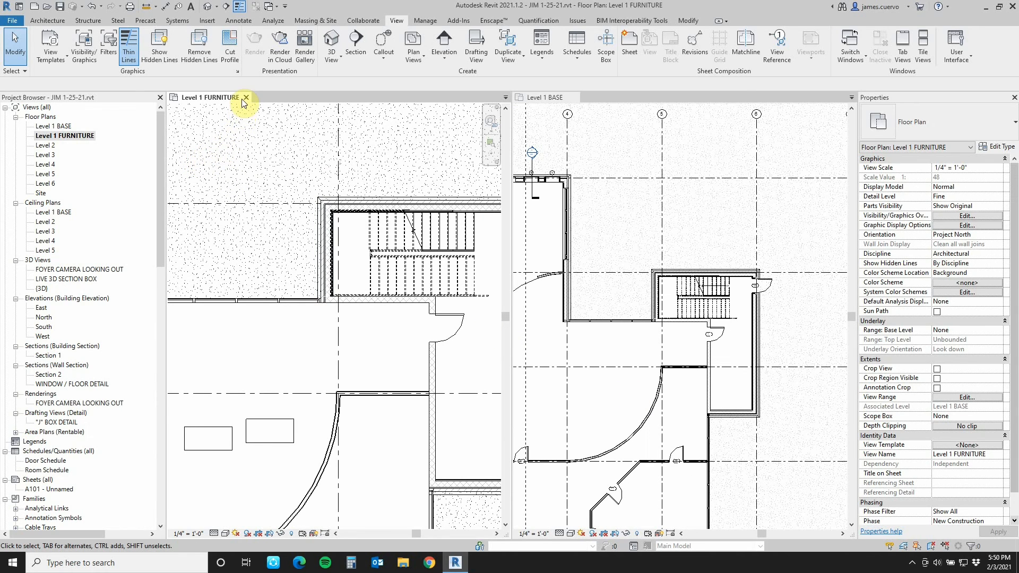
{"action": "mouse_move", "coordinate": [248, 98]}
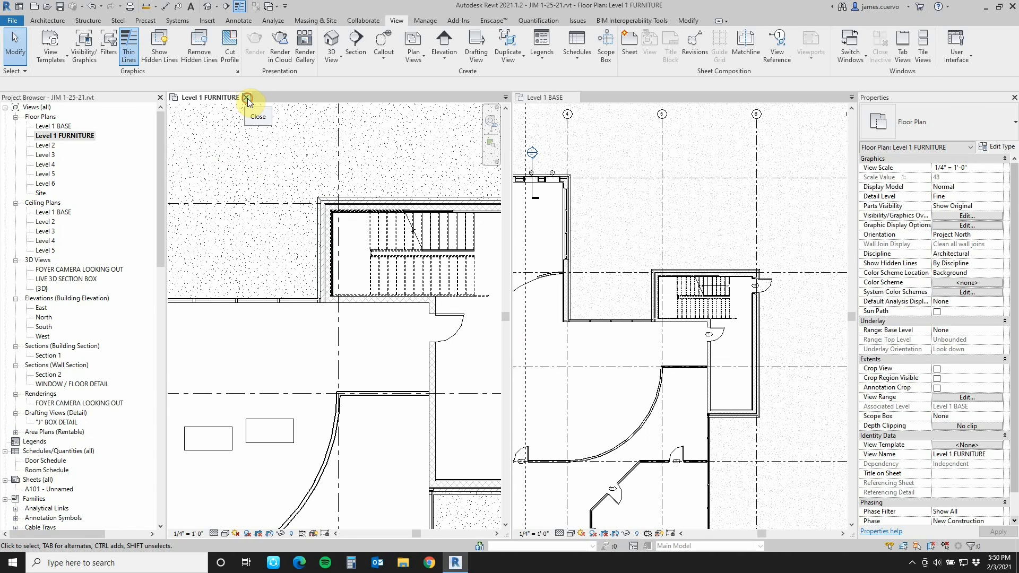
- Close the Level 1 FURNITURE view, leaving only Level 1 BASE open
{"action": "left_click", "coordinate": [247, 97]}
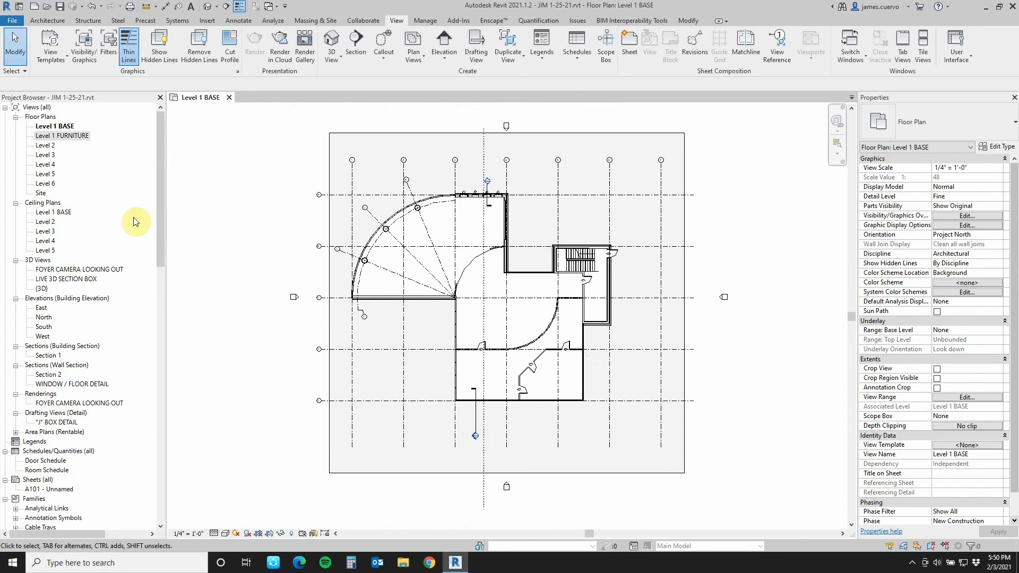
- Duplicate Level 1 BASE as a plain independent copy, 'Level 1 BASE Copy 1'
{"action": "left_click", "coordinate": [54, 126]}
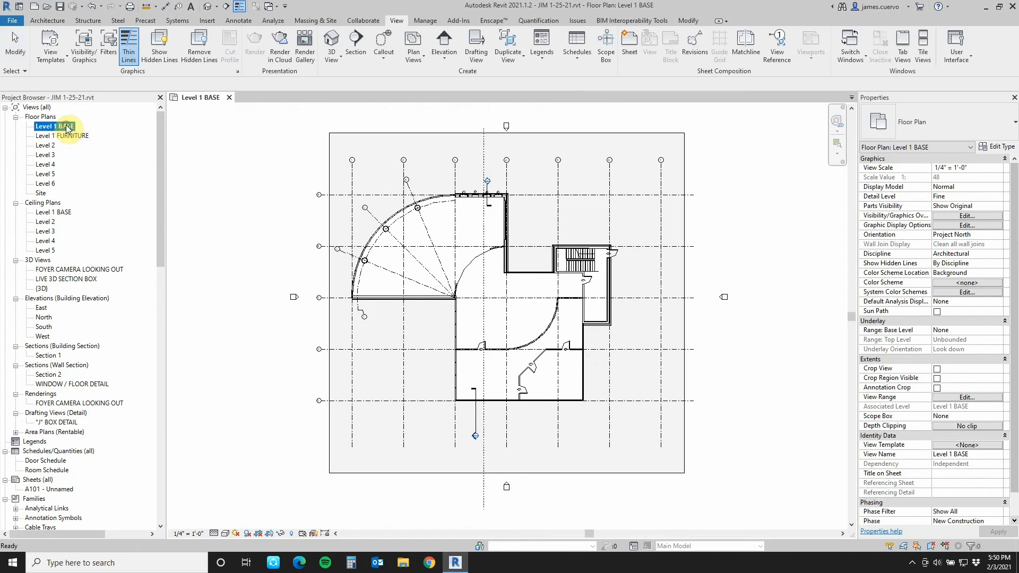
{"action": "right_click", "coordinate": [54, 126]}
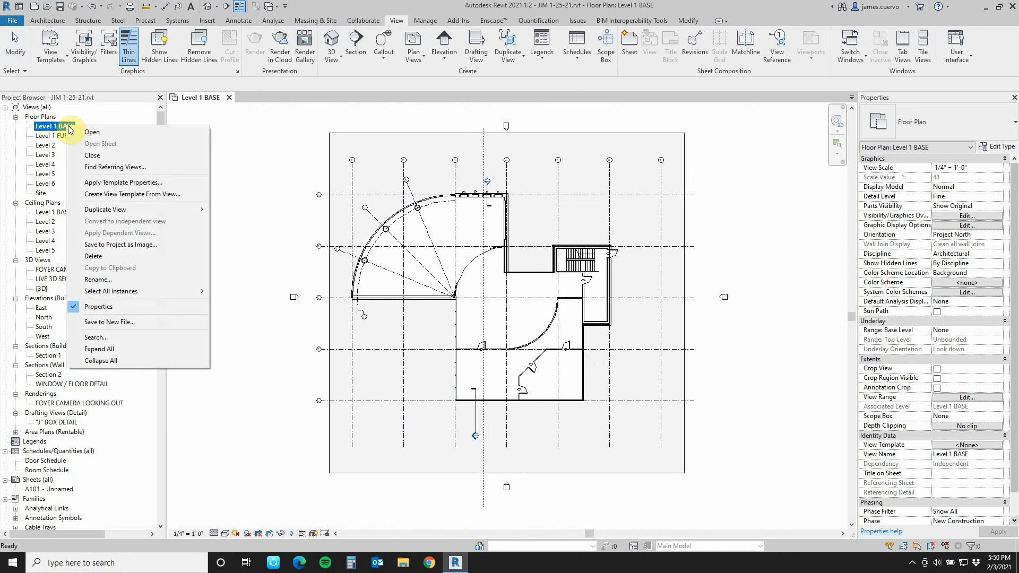
{"action": "mouse_move", "coordinate": [105, 209]}
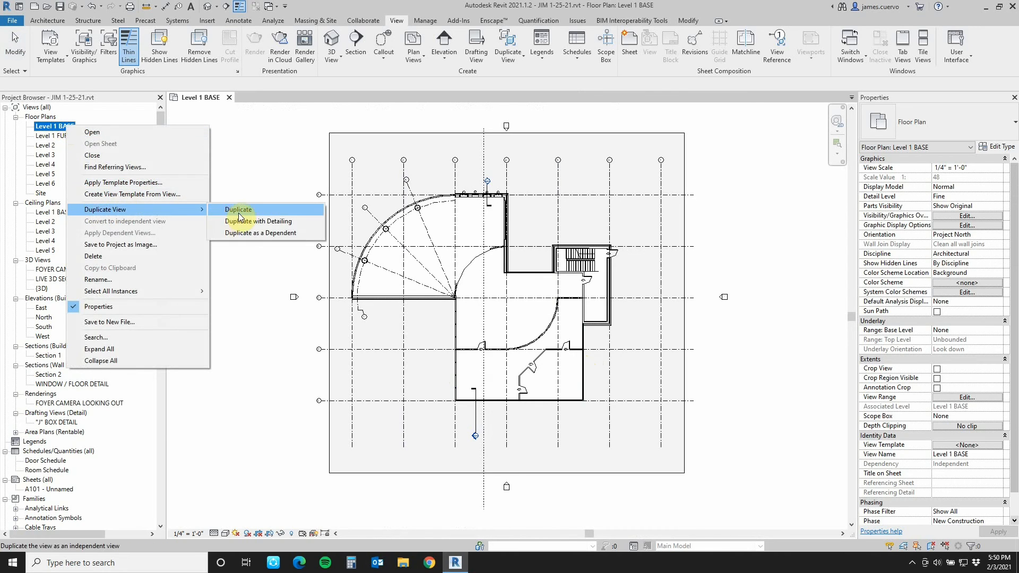
{"action": "mouse_move", "coordinate": [280, 221]}
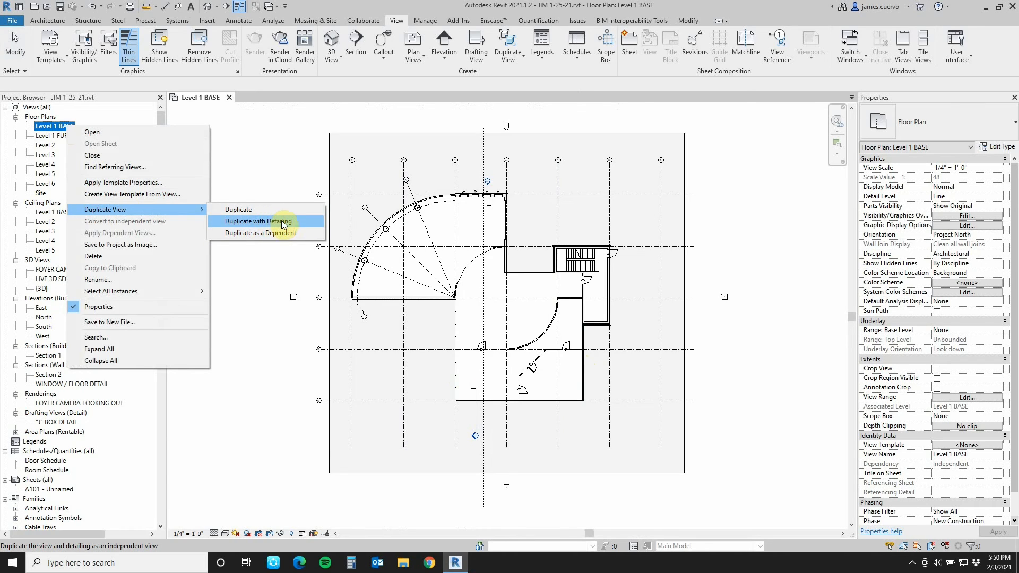
{"action": "mouse_move", "coordinate": [266, 232]}
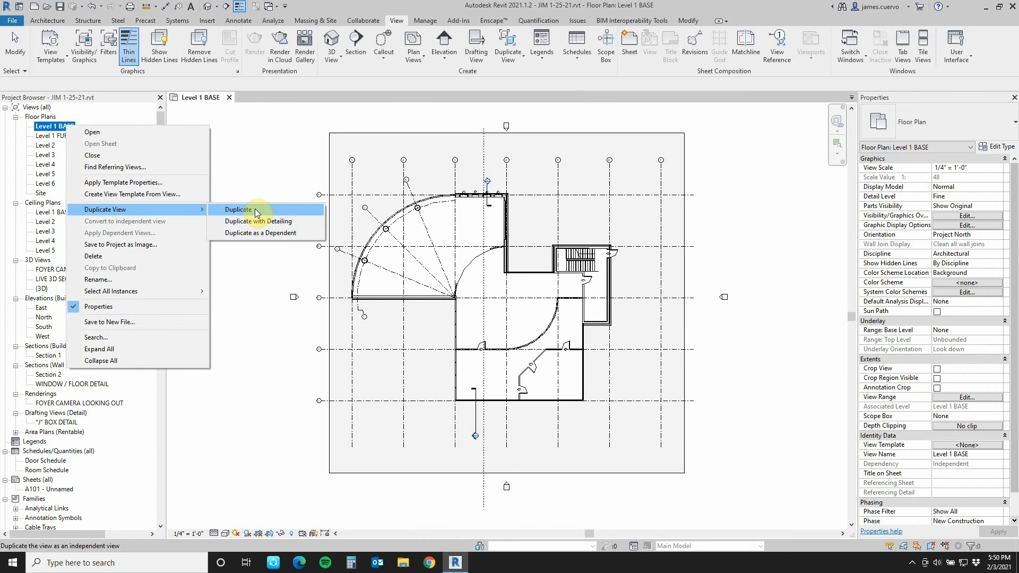
{"action": "left_click", "coordinate": [236, 209]}
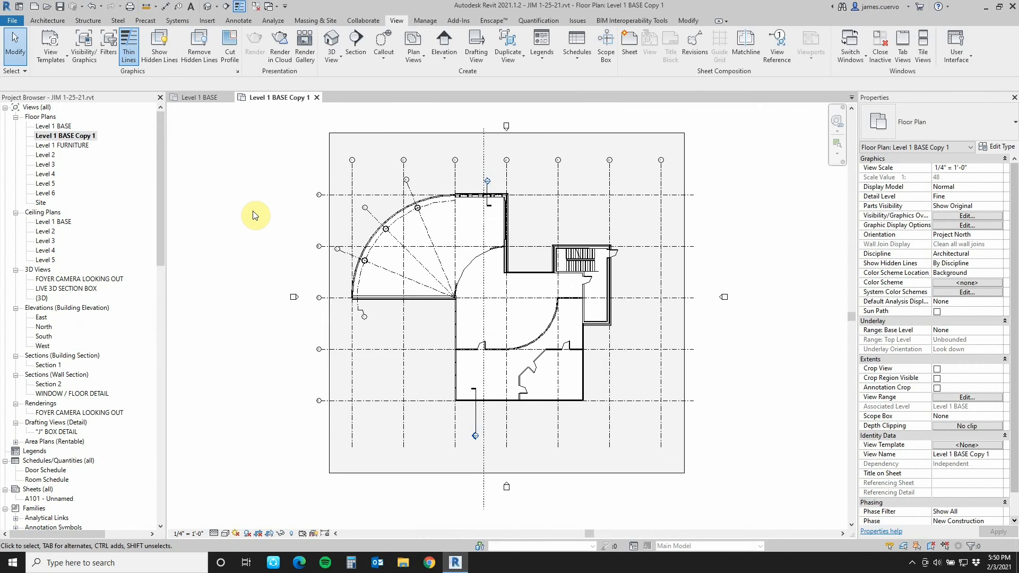
{"action": "mouse_move", "coordinate": [267, 229]}
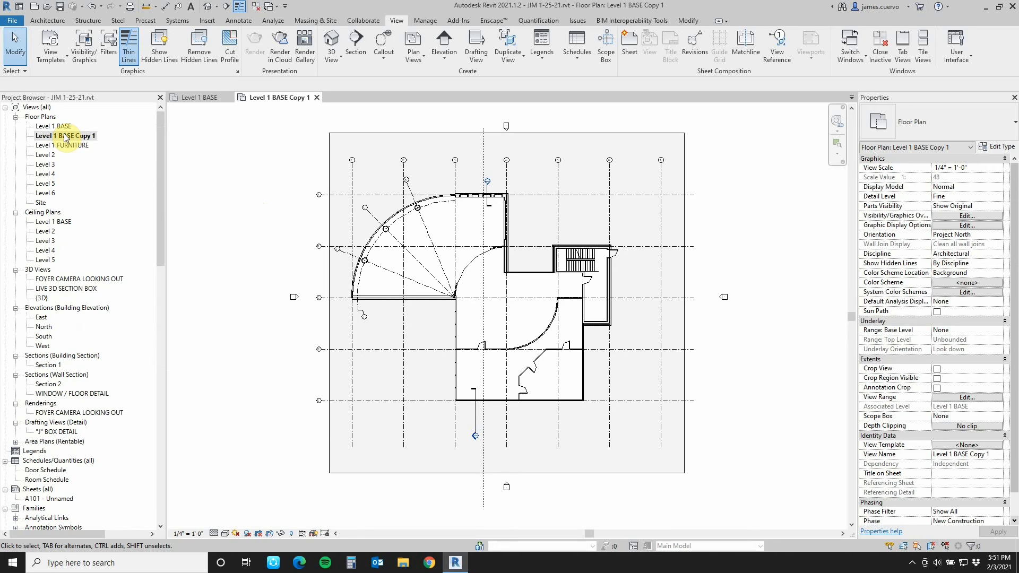
{"action": "mouse_move", "coordinate": [63, 135]}
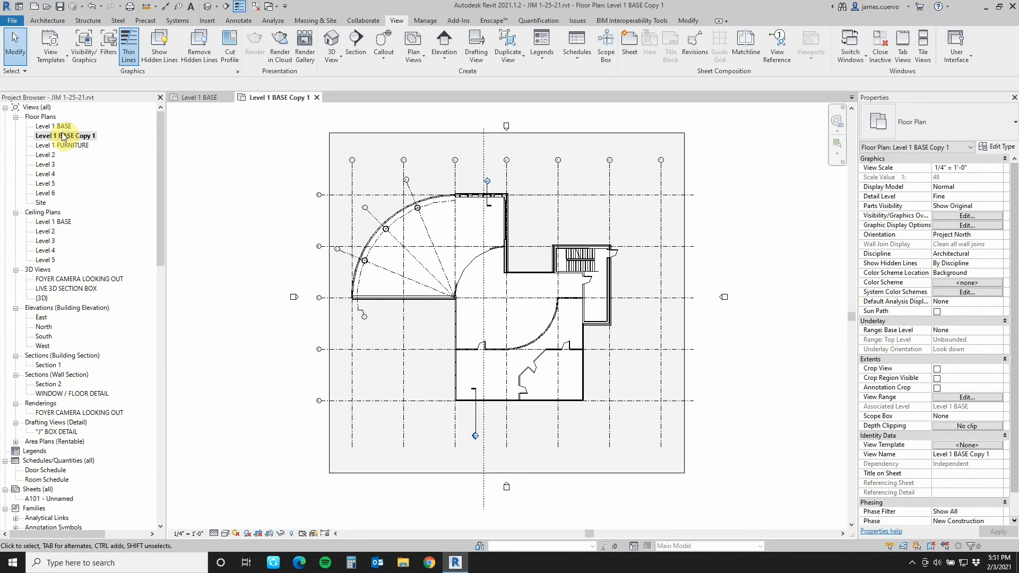
- Rename Level 1 BASE Copy 1 to 'Level 1 MASTER DIMENTION PLAN'
{"action": "right_click", "coordinate": [63, 135]}
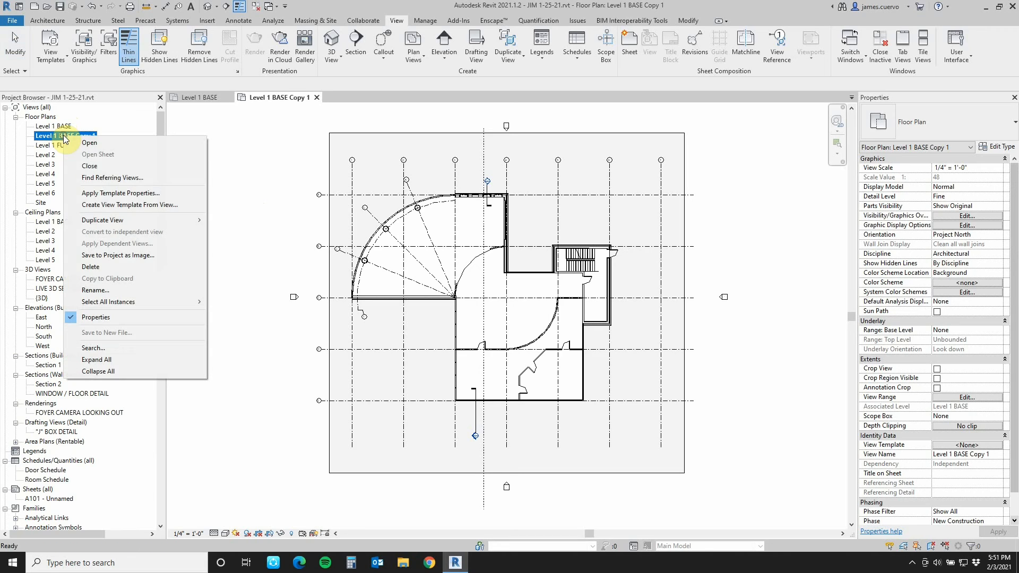
{"action": "mouse_move", "coordinate": [94, 290]}
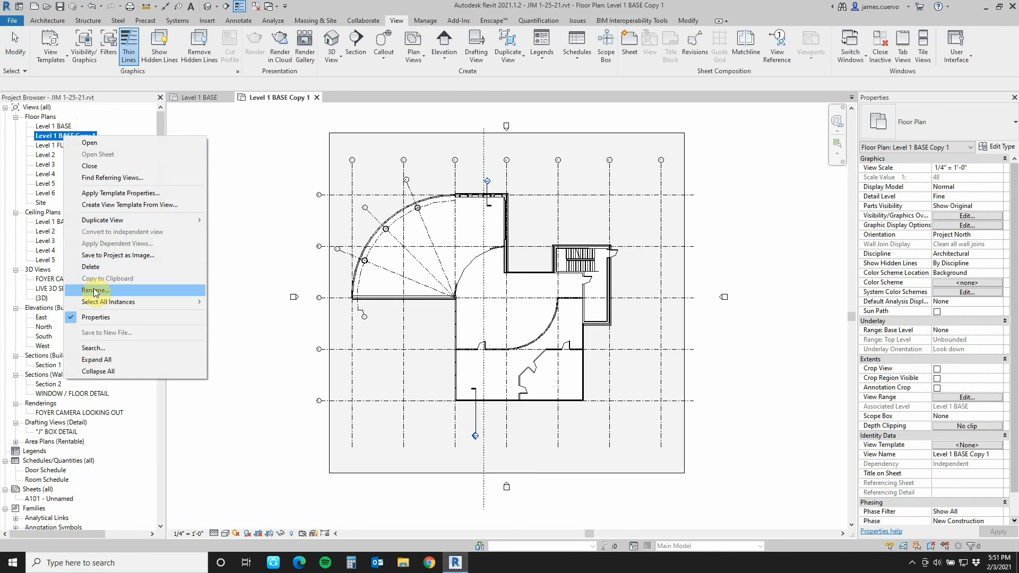
{"action": "left_click", "coordinate": [95, 291]}
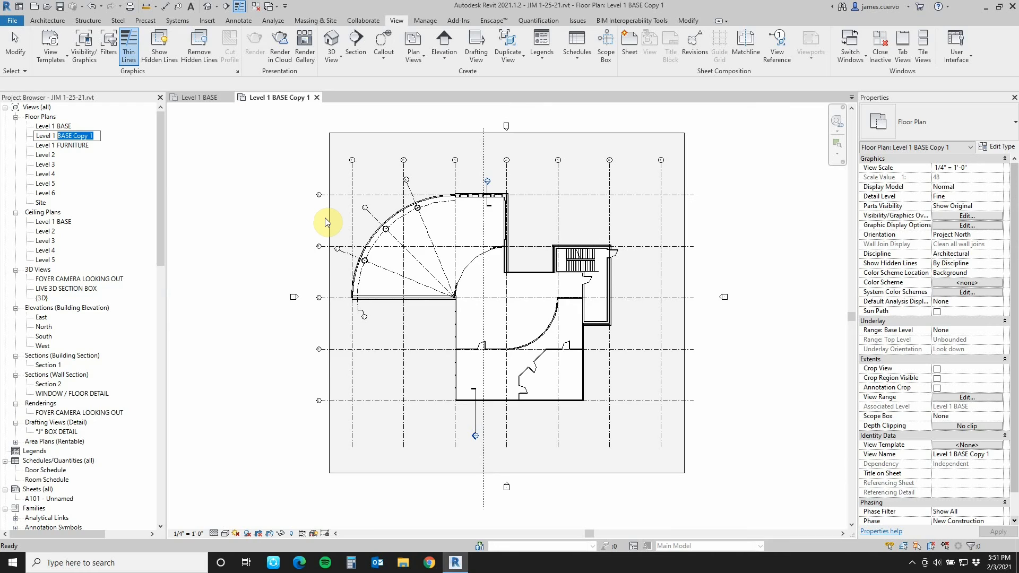
{"action": "type", "text": "Level 1 MASTER"}
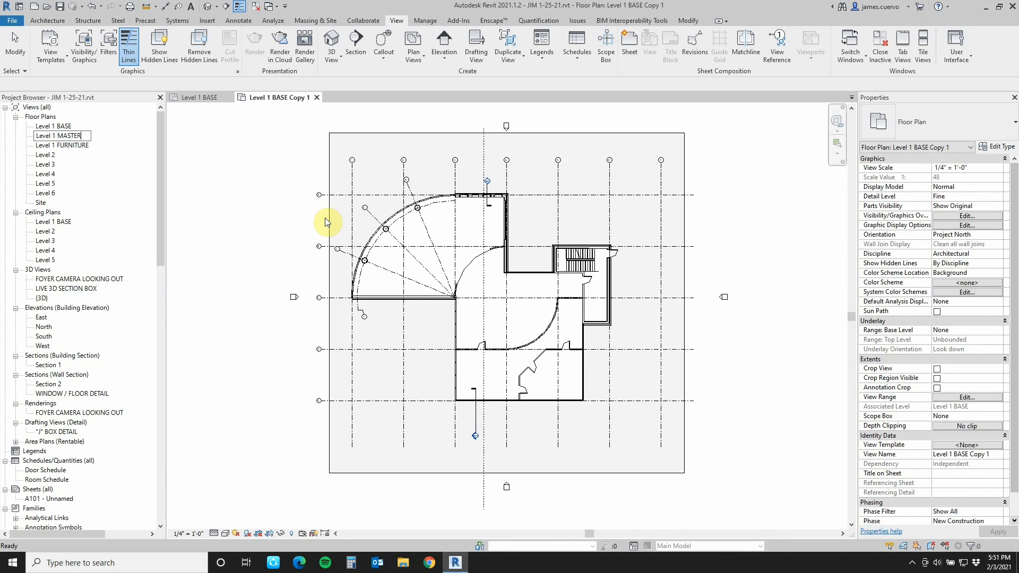
{"action": "type", "text": "DIMENTION P"}
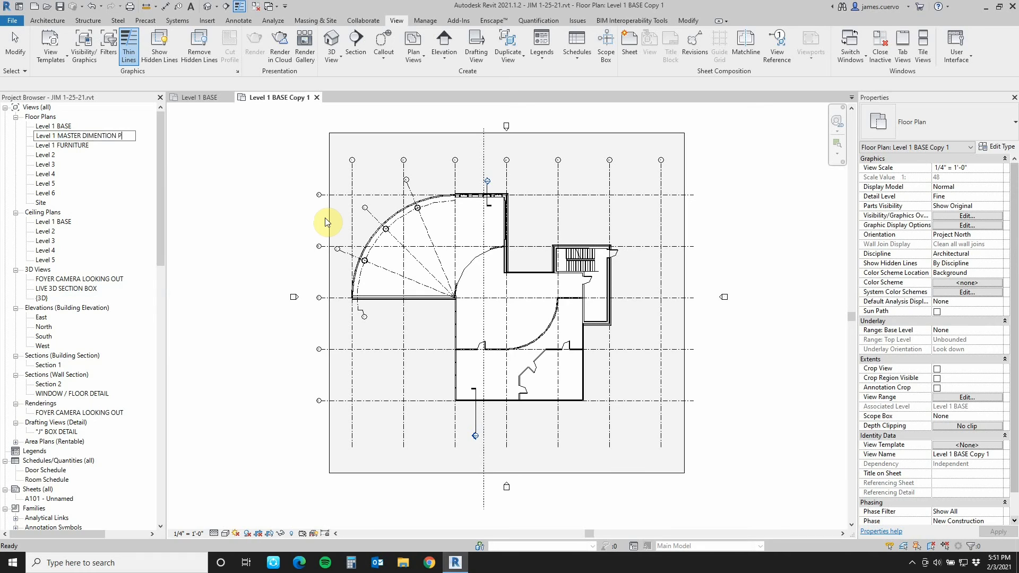
{"action": "type", "text": "LAN"}
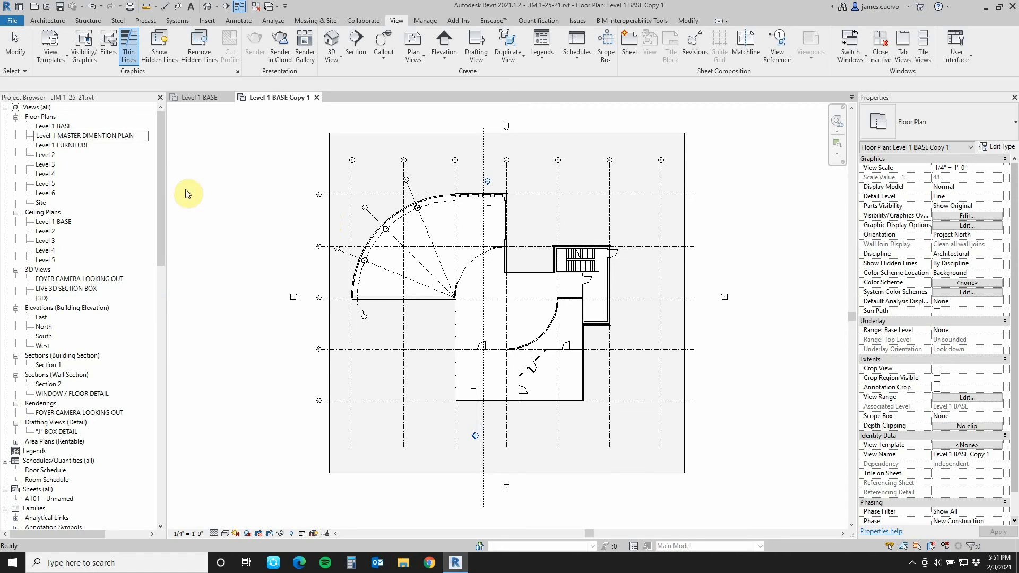
{"action": "double_click", "coordinate": [85, 146]}
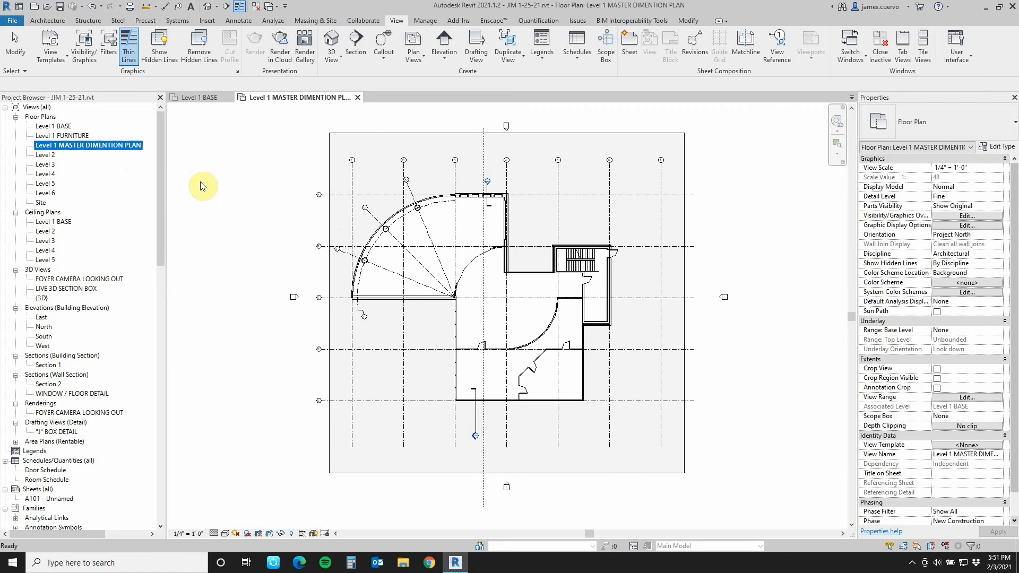
{"action": "mouse_move", "coordinate": [132, 172]}
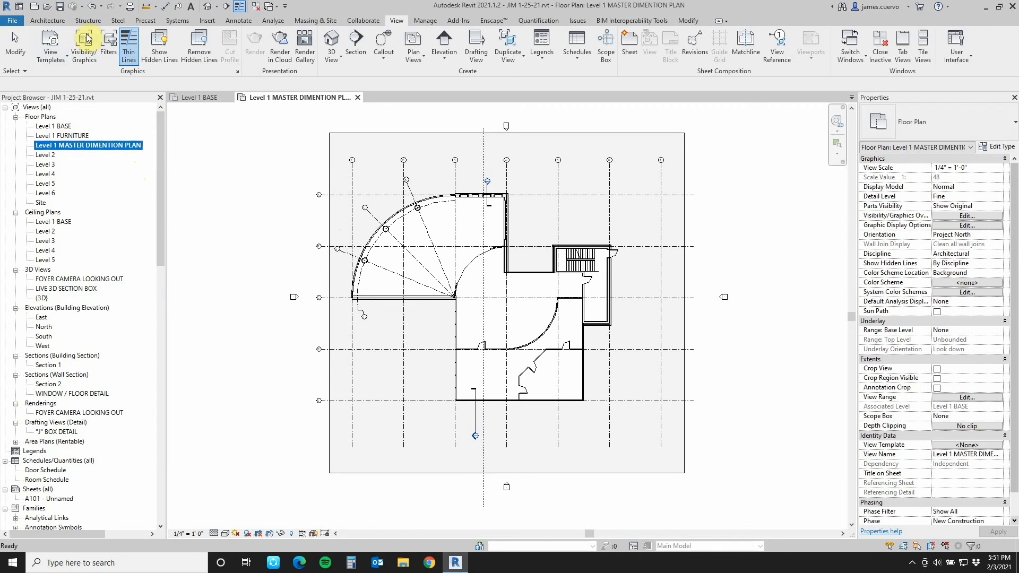
- Place aligned dimensions across the grid lines and on the fire stair enclosure walls
{"action": "left_click", "coordinate": [47, 20]}
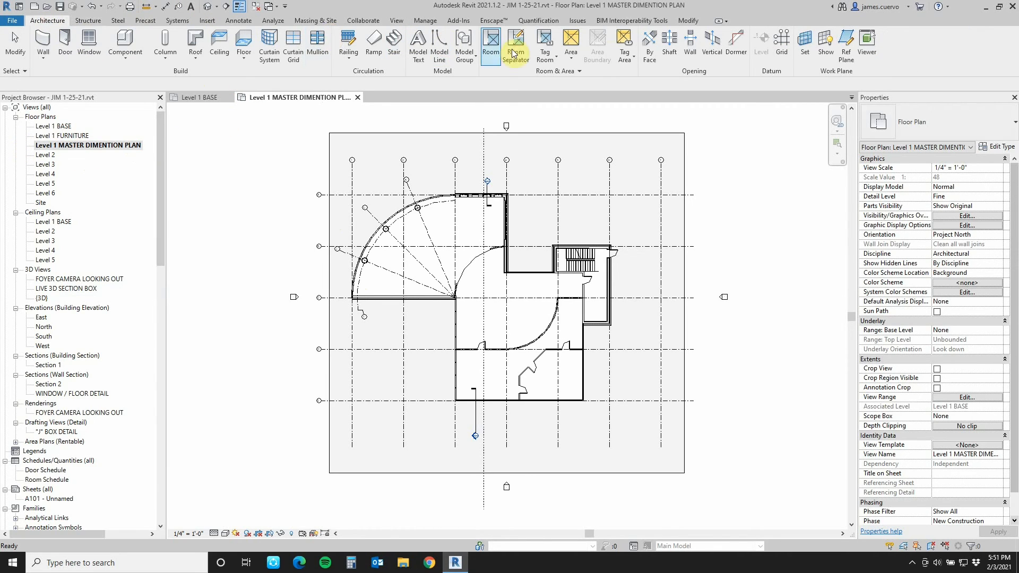
{"action": "left_click", "coordinate": [490, 47]}
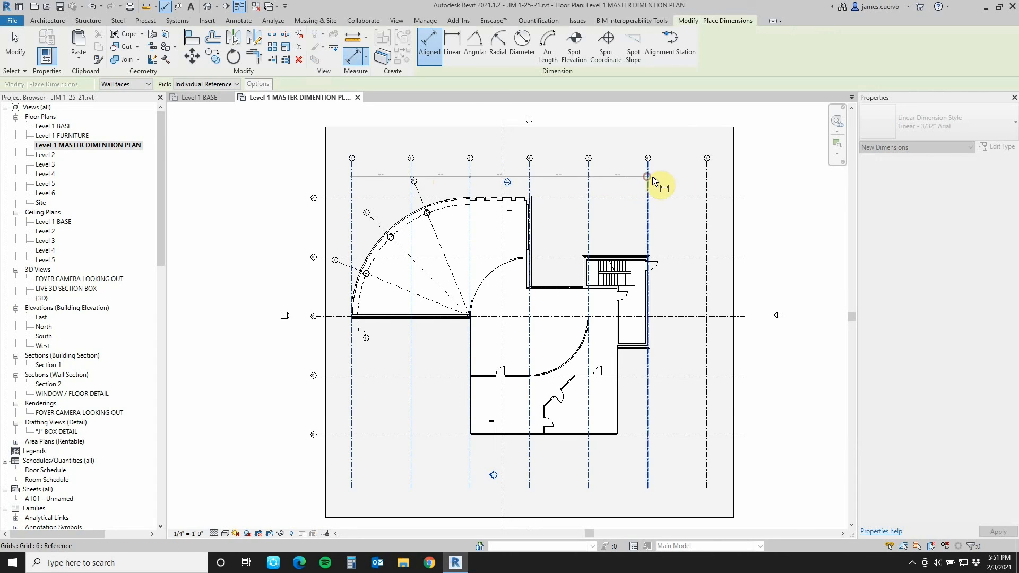
{"action": "left_click", "coordinate": [646, 176]}
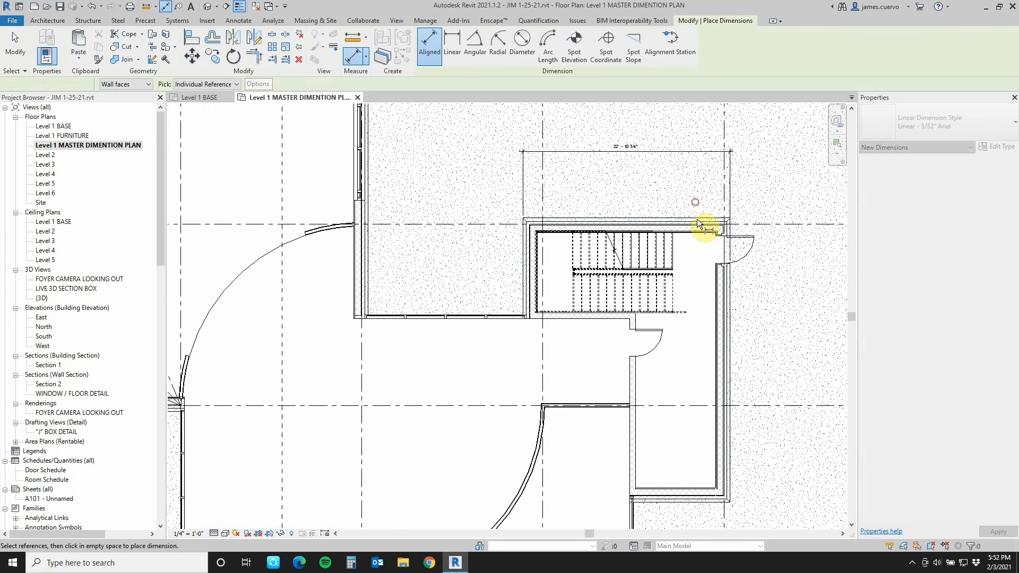
{"action": "left_click", "coordinate": [698, 511]}
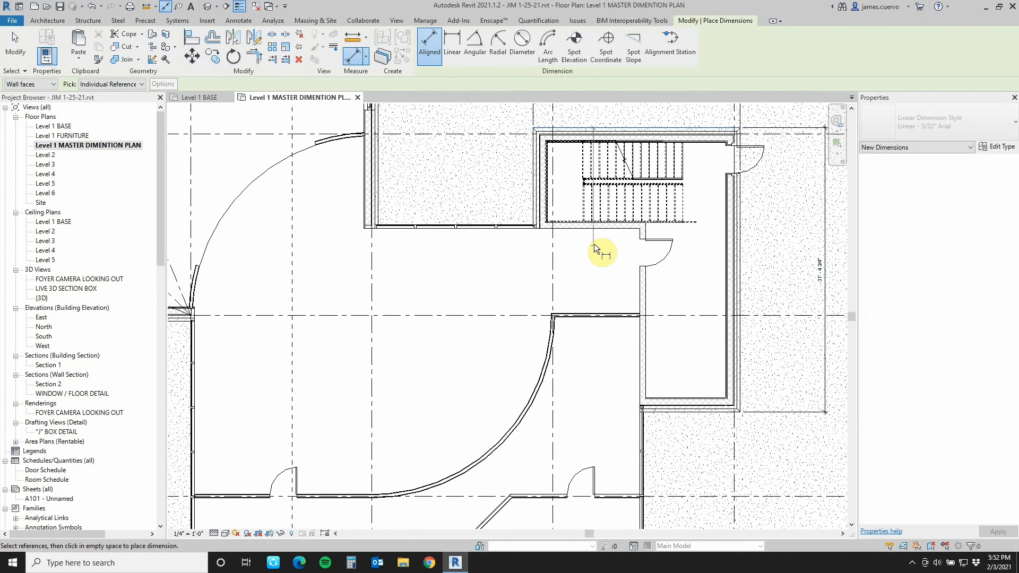
{"action": "mouse_move", "coordinate": [662, 416]}
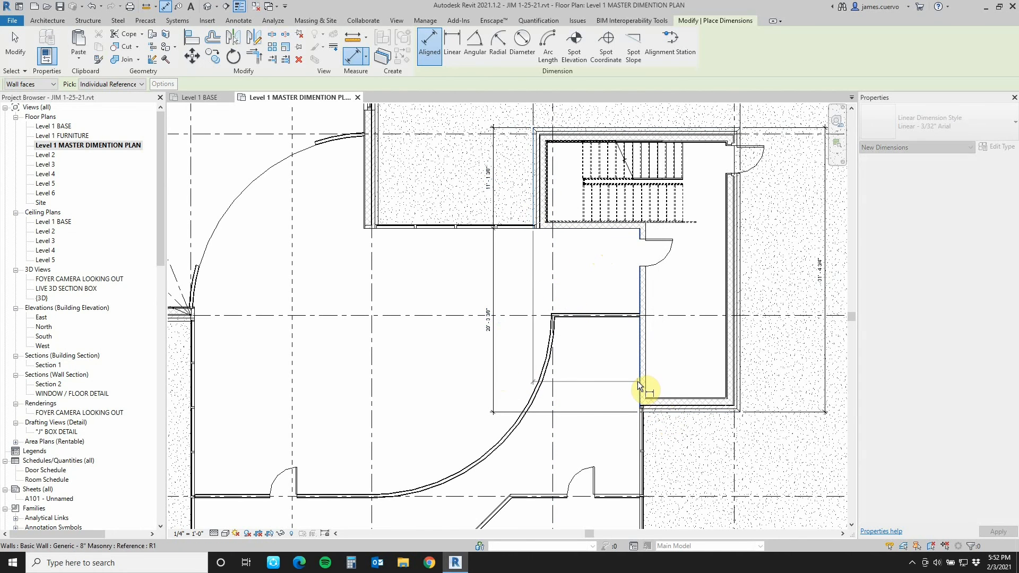
{"action": "left_click", "coordinate": [640, 389]}
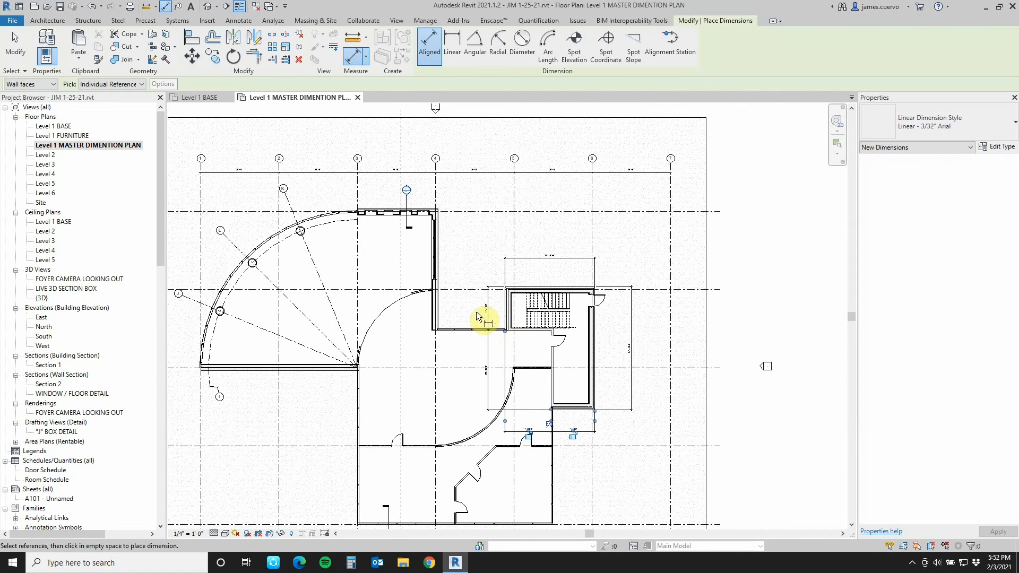
{"action": "mouse_move", "coordinate": [267, 297]}
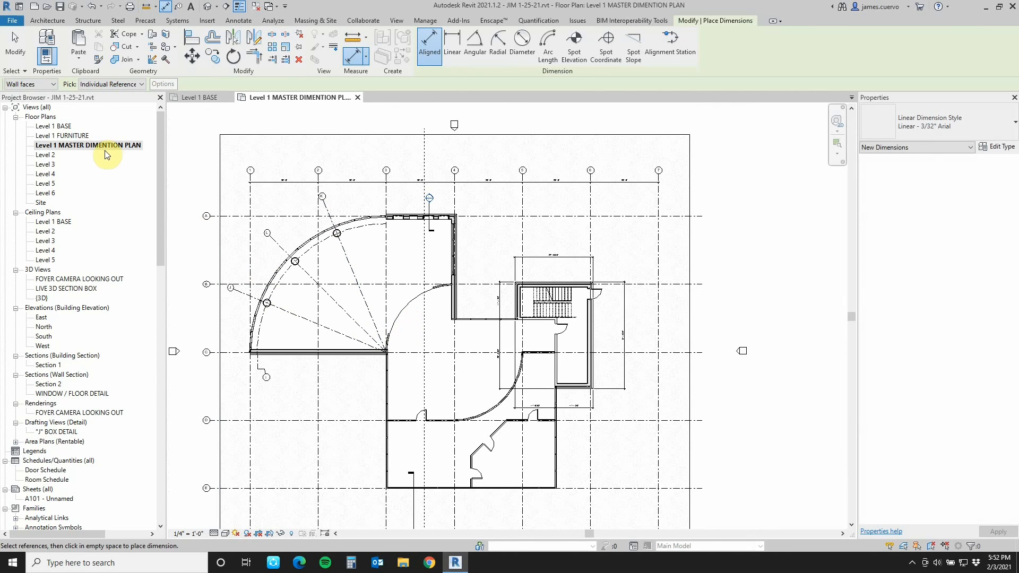
{"action": "mouse_move", "coordinate": [110, 164]}
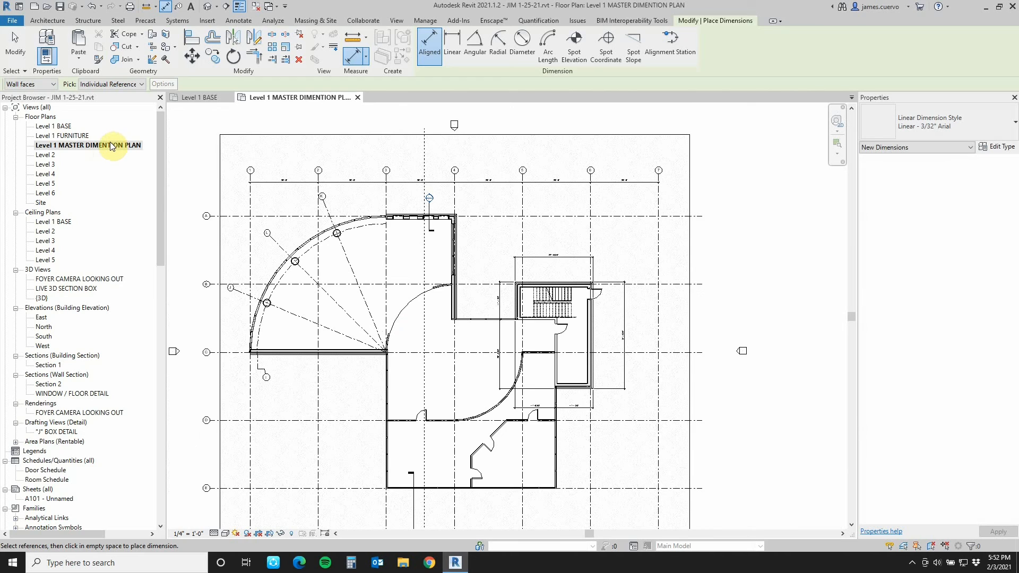
- Duplicate the master plan as a dependent view named 'Level 1 MASTER DIMENTION PLAN -EAST'
{"action": "right_click", "coordinate": [88, 146]}
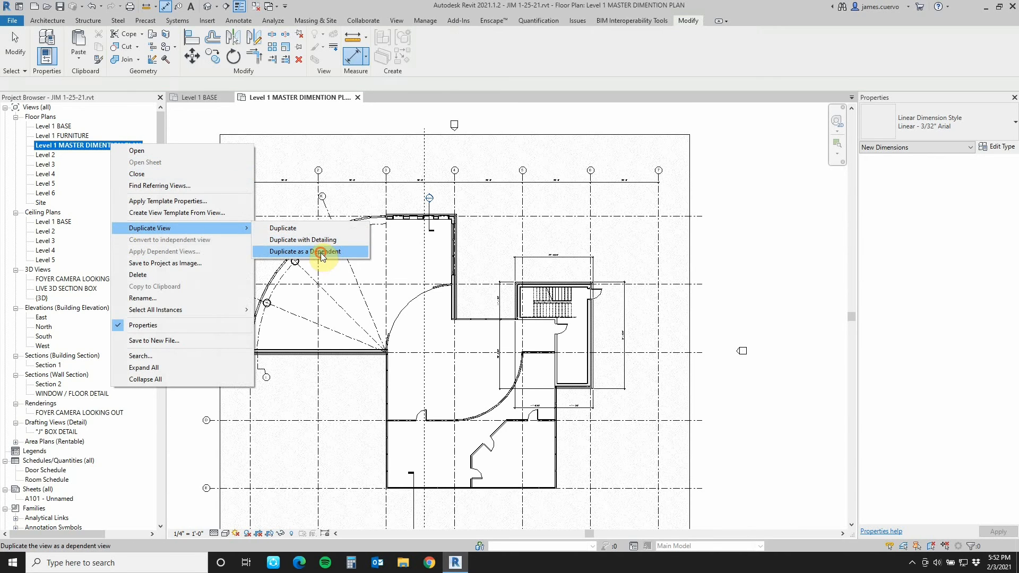
{"action": "left_click", "coordinate": [303, 251]}
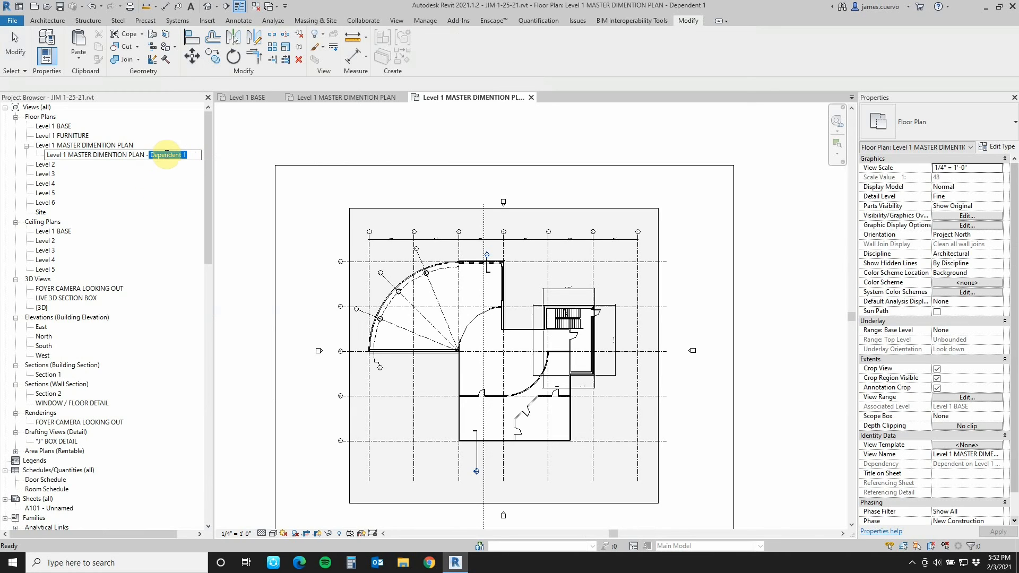
{"action": "type", "text": "east"}
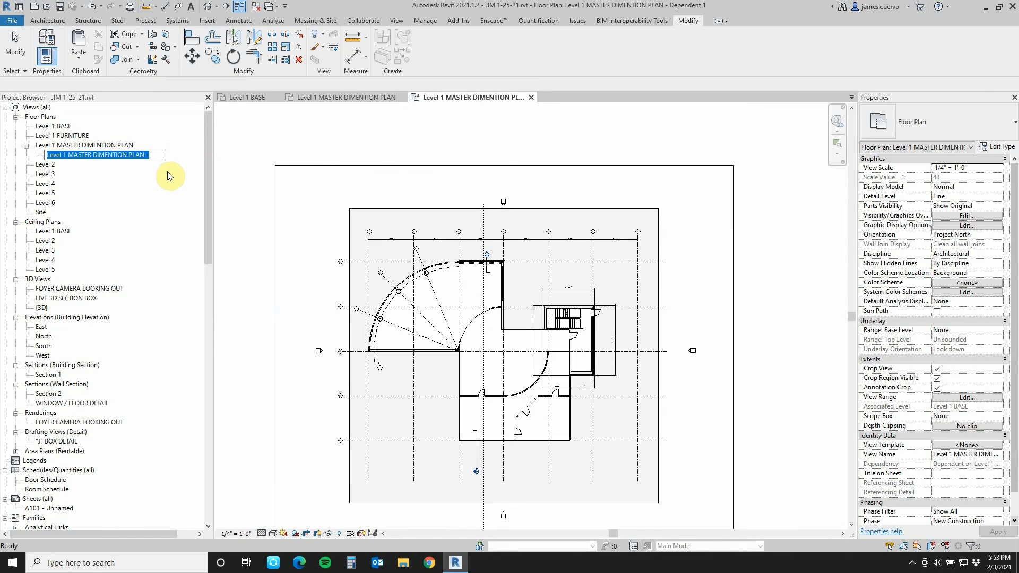
{"action": "type", "text": "E"}
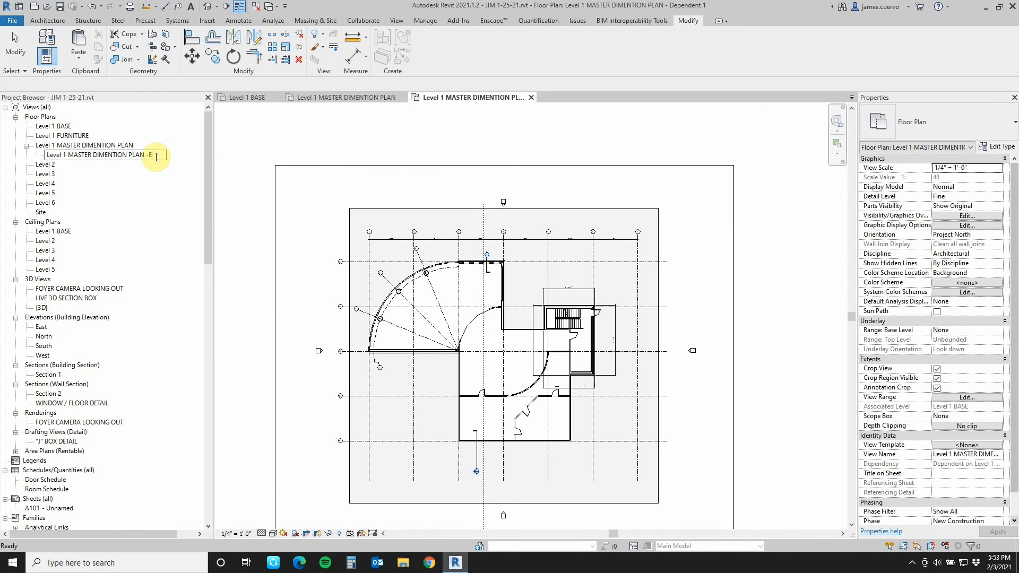
{"action": "type", "text": "AST"}
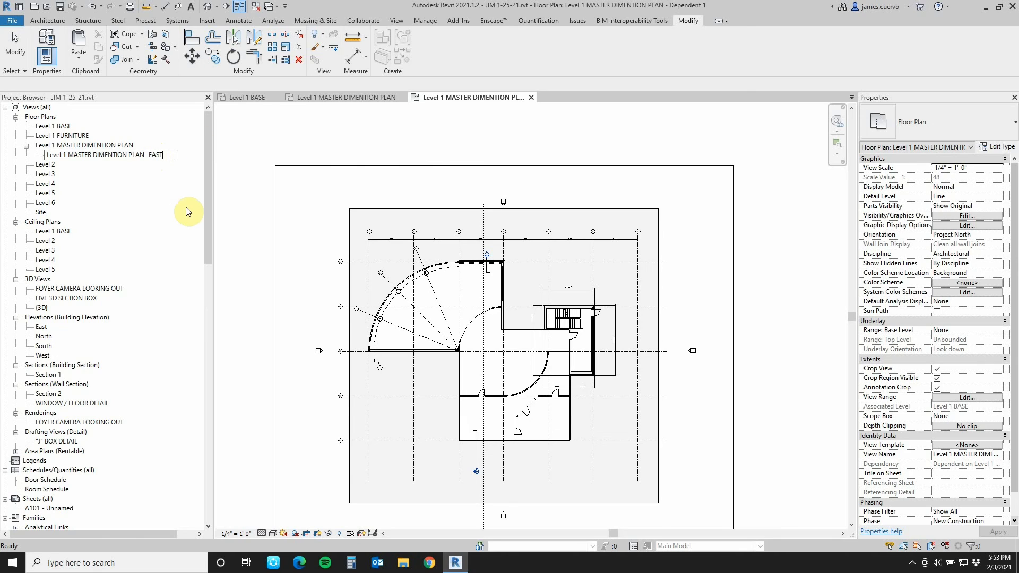
{"action": "left_click", "coordinate": [82, 145]}
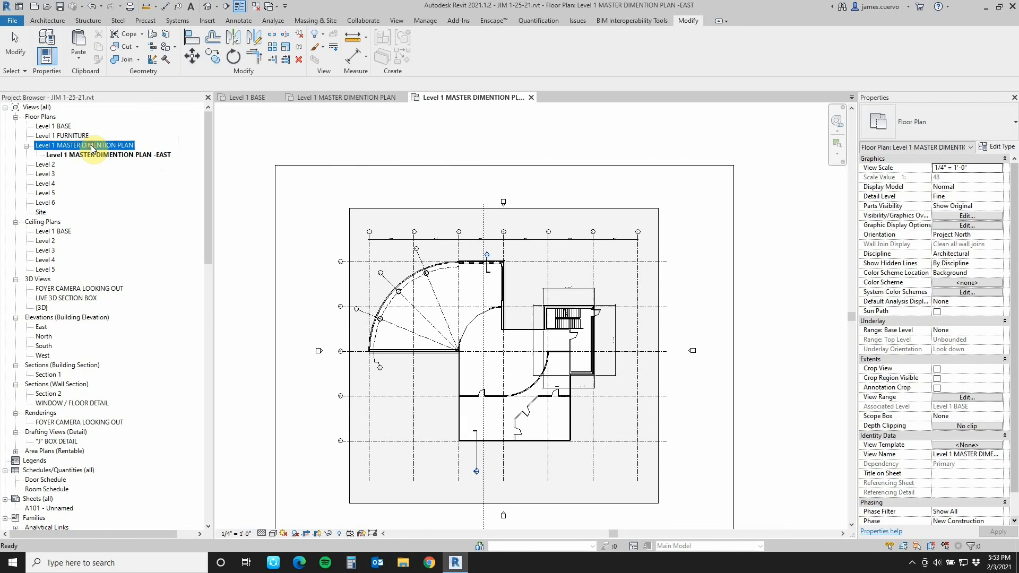
- Duplicate the master plan as a second dependent view and begin renaming it '- WEST'
{"action": "right_click", "coordinate": [85, 145]}
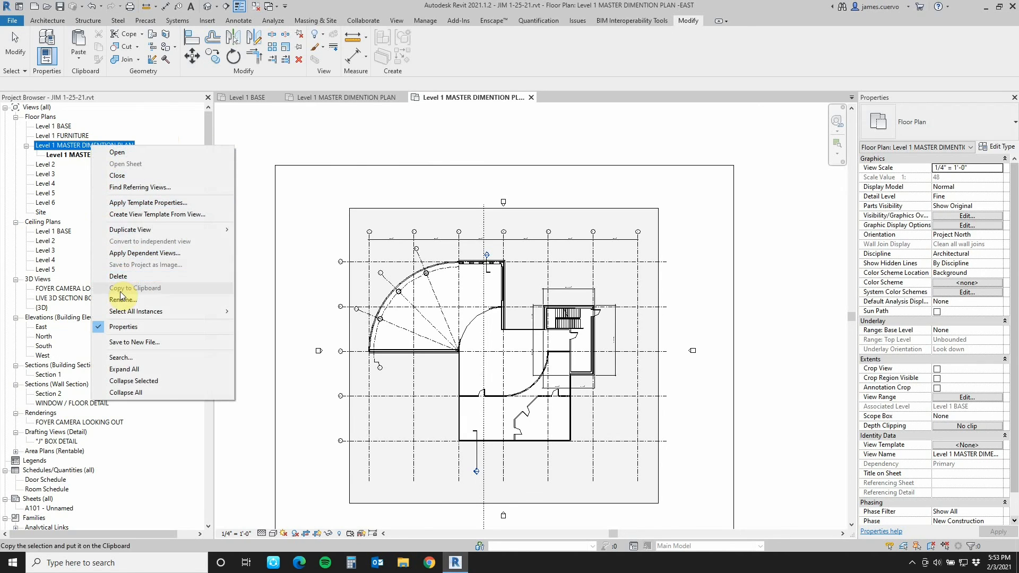
{"action": "mouse_move", "coordinate": [129, 229]}
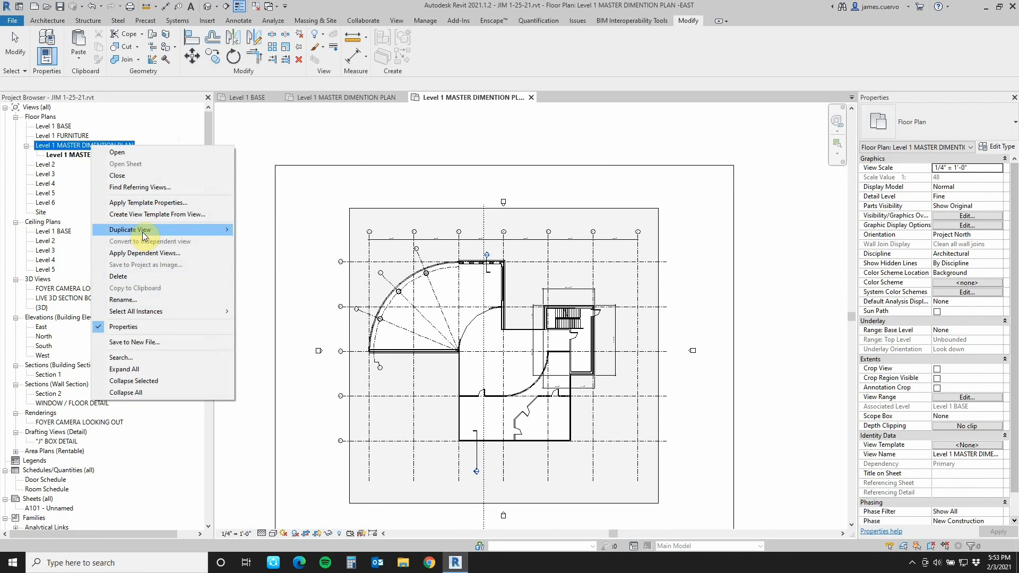
{"action": "mouse_move", "coordinate": [130, 229]}
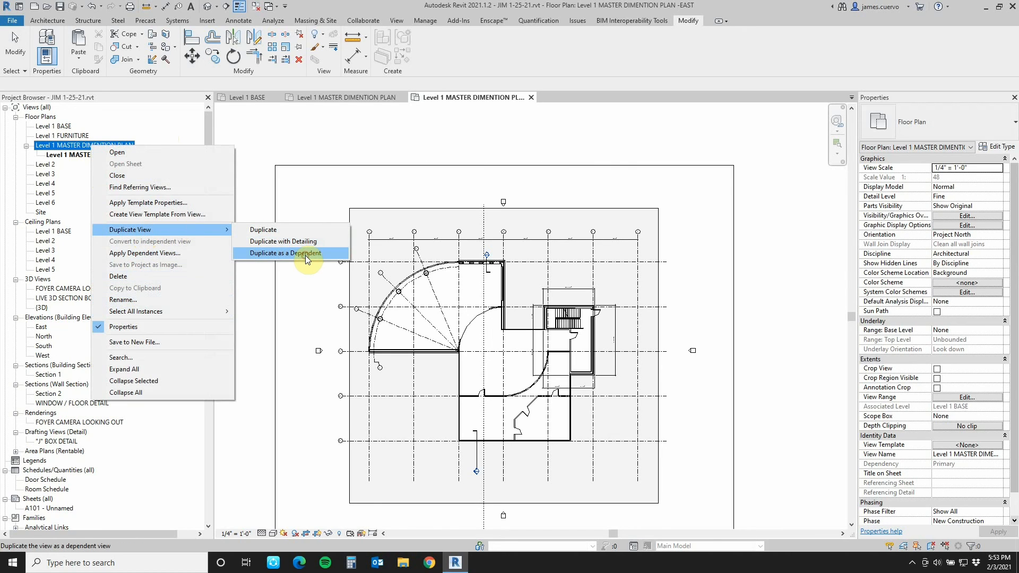
{"action": "left_click", "coordinate": [282, 253]}
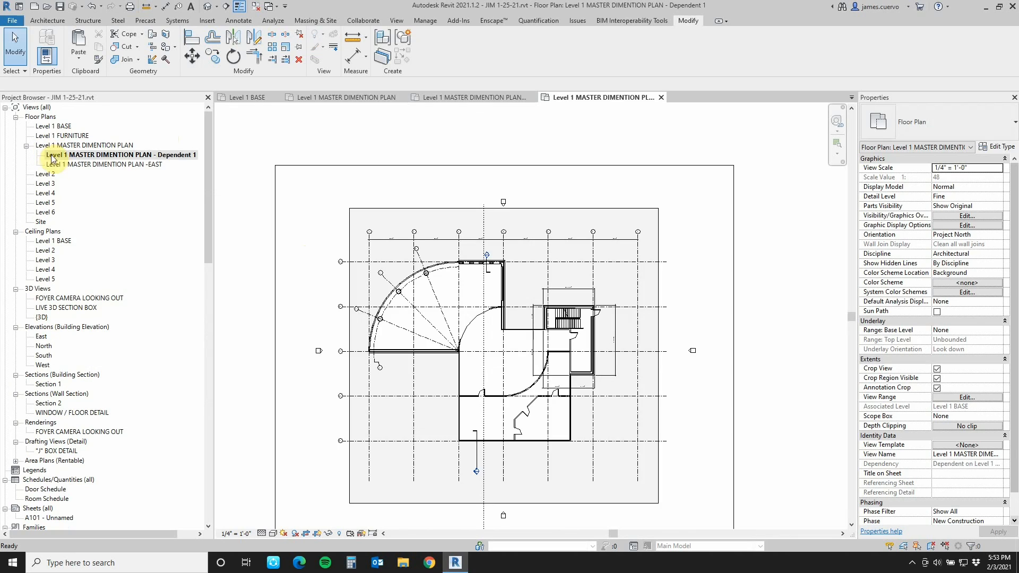
{"action": "left_click", "coordinate": [117, 155]}
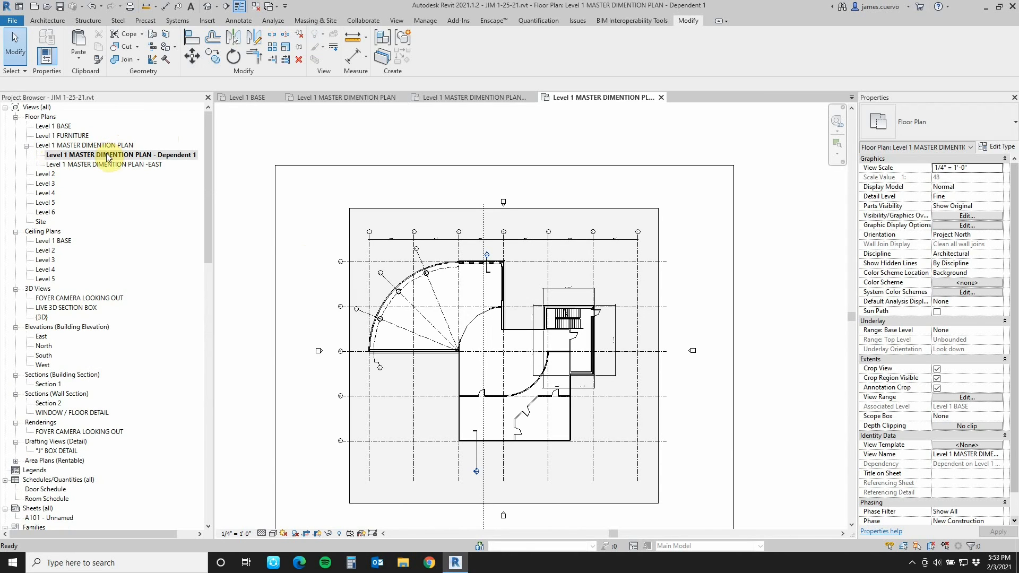
{"action": "mouse_move", "coordinate": [70, 169]}
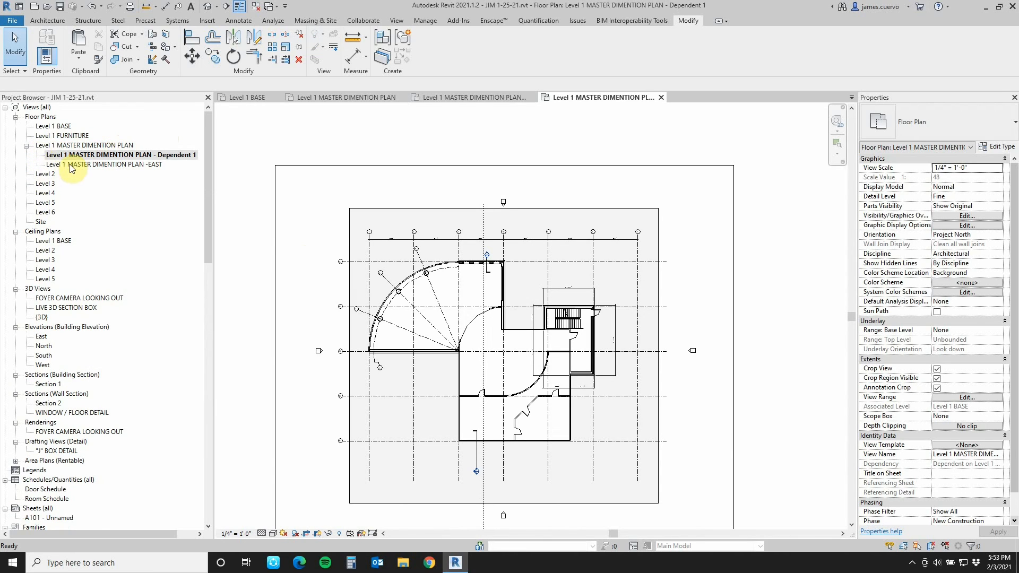
{"action": "right_click", "coordinate": [98, 154]}
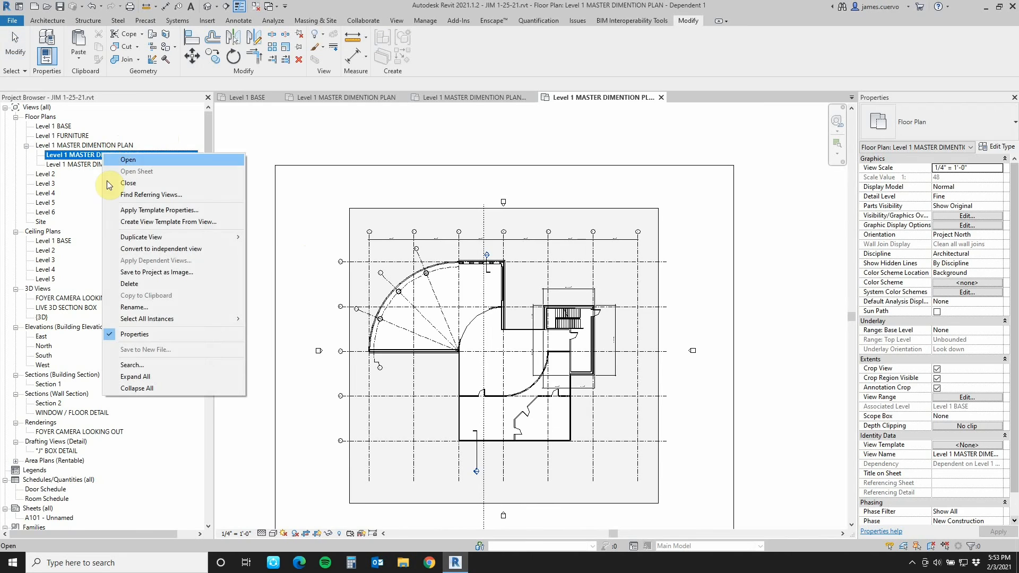
{"action": "left_click", "coordinate": [133, 307]}
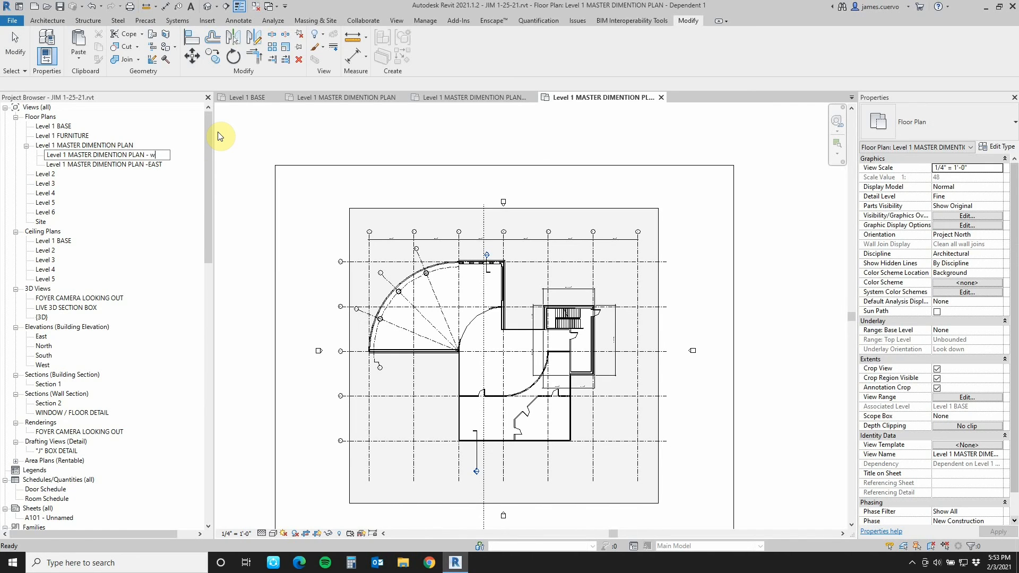
{"action": "type", "text": "S"}
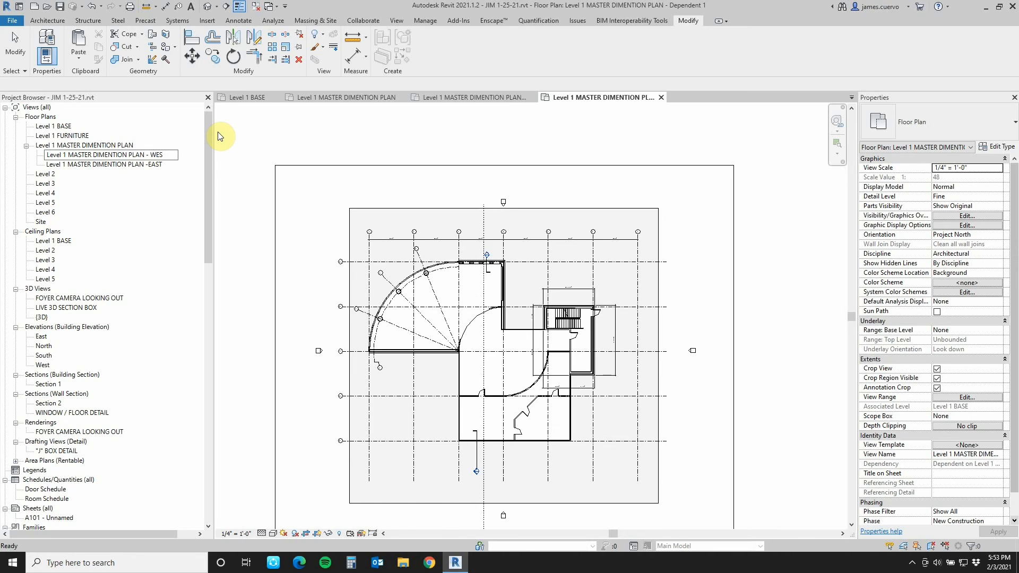
{"action": "mouse_move", "coordinate": [729, 247]}
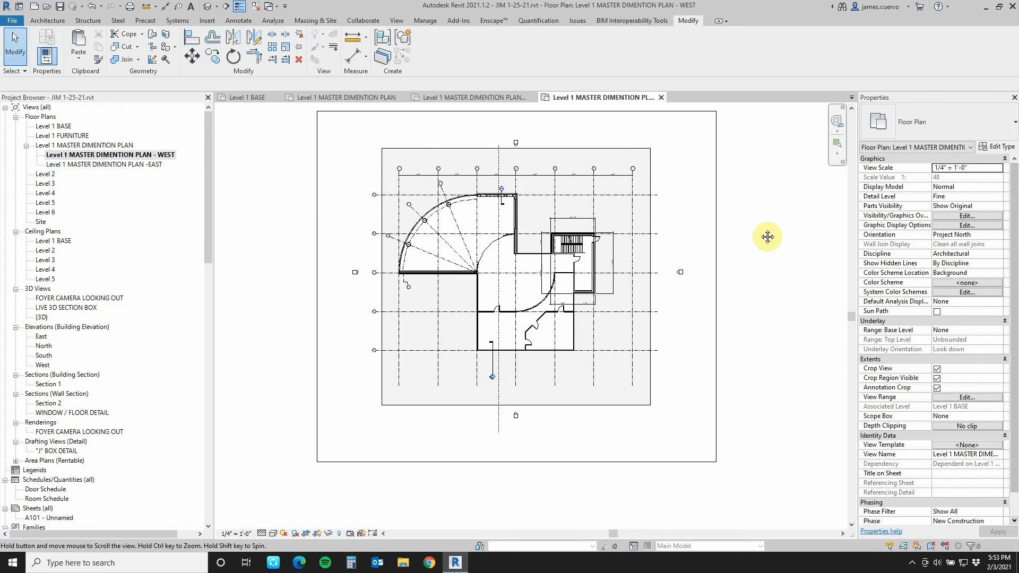
{"action": "mouse_move", "coordinate": [719, 331]}
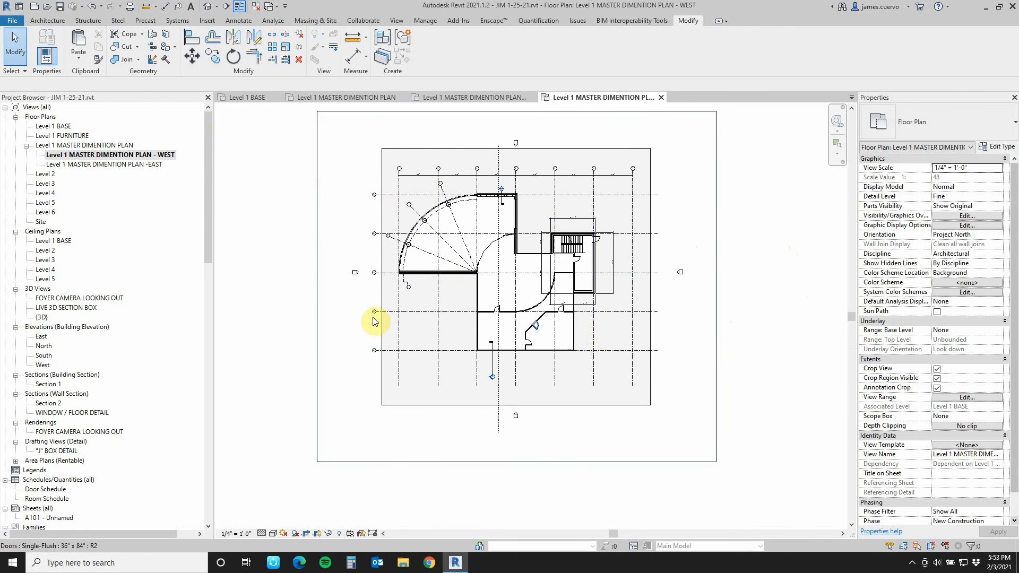
- Trim the WEST view's crop region to the left half and the EAST view's to the right half
{"action": "left_click", "coordinate": [375, 321]}
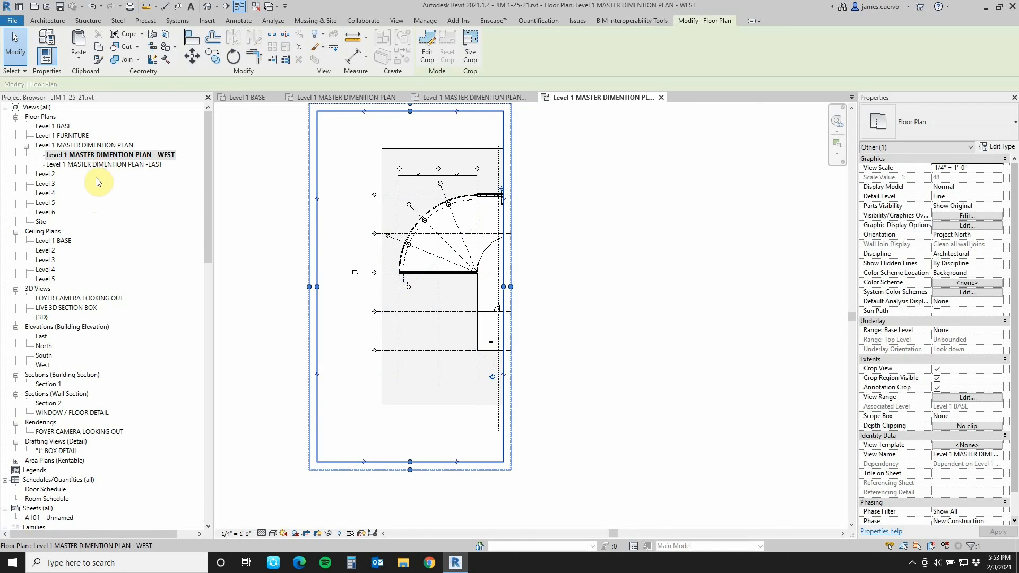
{"action": "double_click", "coordinate": [102, 165]}
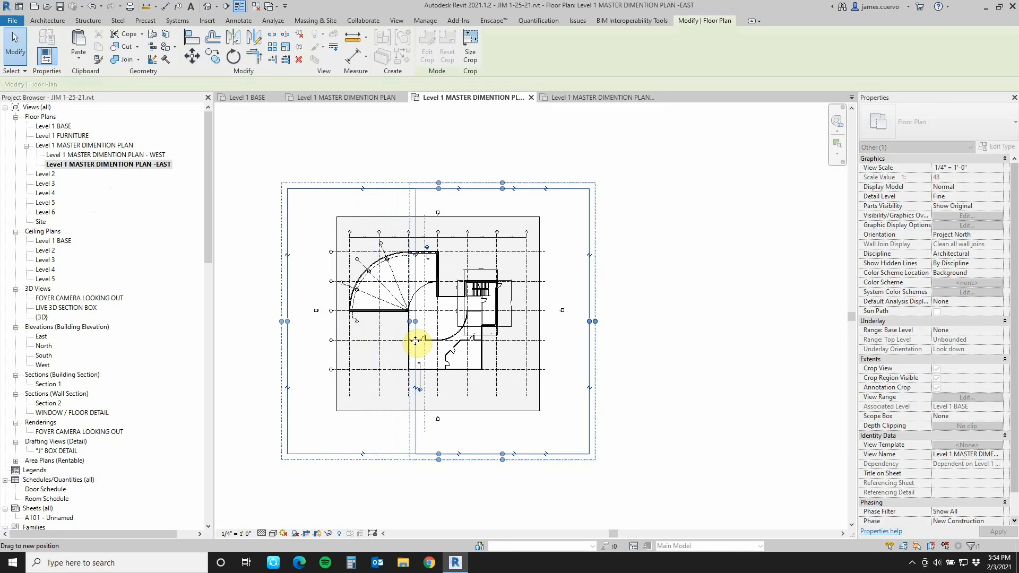
{"action": "left_click", "coordinate": [317, 533]}
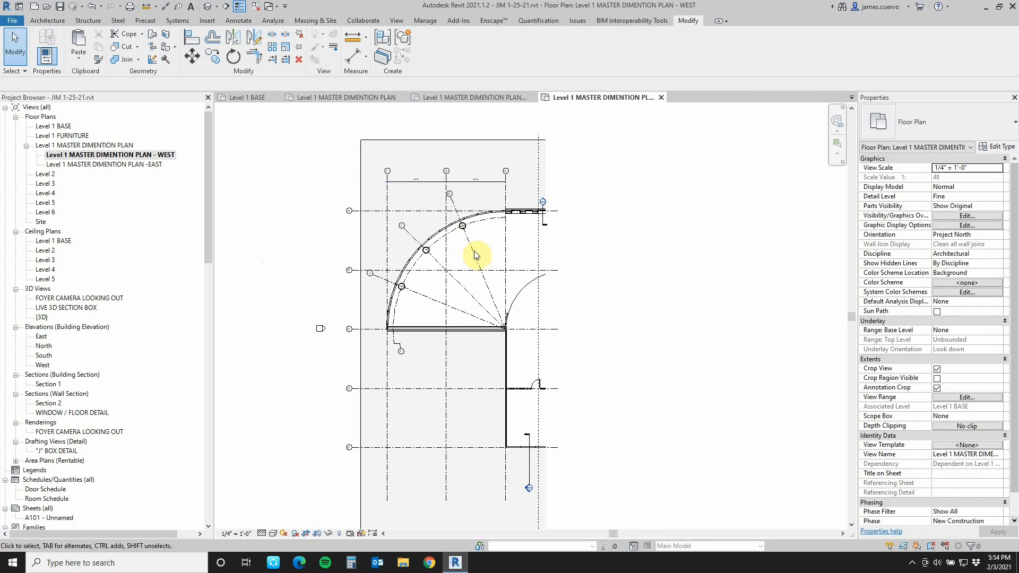
{"action": "mouse_move", "coordinate": [473, 191]}
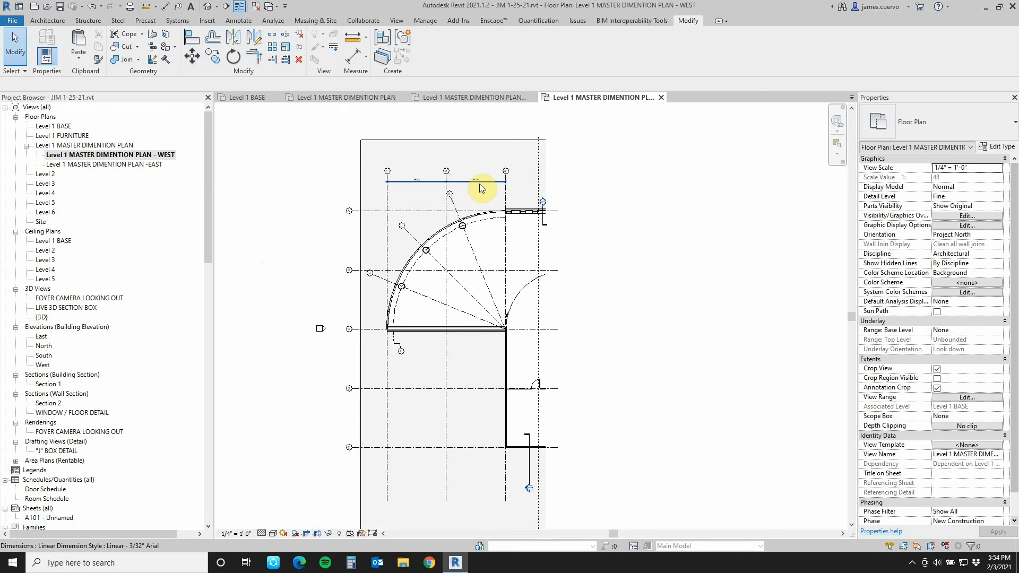
{"action": "double_click", "coordinate": [104, 163]}
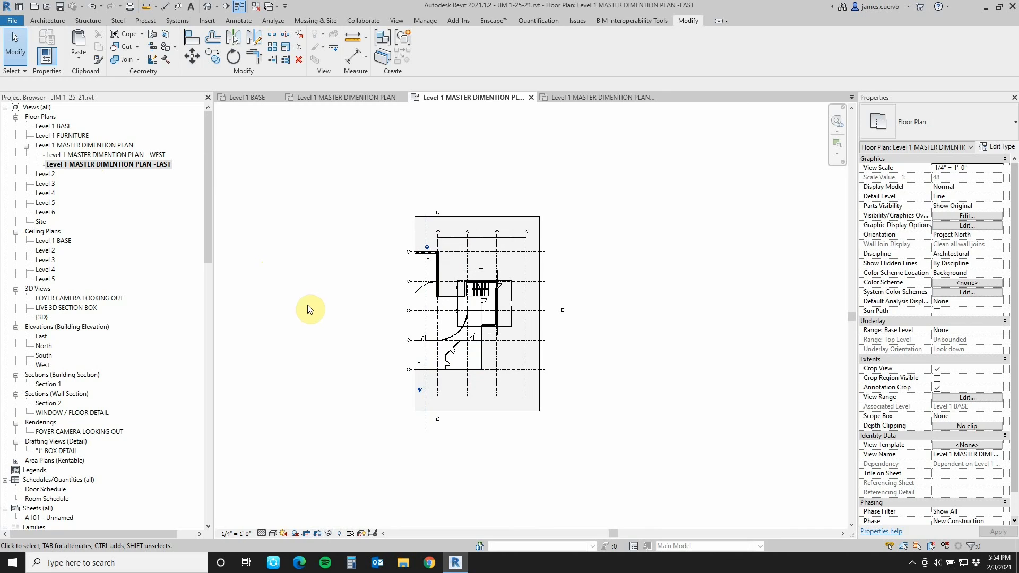
{"action": "mouse_move", "coordinate": [273, 302]}
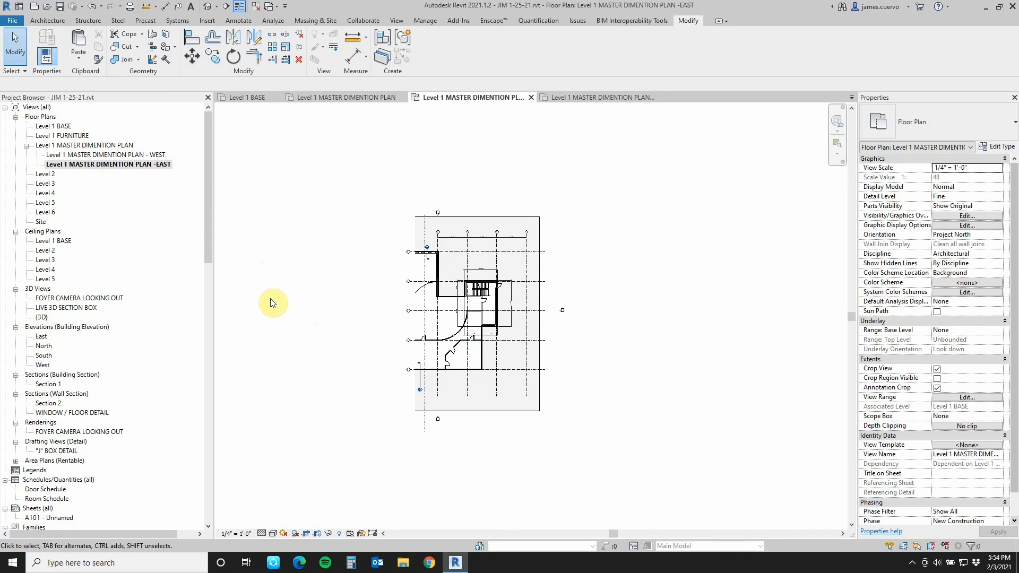
{"action": "mouse_move", "coordinate": [337, 361]}
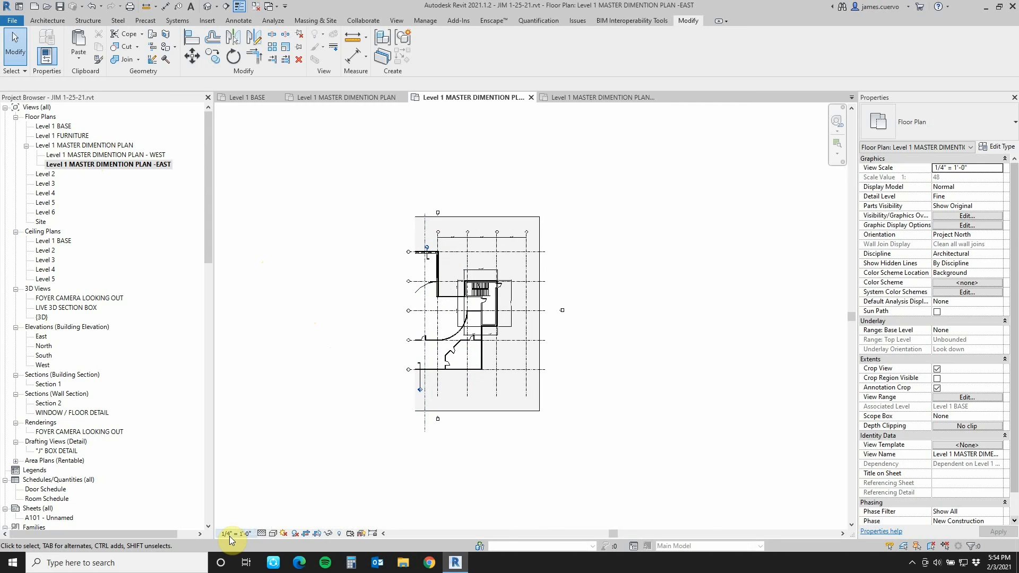
- Set the EAST view scale to 1/8" = 1'-0", then return to the full Level 1 MASTER DIMENTION PLAN
{"action": "left_click", "coordinate": [233, 533]}
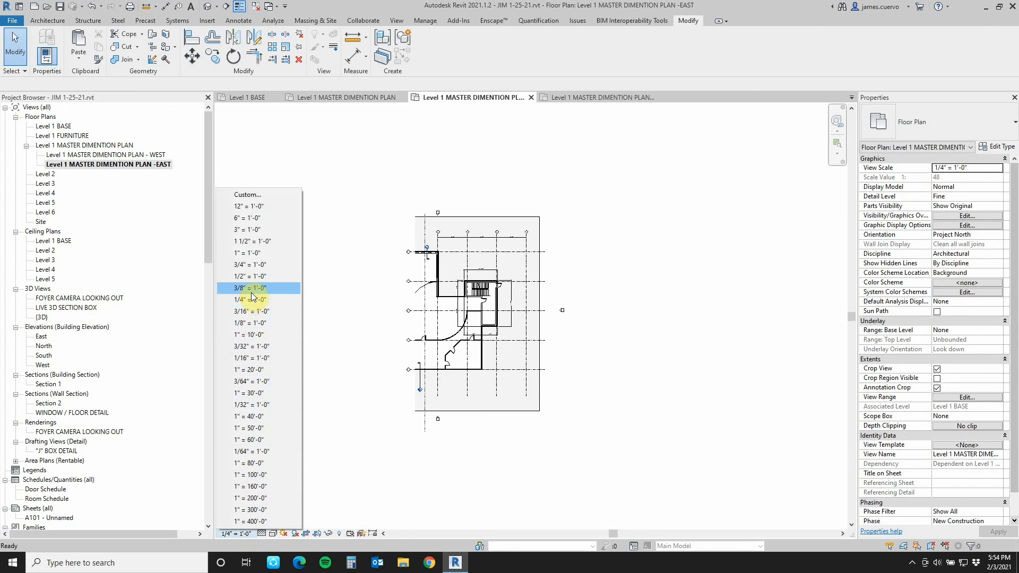
{"action": "mouse_move", "coordinate": [253, 322]}
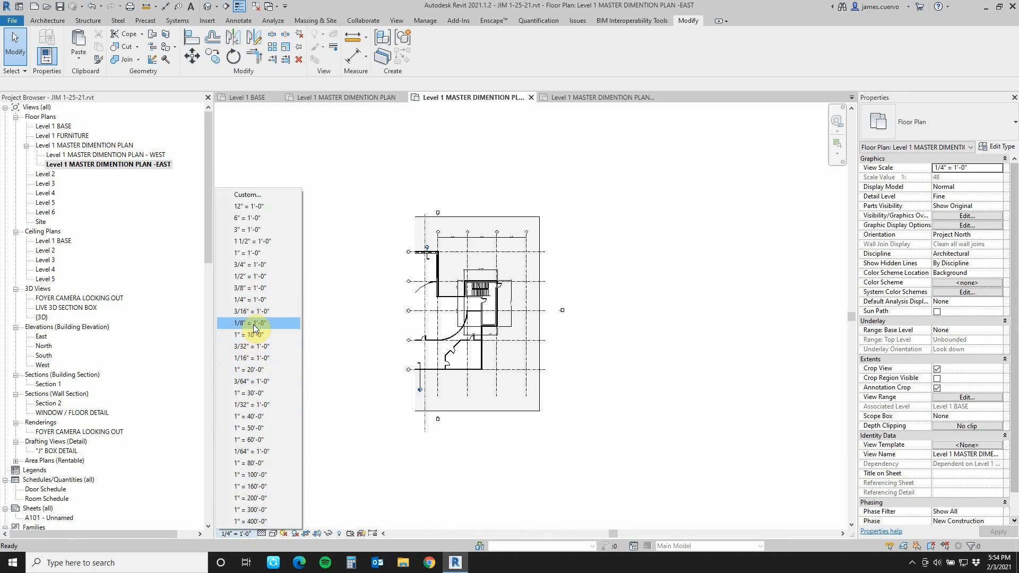
{"action": "left_click", "coordinate": [251, 323]}
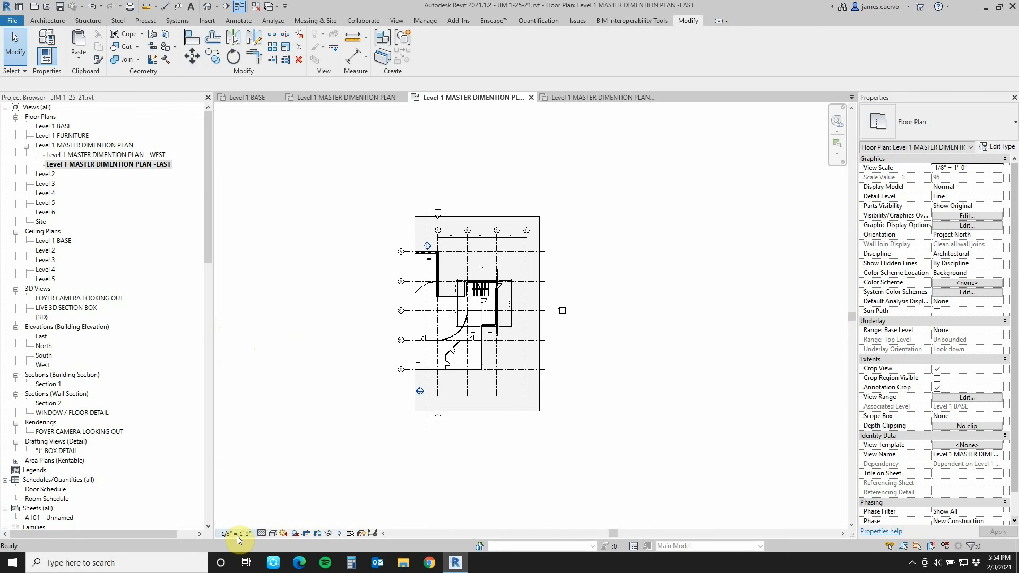
{"action": "double_click", "coordinate": [105, 155]}
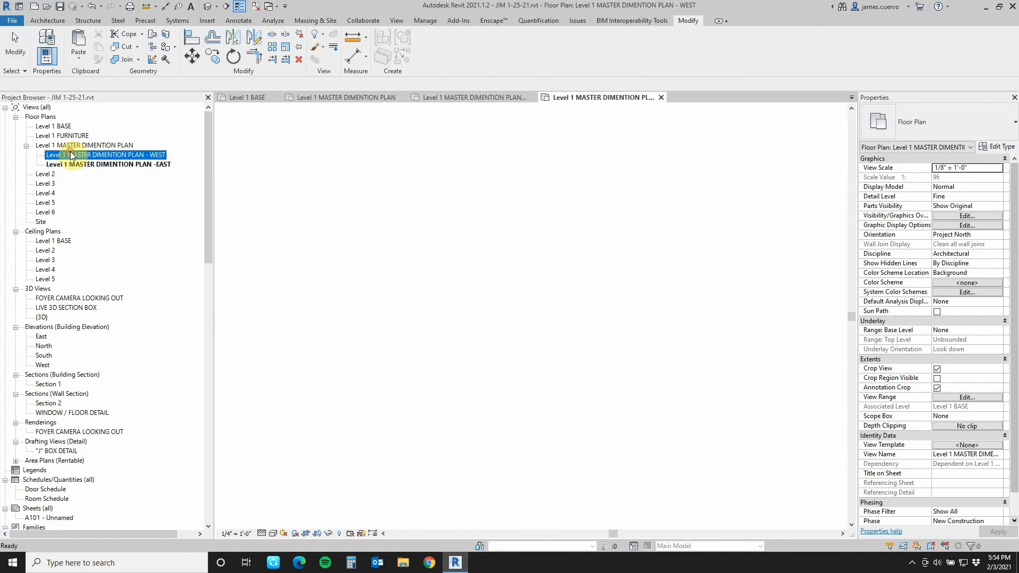
{"action": "double_click", "coordinate": [104, 155]}
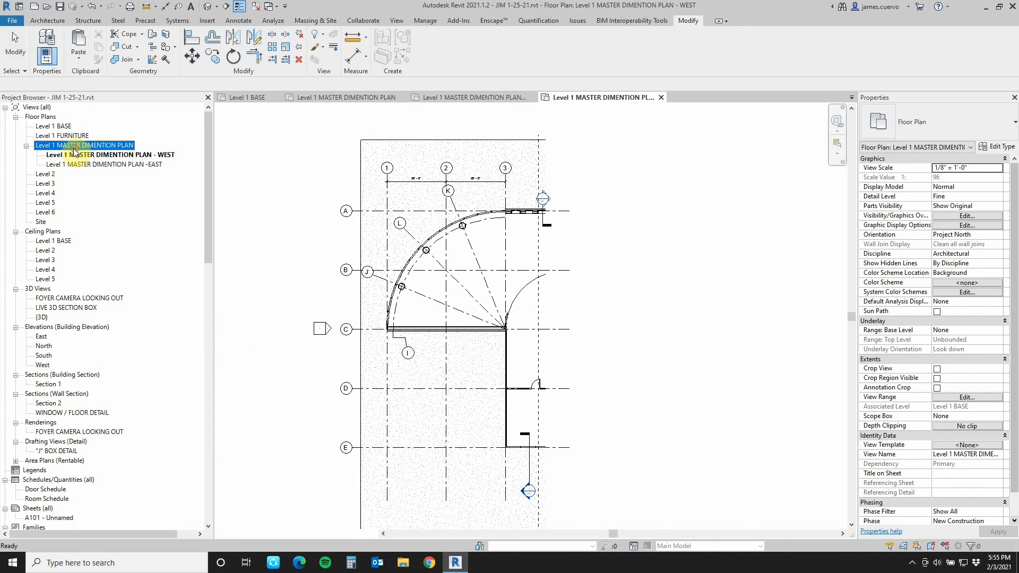
{"action": "left_click", "coordinate": [344, 96]}
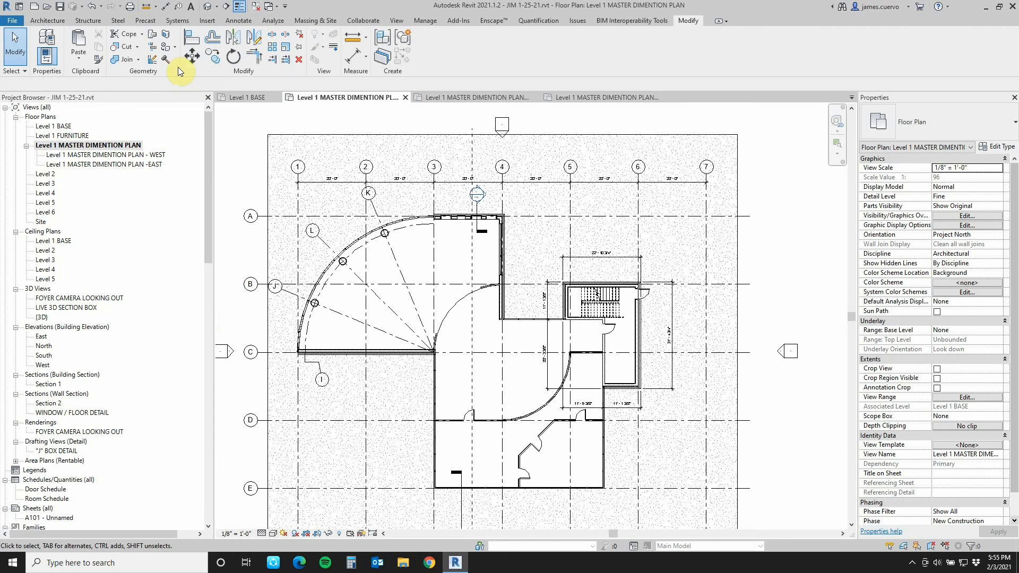
{"action": "mouse_move", "coordinate": [259, 25]}
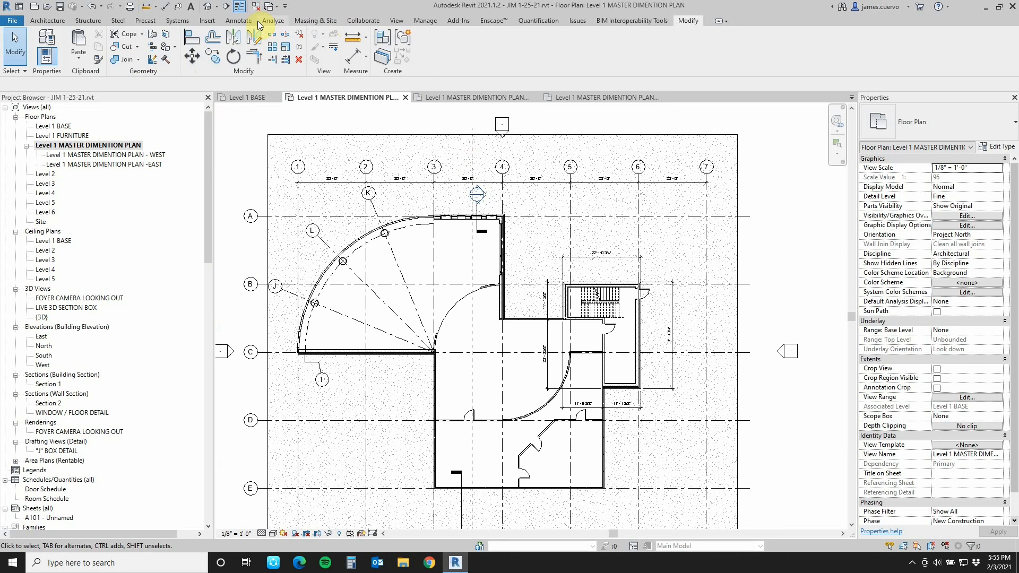
- Place a Tag by Category beside the stair core, then switch to the EAST dependent view
{"action": "left_click", "coordinate": [239, 21]}
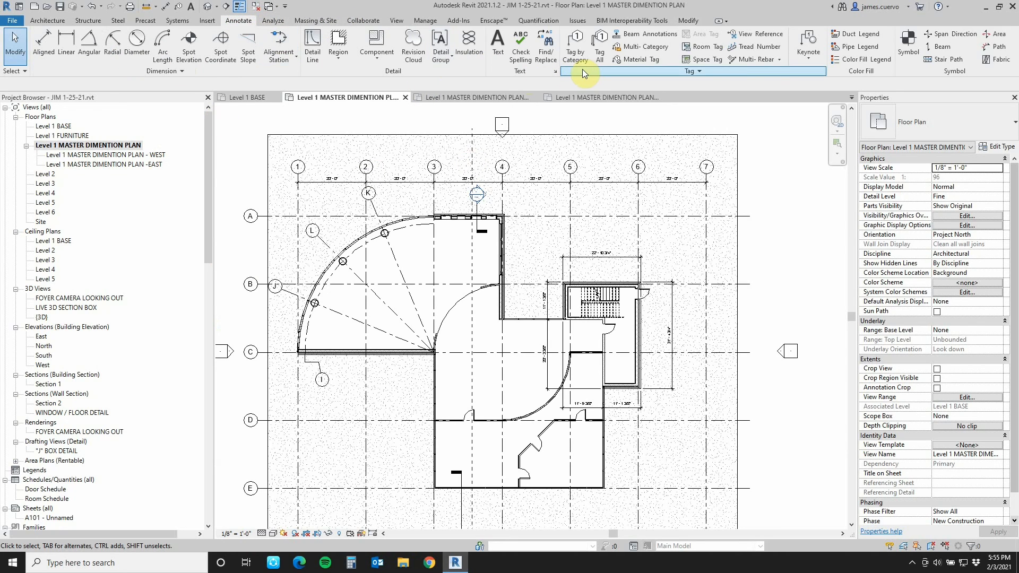
{"action": "left_click", "coordinate": [644, 296]}
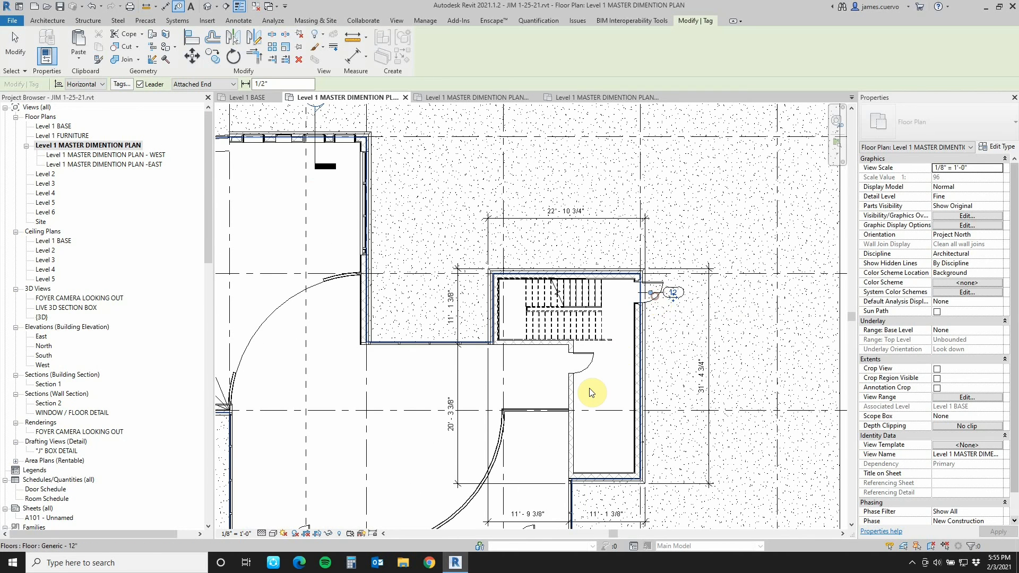
{"action": "left_click", "coordinate": [585, 362]}
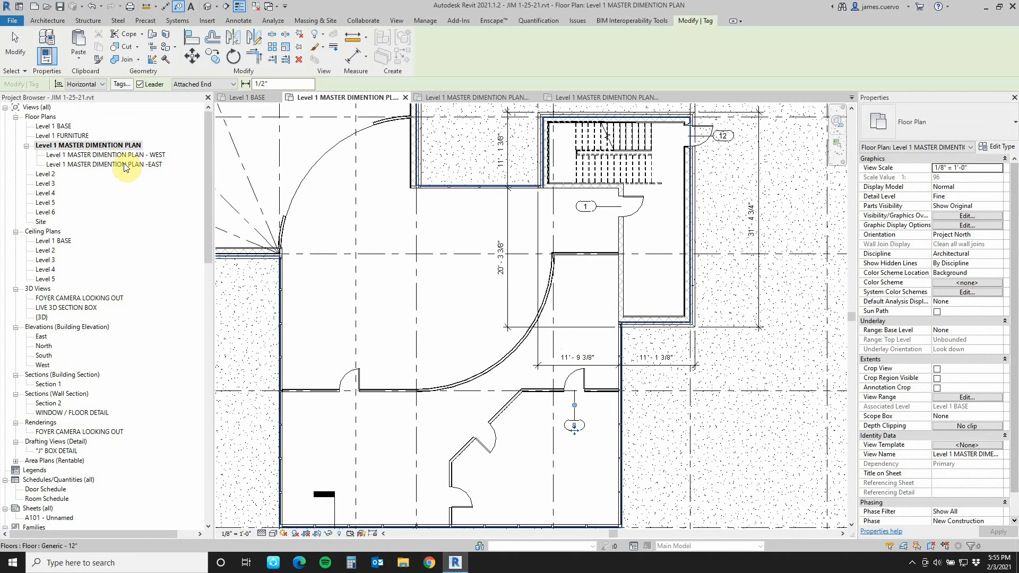
{"action": "double_click", "coordinate": [107, 164]}
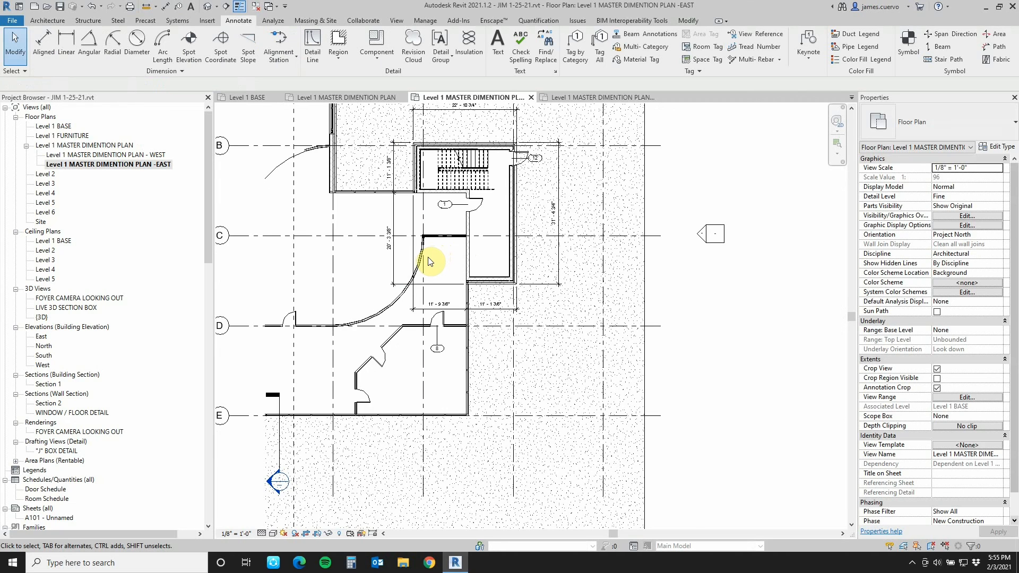
{"action": "mouse_move", "coordinate": [419, 267]}
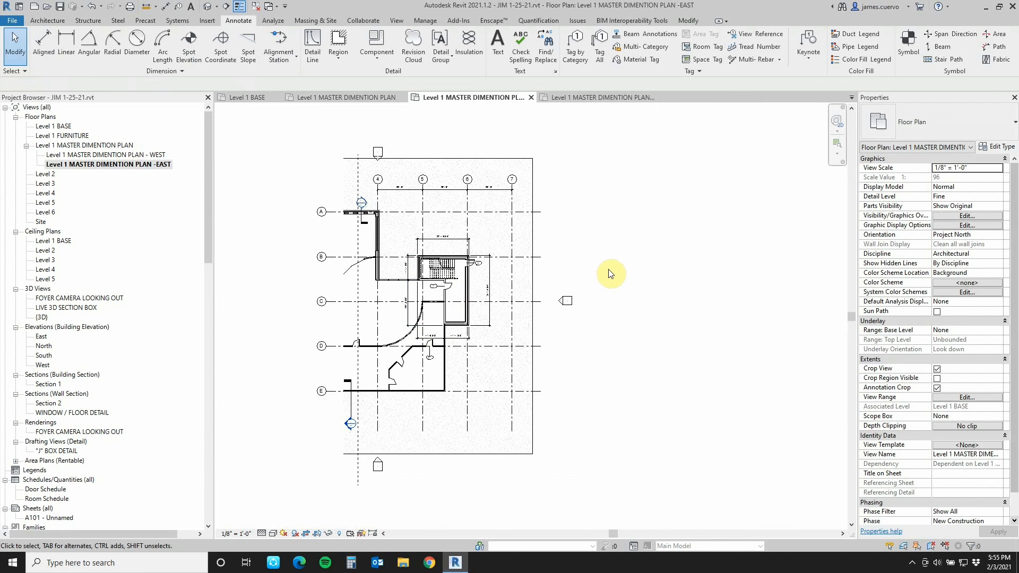
{"action": "mouse_move", "coordinate": [249, 194]}
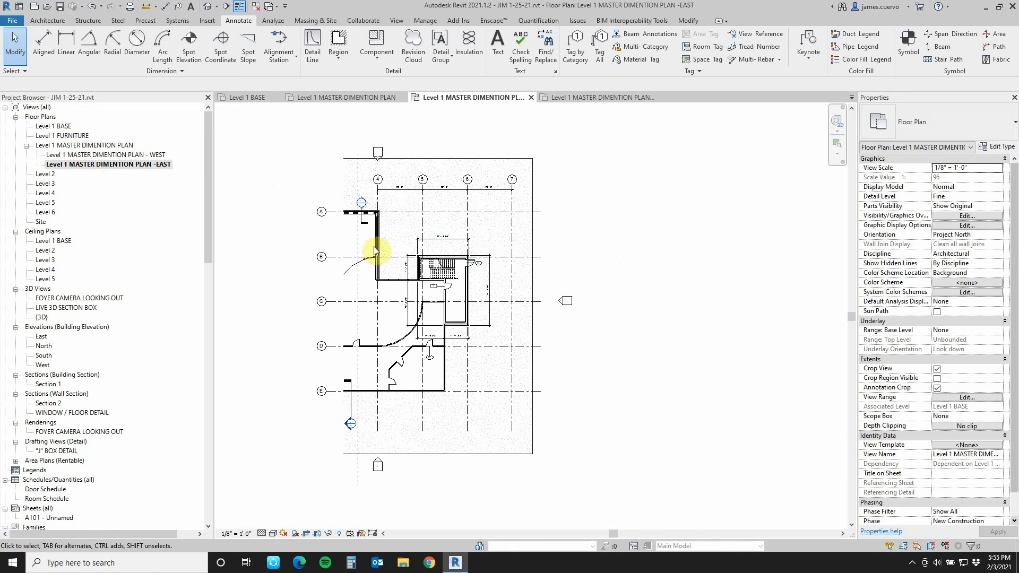
{"action": "mouse_move", "coordinate": [140, 193]}
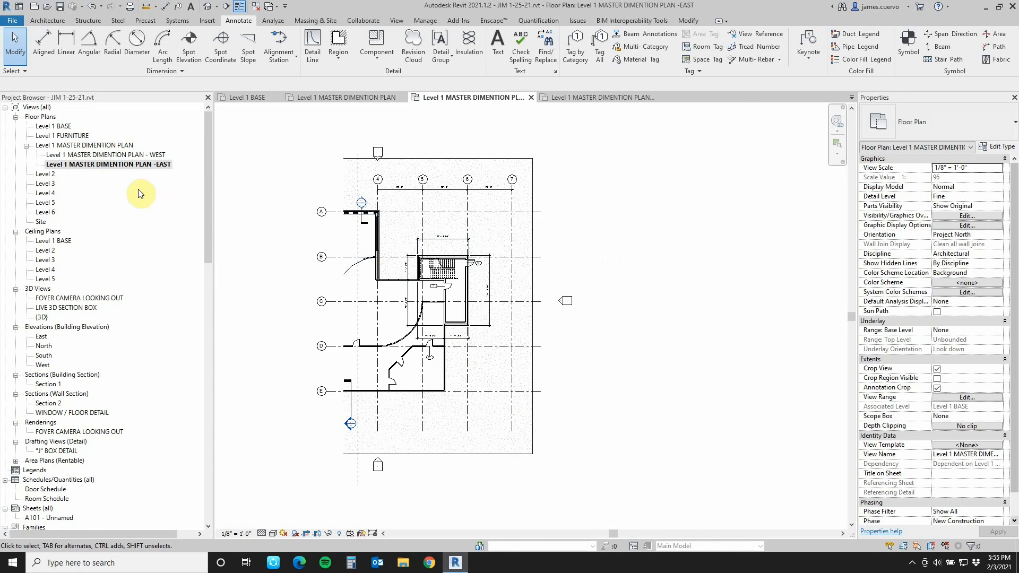
{"action": "mouse_move", "coordinate": [630, 444]}
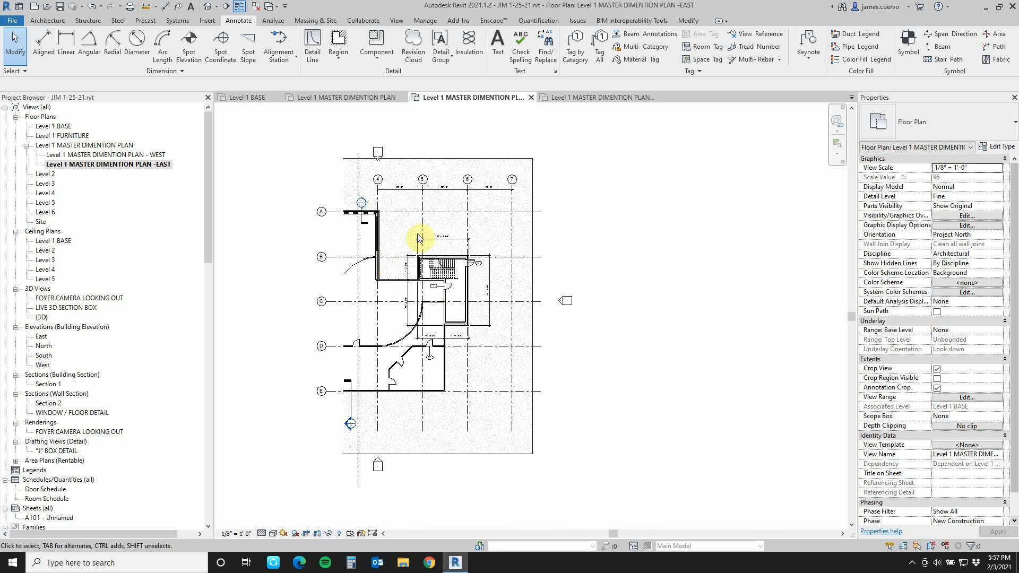
{"action": "left_click", "coordinate": [423, 374]}
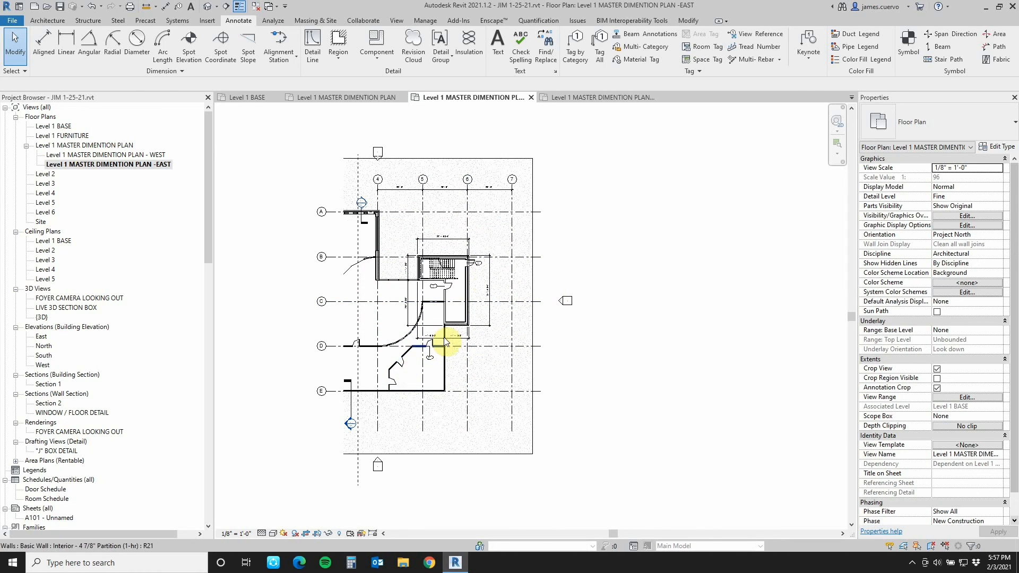
{"action": "left_click", "coordinate": [512, 178]}
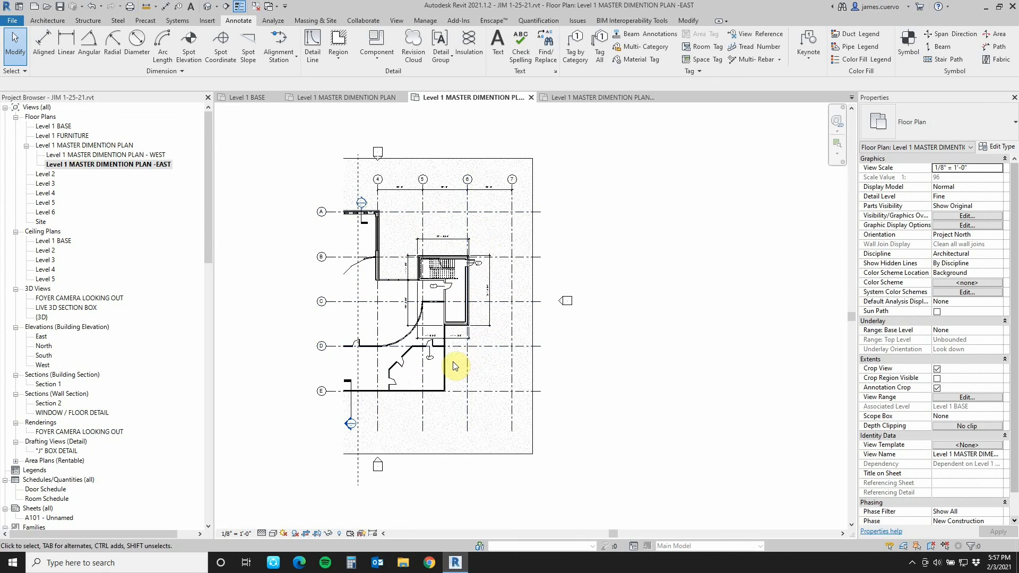
{"action": "mouse_move", "coordinate": [397, 314]}
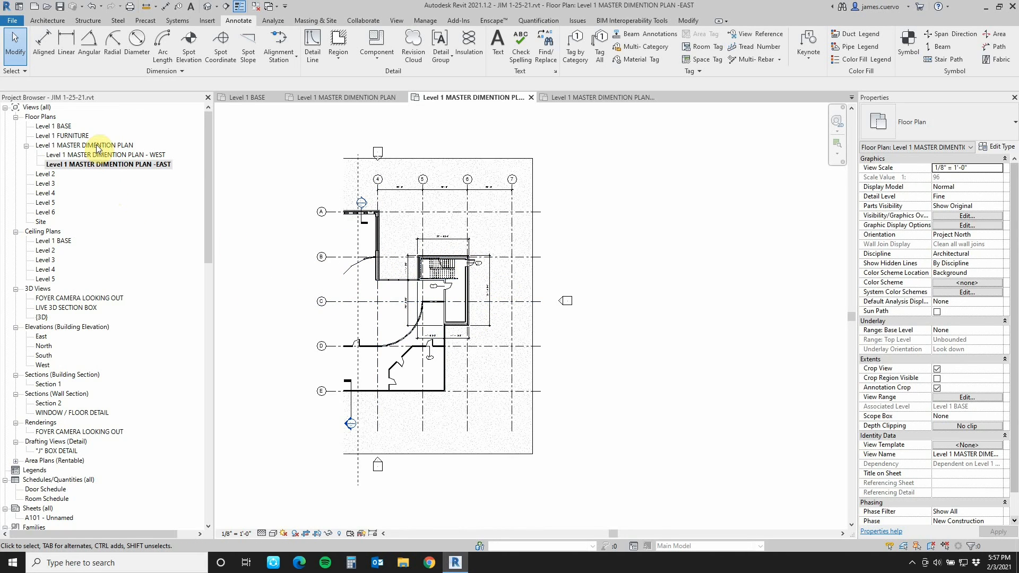
- Duplicate the Level 1 MASTER DIMENTION PLAN with detailing
{"action": "left_click", "coordinate": [85, 145]}
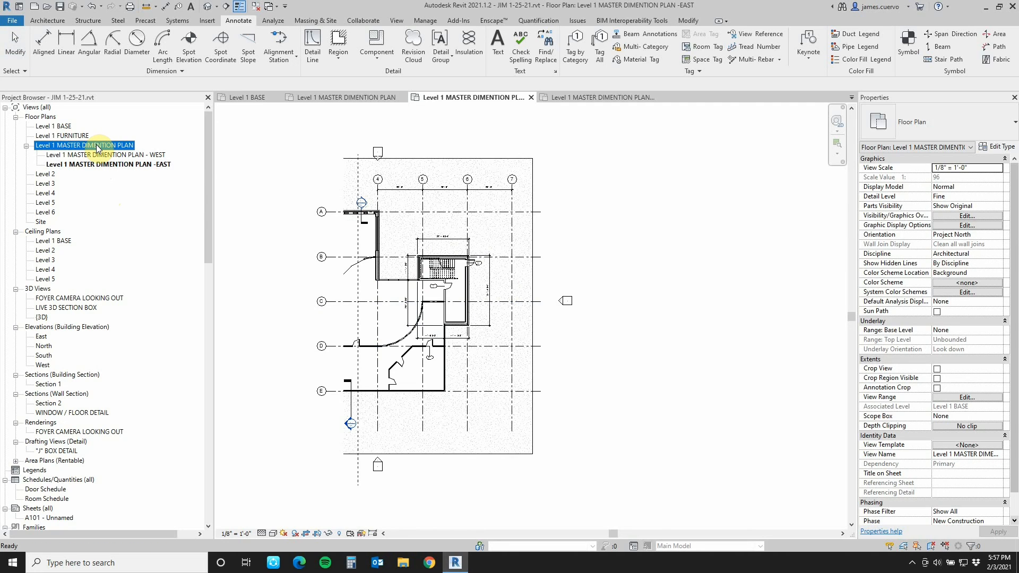
{"action": "right_click", "coordinate": [85, 145]}
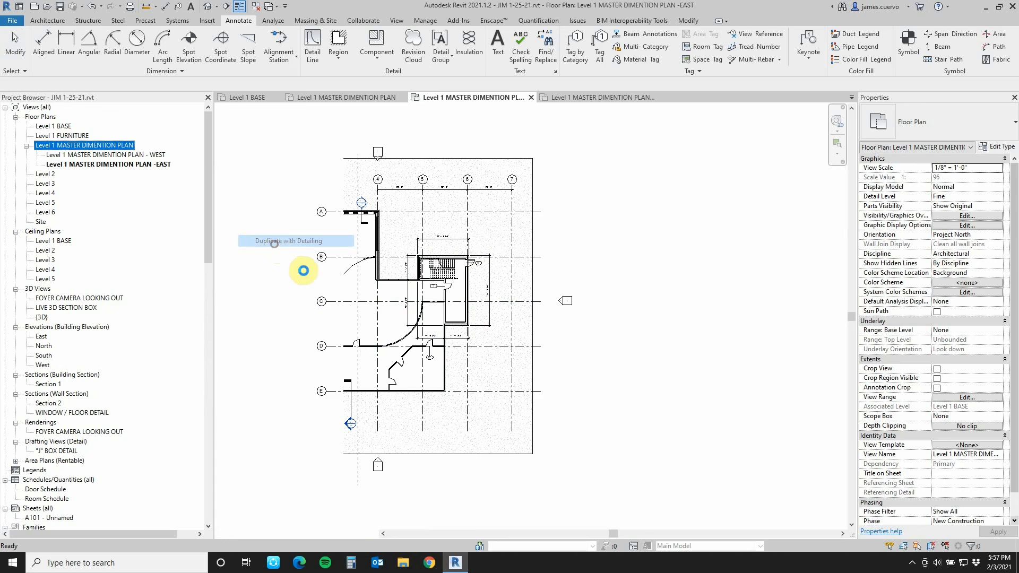
{"action": "left_click", "coordinate": [296, 241]}
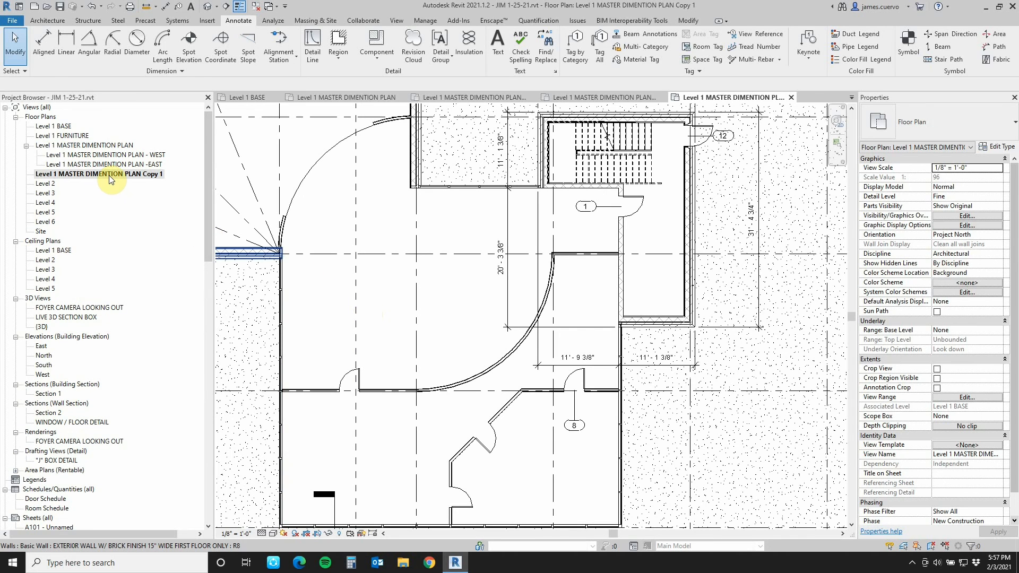
- Rename the copied view to 'Level 1 FIRE STAIRS BLOW UP'
{"action": "right_click", "coordinate": [99, 173]}
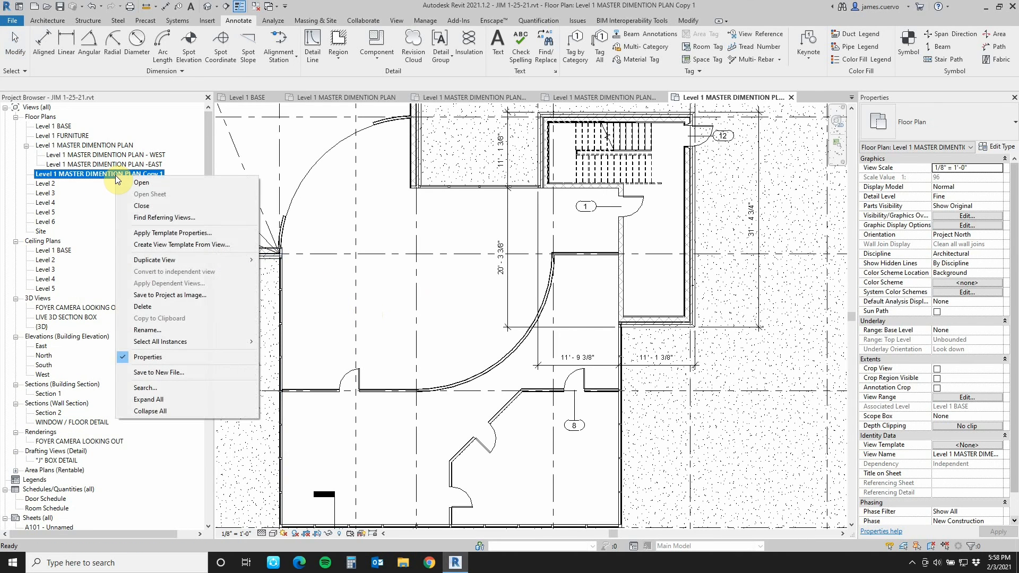
{"action": "mouse_move", "coordinate": [142, 207]}
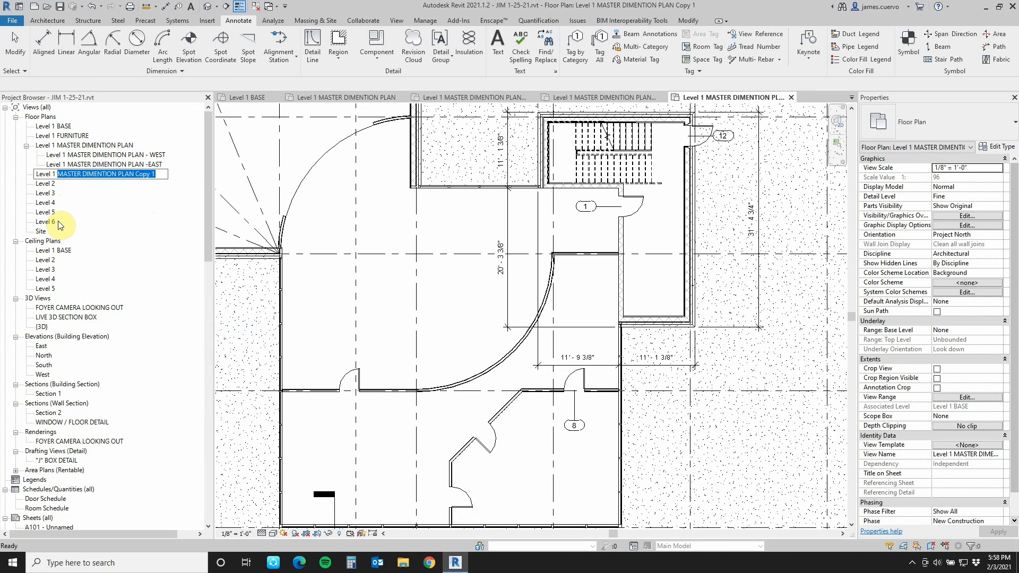
{"action": "type", "text": "Level 1 fire sta"}
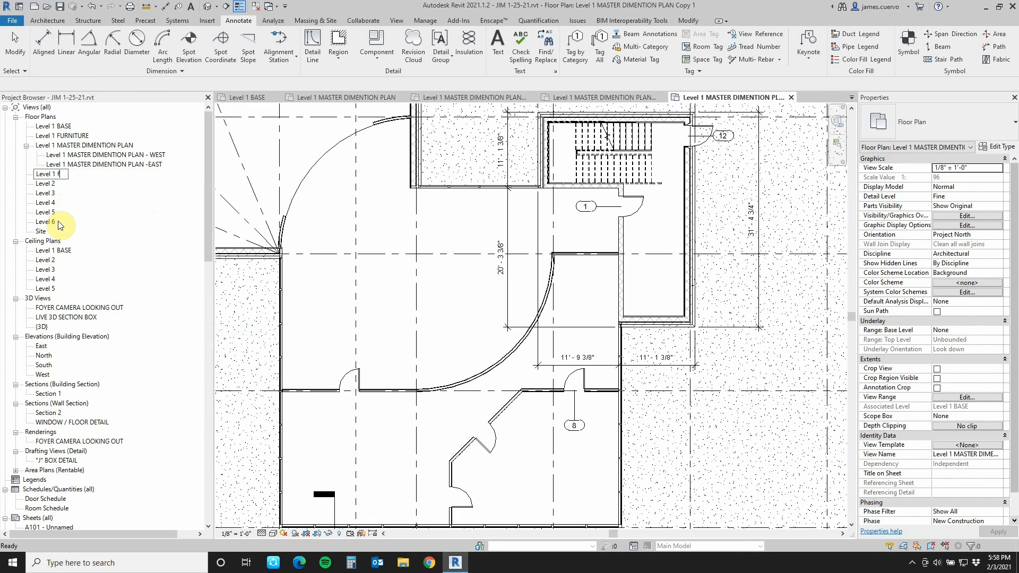
{"action": "type", "text": "IRE STAIRS"}
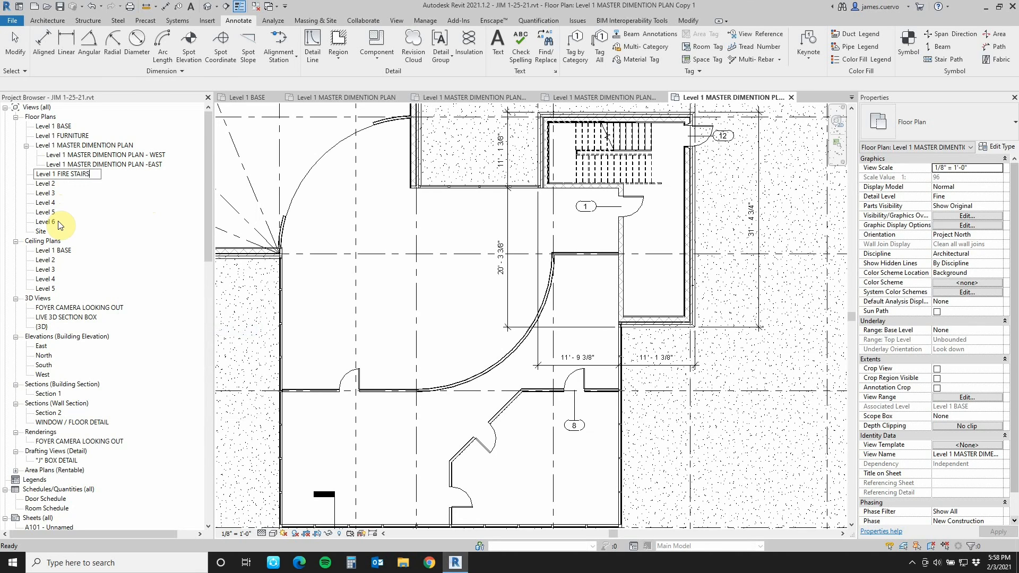
{"action": "type", "text": "BLOW UP"}
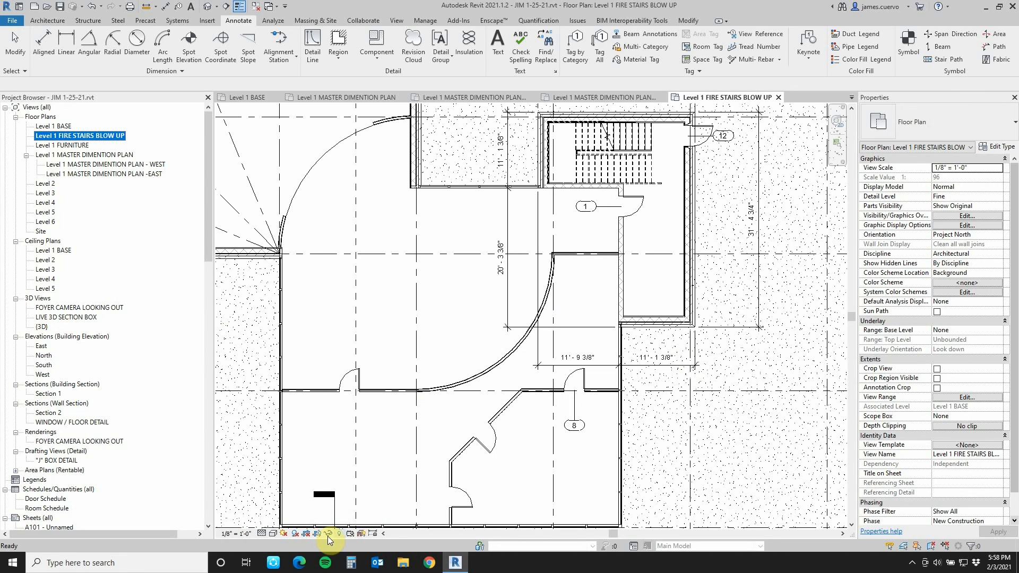
{"action": "mouse_move", "coordinate": [316, 534]}
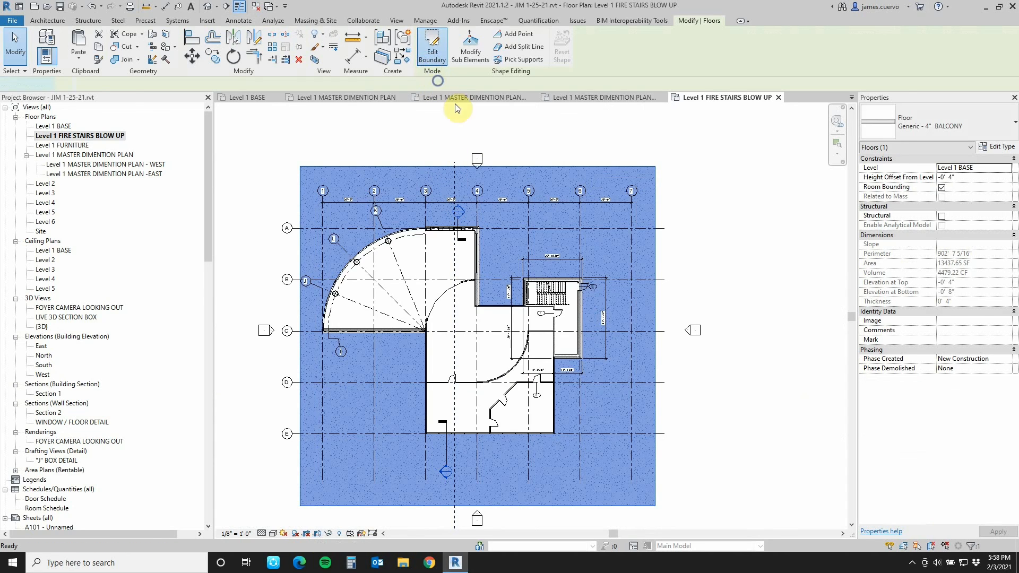
- Edit the crop region and sketch a new boundary around the stair core
{"action": "left_click", "coordinate": [432, 44]}
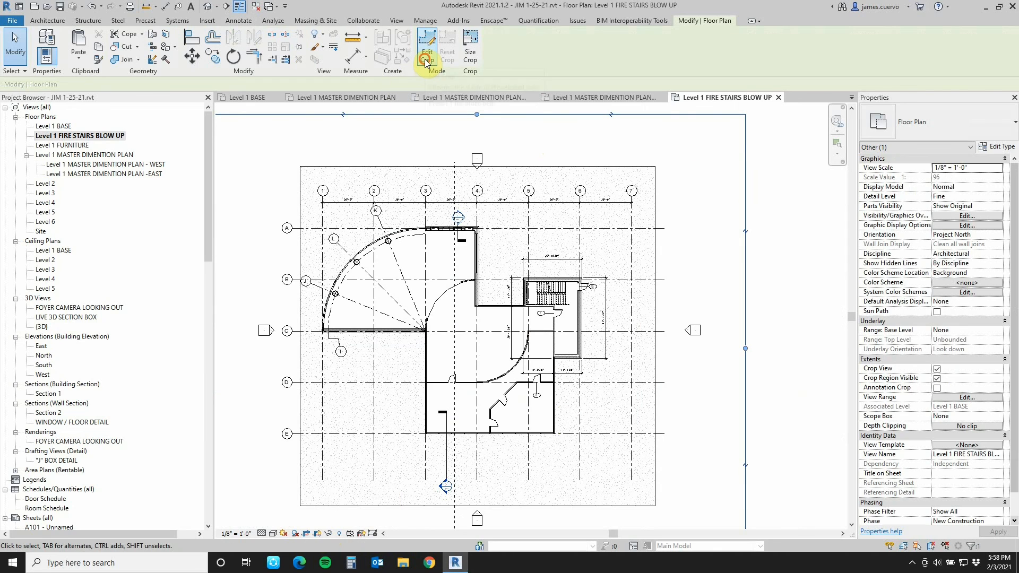
{"action": "left_click", "coordinate": [427, 49]}
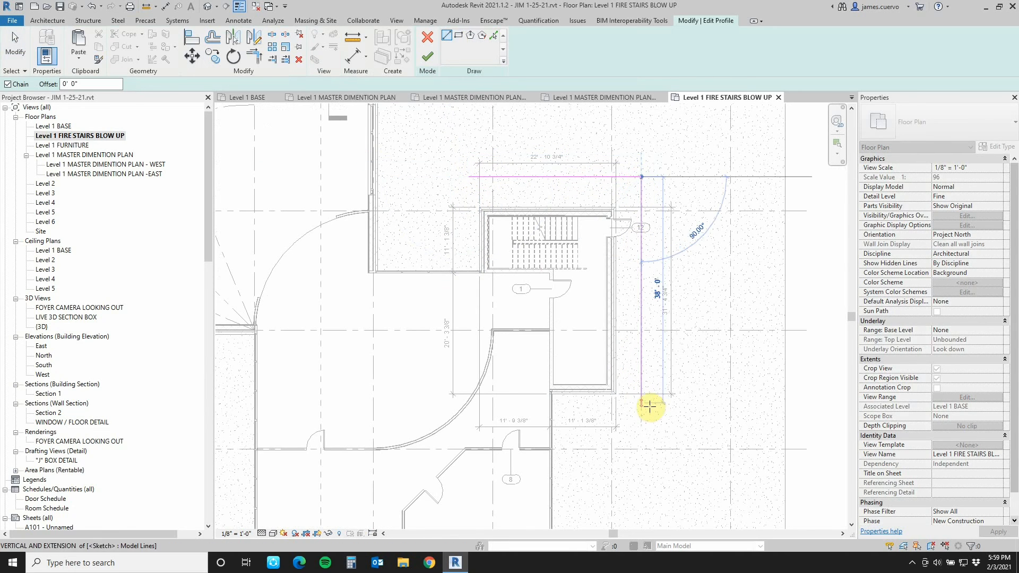
{"action": "left_click", "coordinate": [478, 435]}
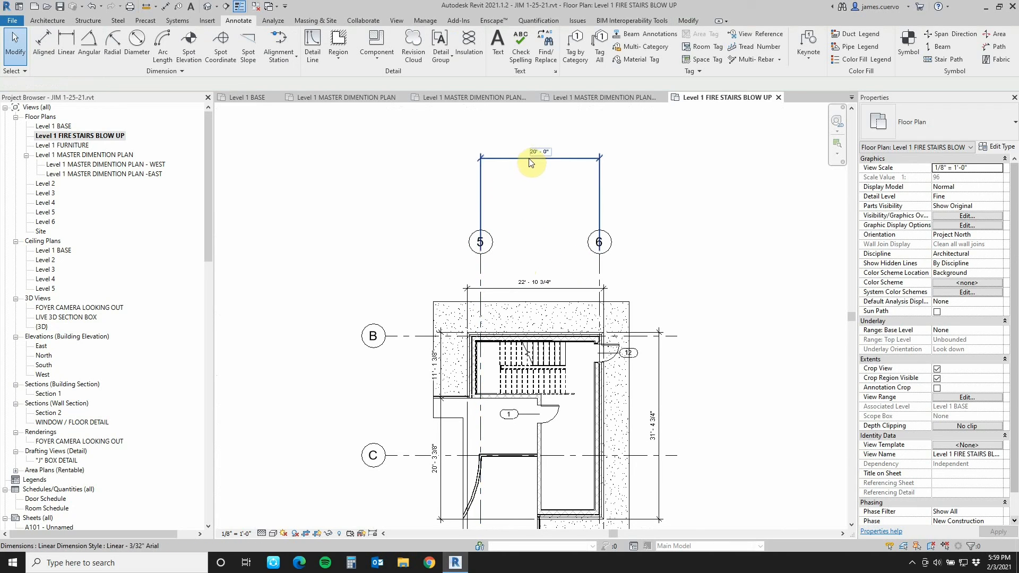
- Browse the EAST dependent, Level 1 FURNITURE and FIRE STAIRS BLOW UP views
{"action": "left_click", "coordinate": [537, 157]}
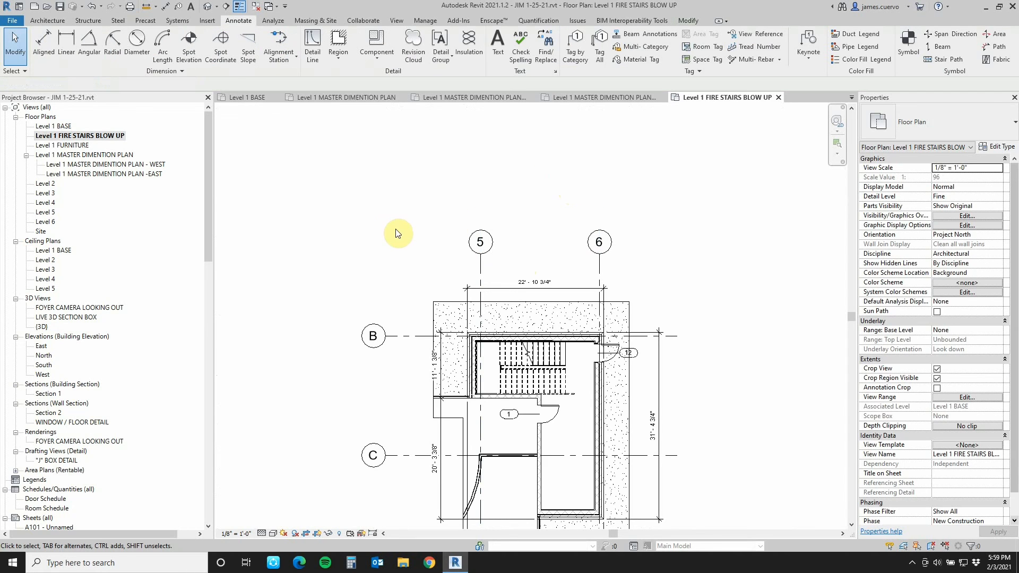
{"action": "left_click", "coordinate": [344, 97]}
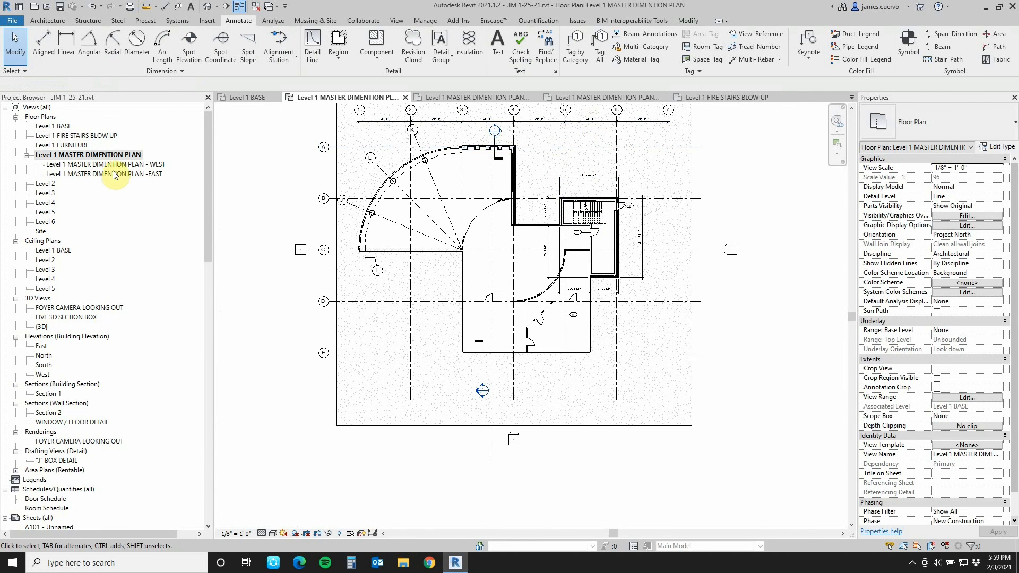
{"action": "double_click", "coordinate": [100, 173]}
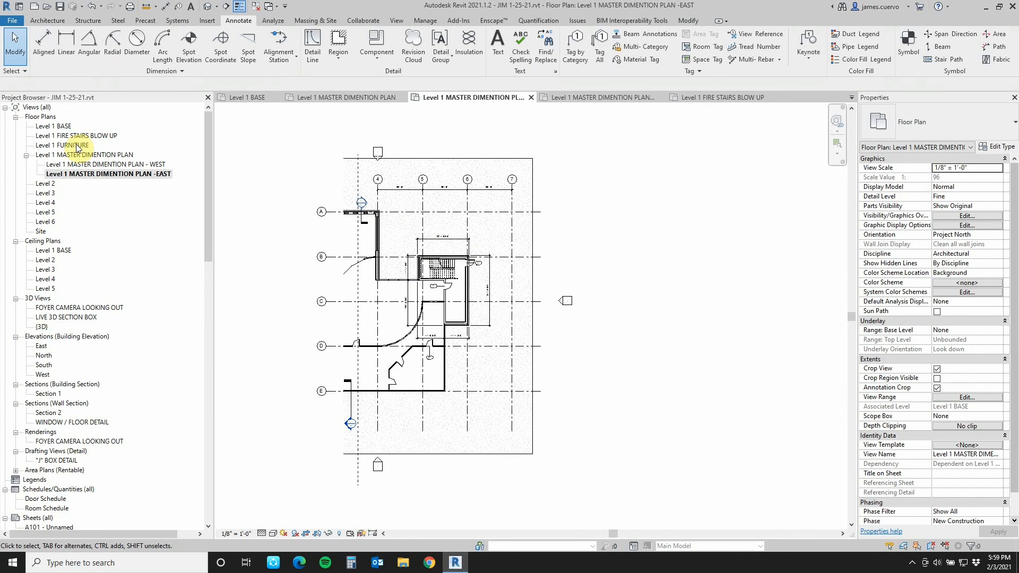
{"action": "double_click", "coordinate": [65, 145]}
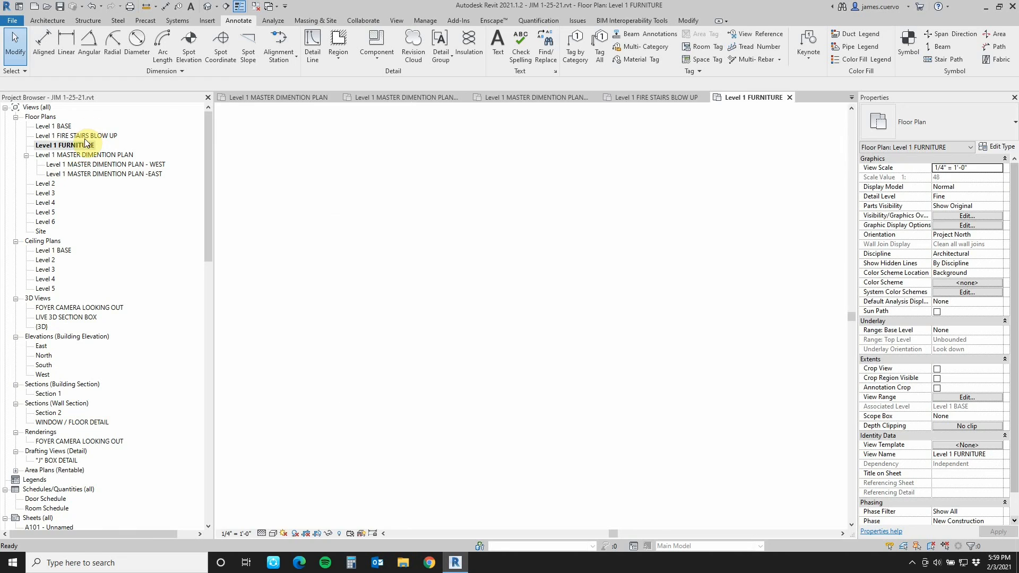
{"action": "double_click", "coordinate": [76, 135]}
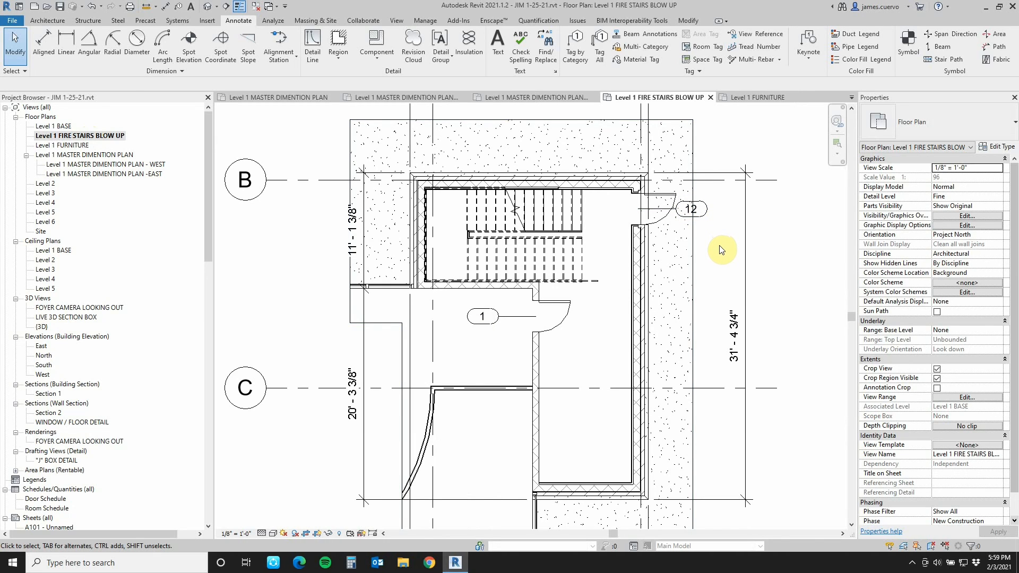
{"action": "mouse_move", "coordinate": [701, 218]}
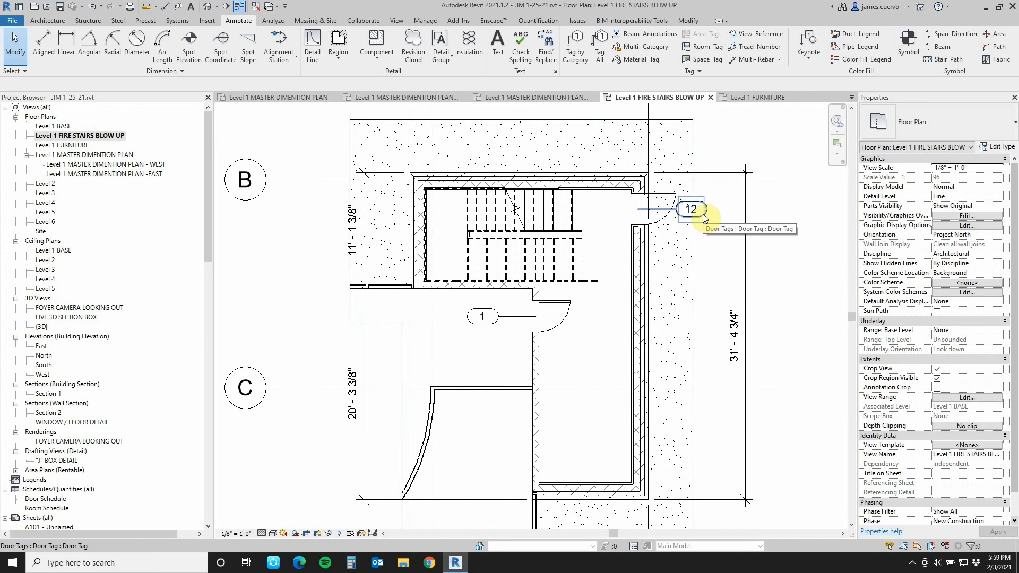
- Delete the door 12 tag from the FIRE STAIRS BLOW UP view
{"action": "left_click", "coordinate": [689, 208]}
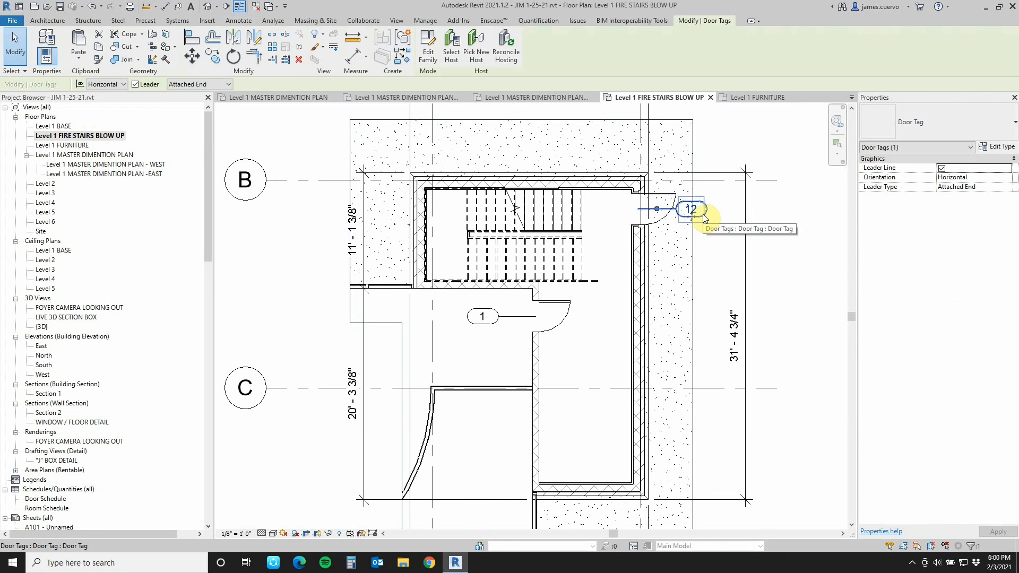
{"action": "left_click", "coordinate": [104, 173]}
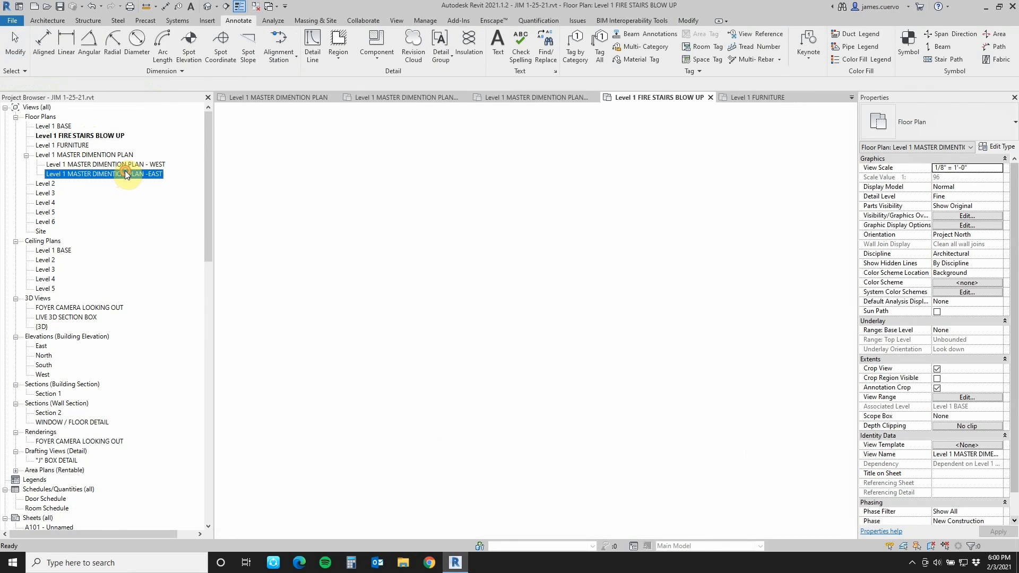
{"action": "double_click", "coordinate": [103, 173]}
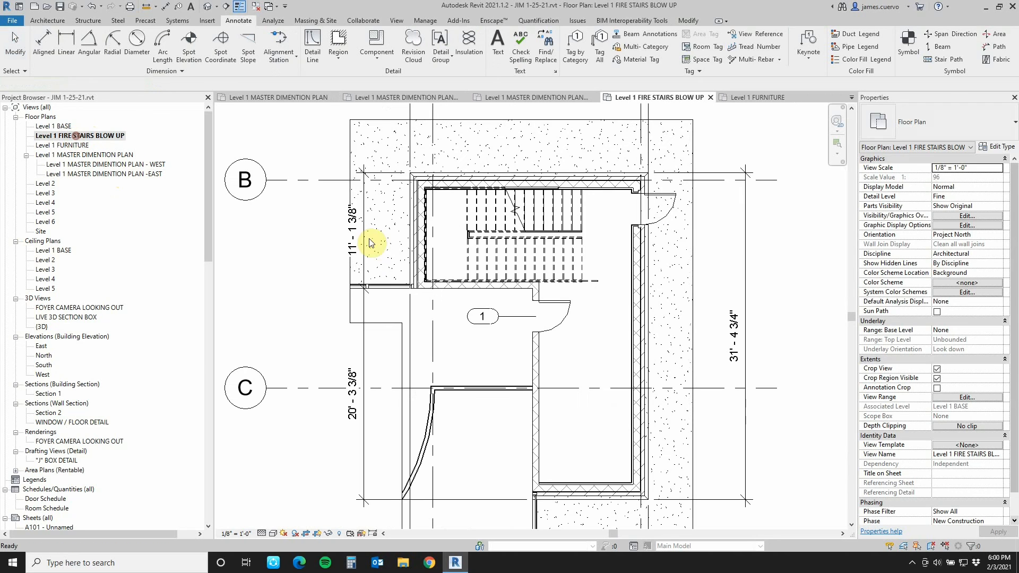
- Add an aligned dimension string from the stair's north wall to its south wall
{"action": "right_click", "coordinate": [695, 289]}
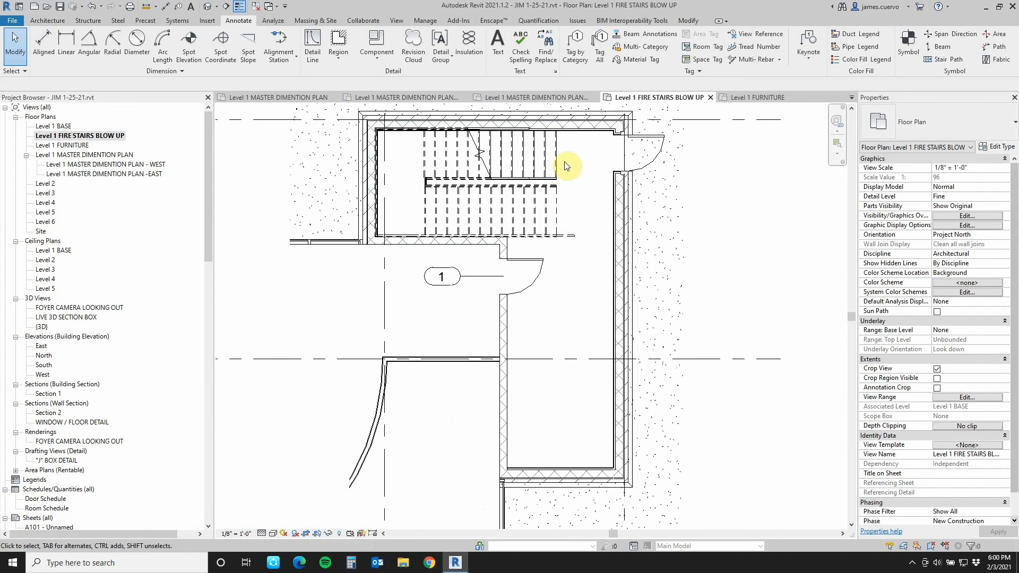
{"action": "left_click", "coordinate": [588, 115]}
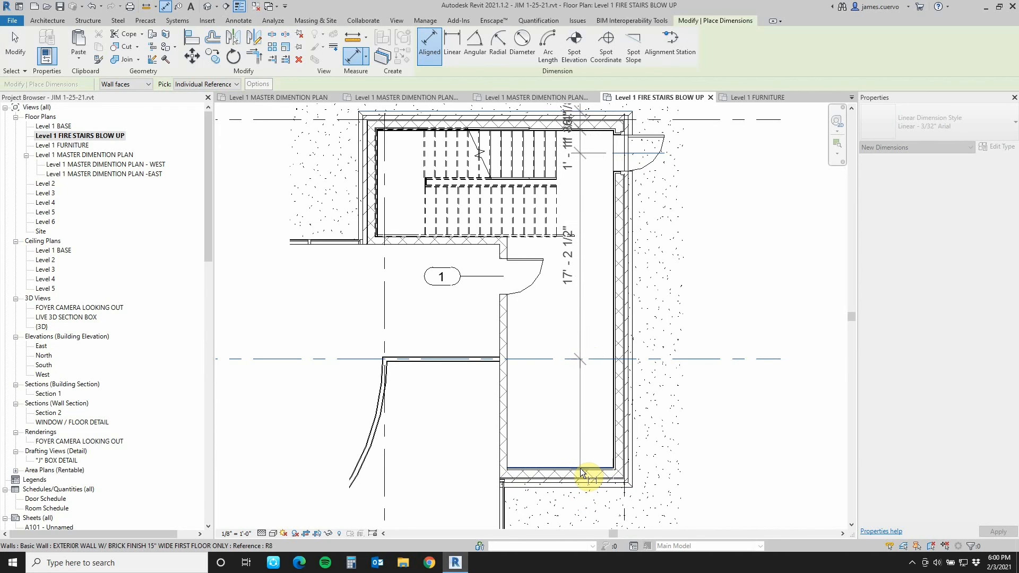
{"action": "left_click", "coordinate": [579, 468]}
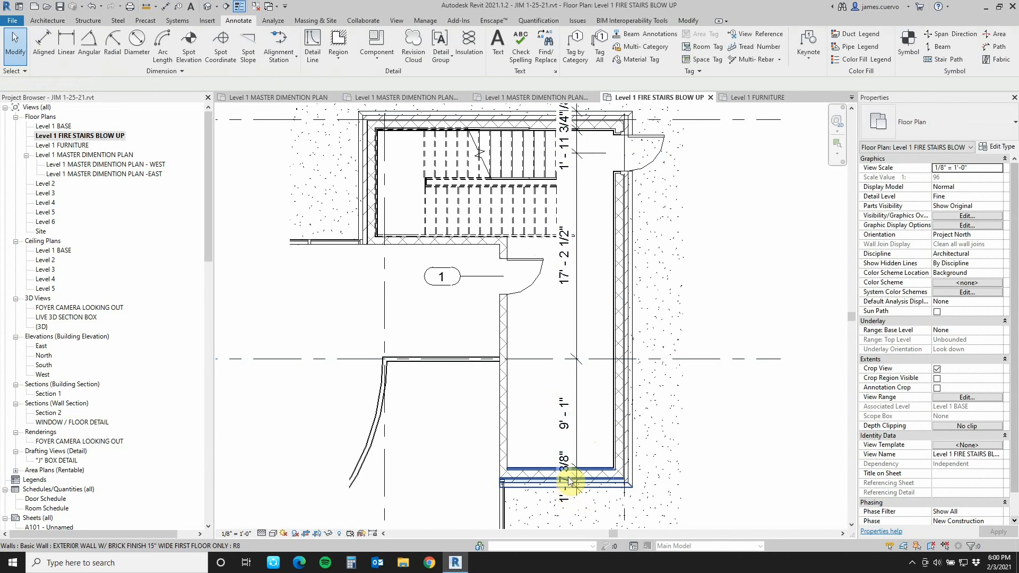
{"action": "left_click", "coordinate": [571, 482]}
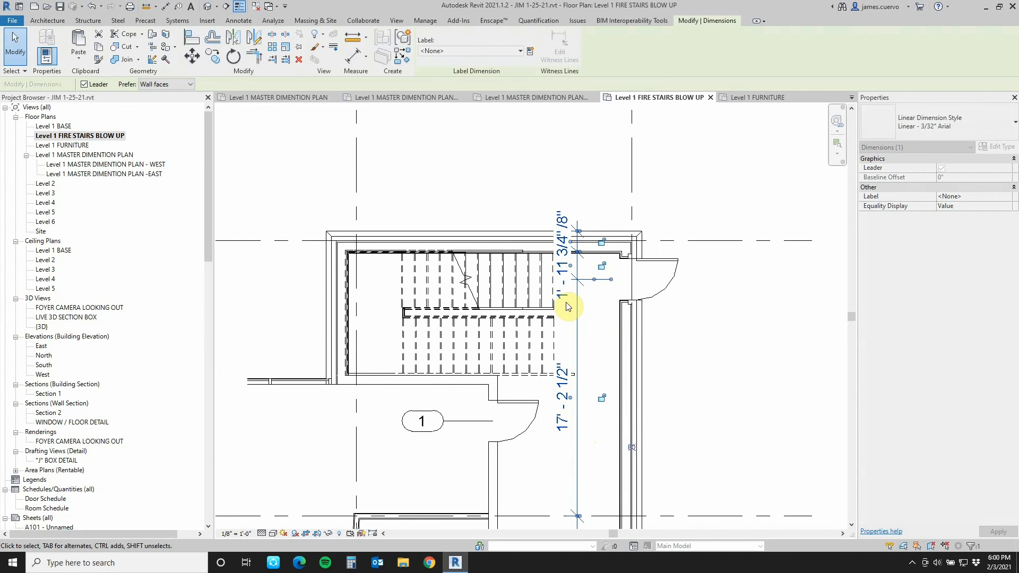
- Leave the dimension text unchanged and drag the crowded 1'-11 3/4" and neighbouring values onto leaders
{"action": "double_click", "coordinate": [564, 305]}
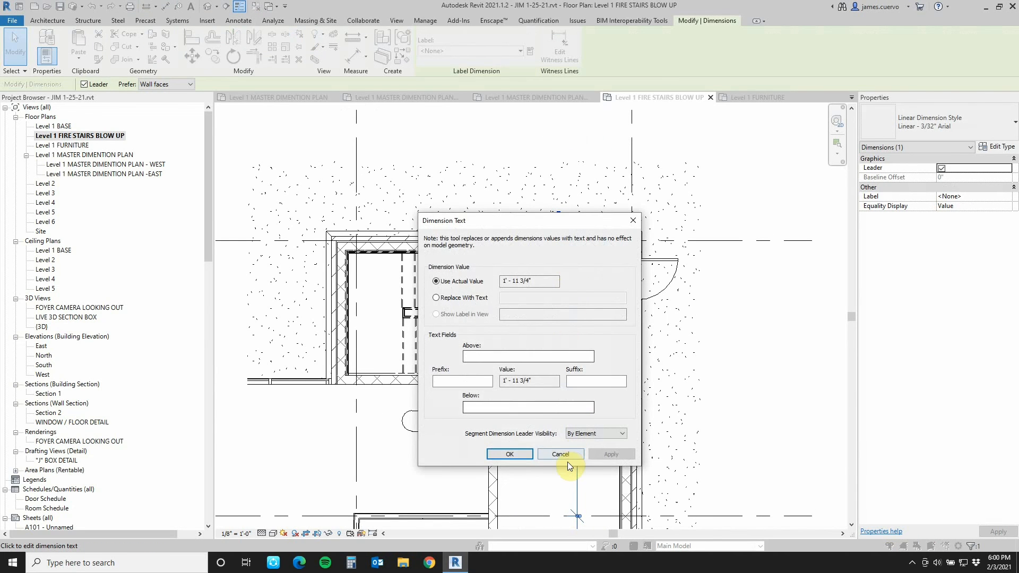
{"action": "left_click", "coordinate": [559, 453]}
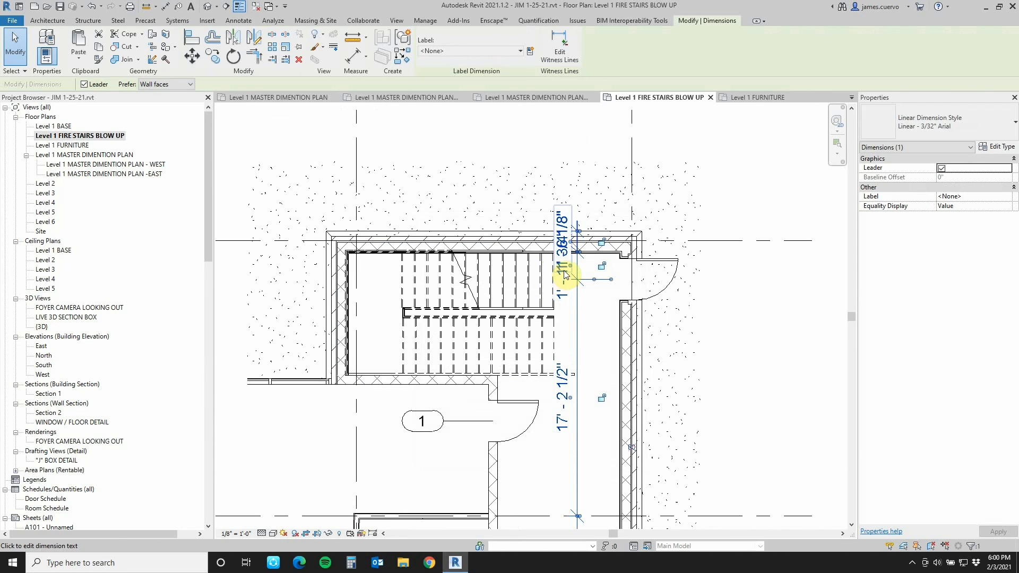
{"action": "left_click_drag", "start_coordinate": [567, 272], "coordinate": [598, 336]}
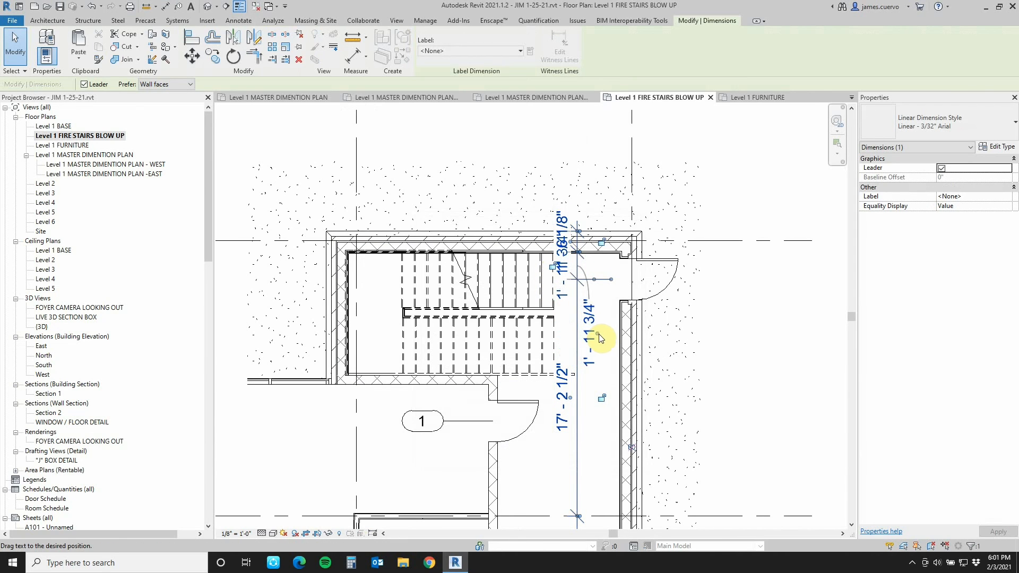
{"action": "left_click_drag", "start_coordinate": [596, 338], "coordinate": [572, 244]}
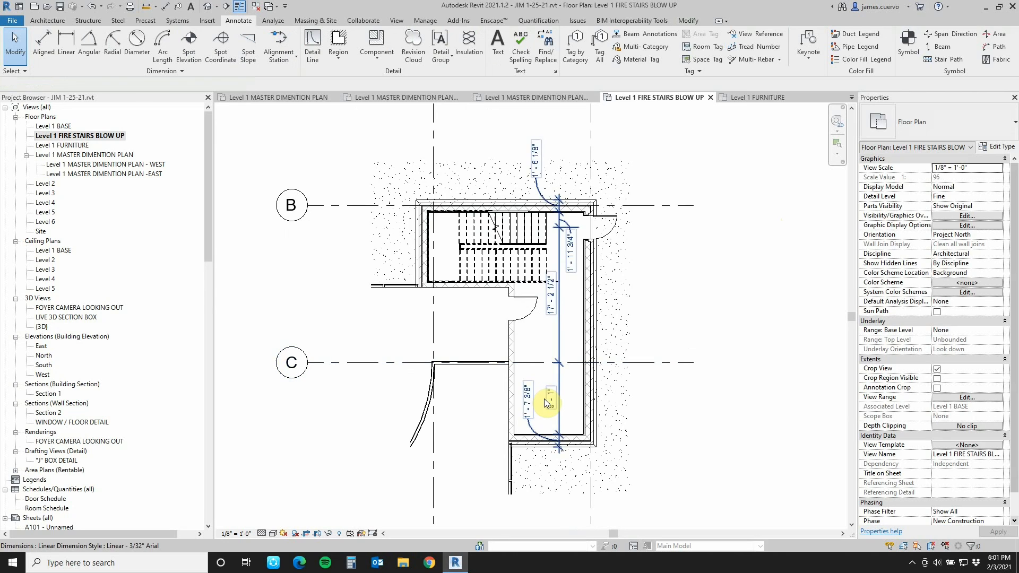
- Clear the selection and set the view scale to 3/4" = 1'-0"
{"action": "left_click", "coordinate": [241, 533]}
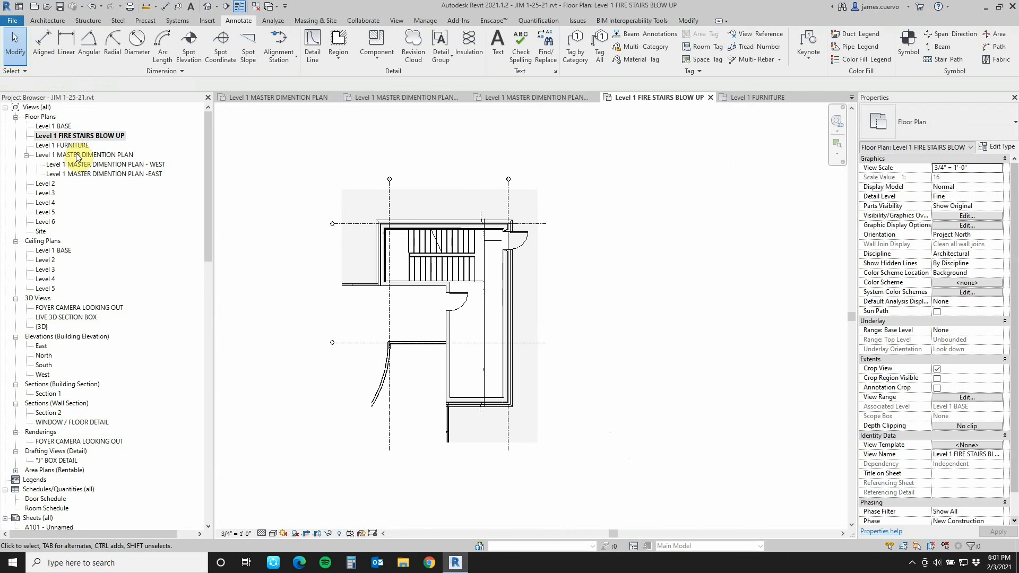
{"action": "right_click", "coordinate": [53, 126]}
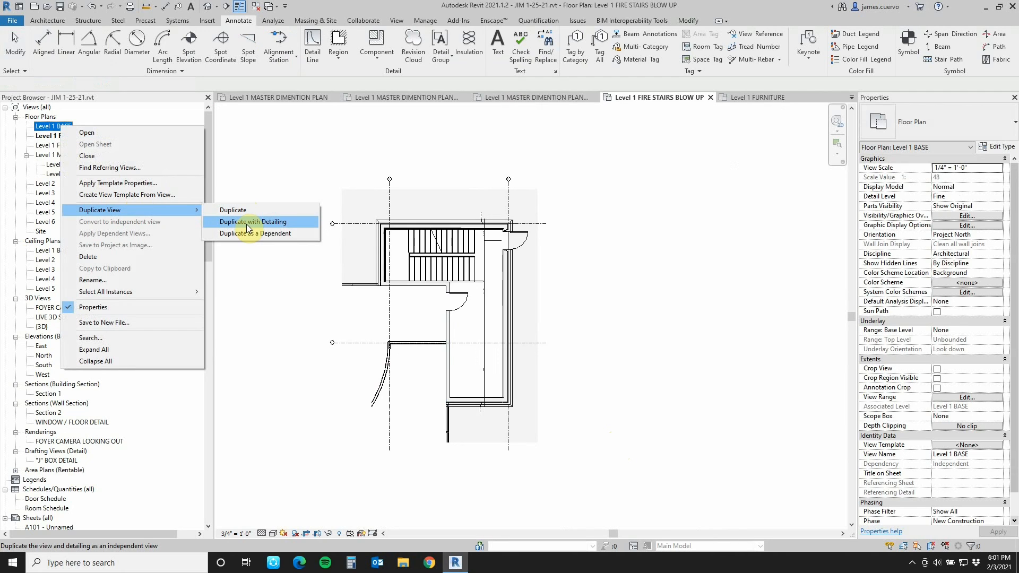
{"action": "mouse_move", "coordinate": [245, 216]}
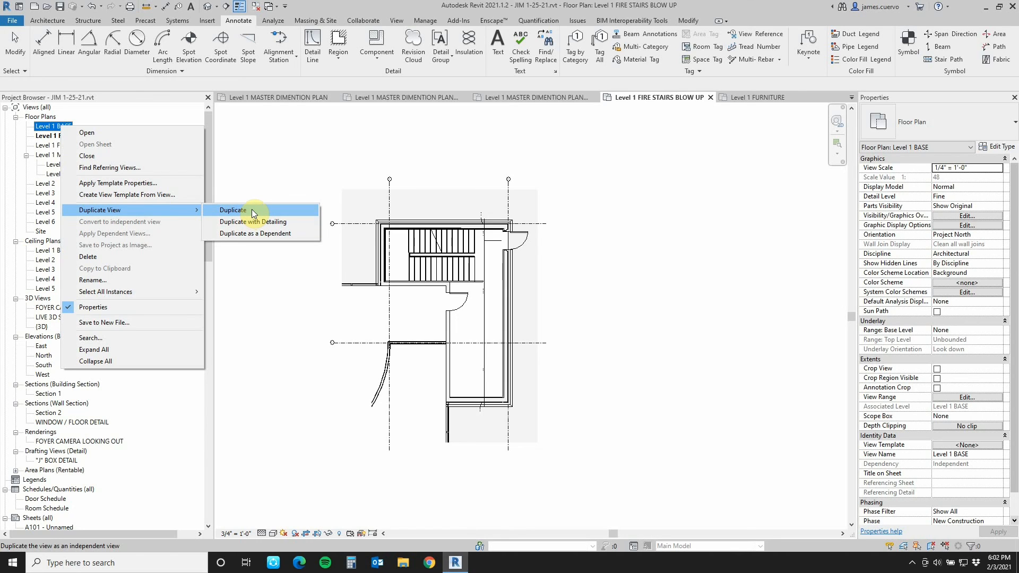
{"action": "mouse_move", "coordinate": [252, 234]}
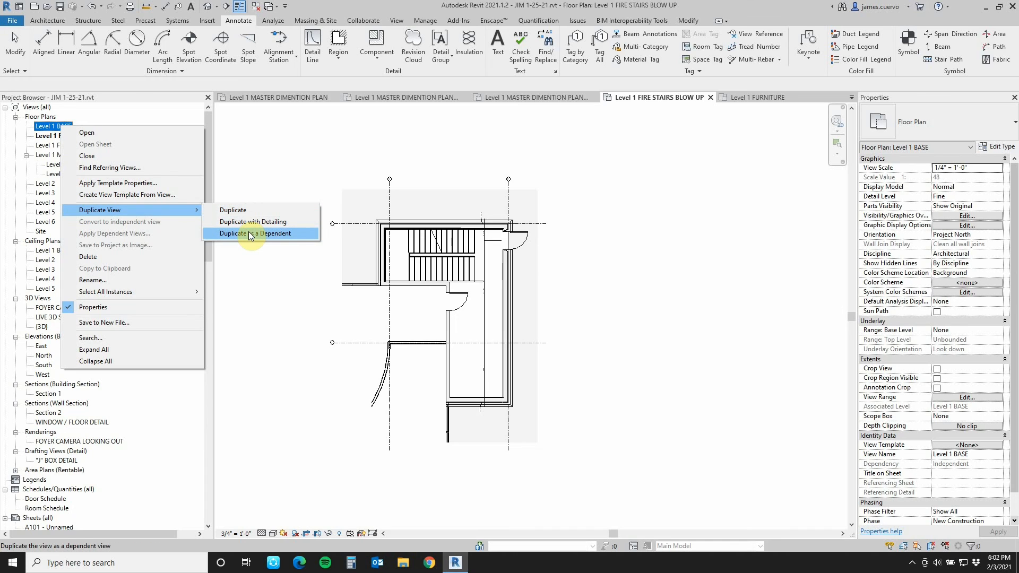
{"action": "mouse_move", "coordinate": [282, 307]}
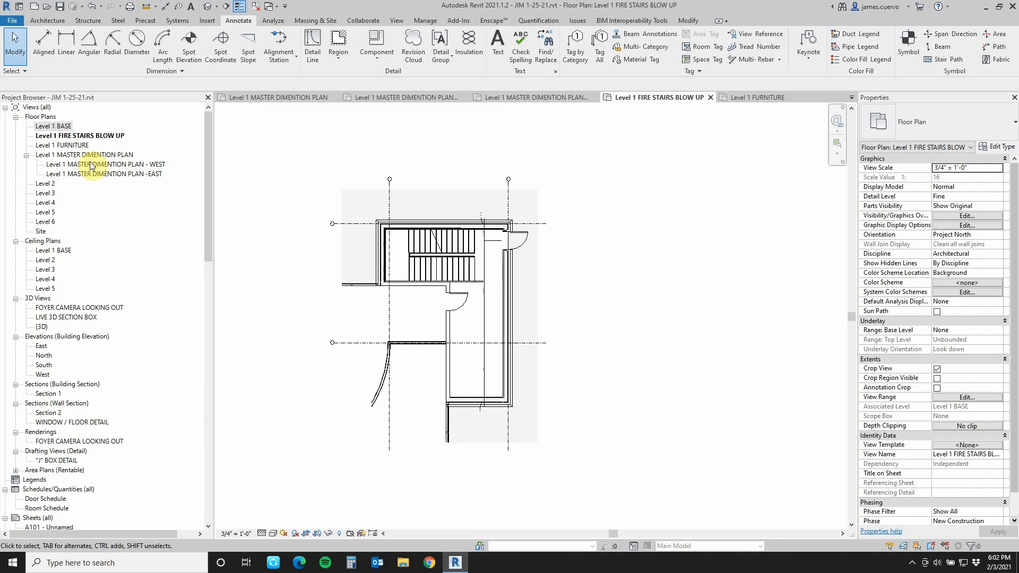
- Rename the dependents to 'Level 1 DIMENTION PLAN - WEST' and 'Level 1 DIMENTION PLAN -EAST'
{"action": "left_click", "coordinate": [104, 164]}
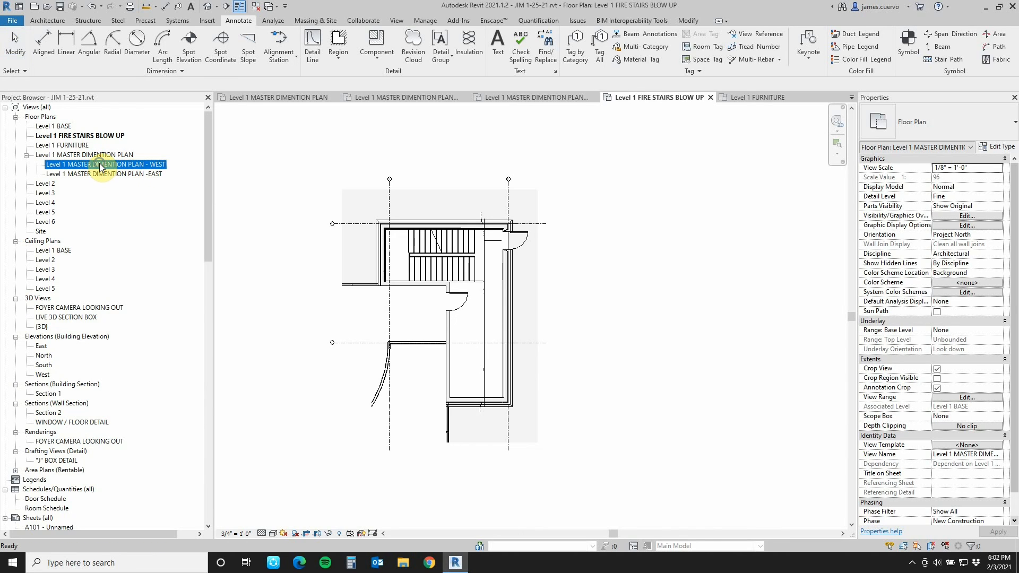
{"action": "right_click", "coordinate": [104, 163]}
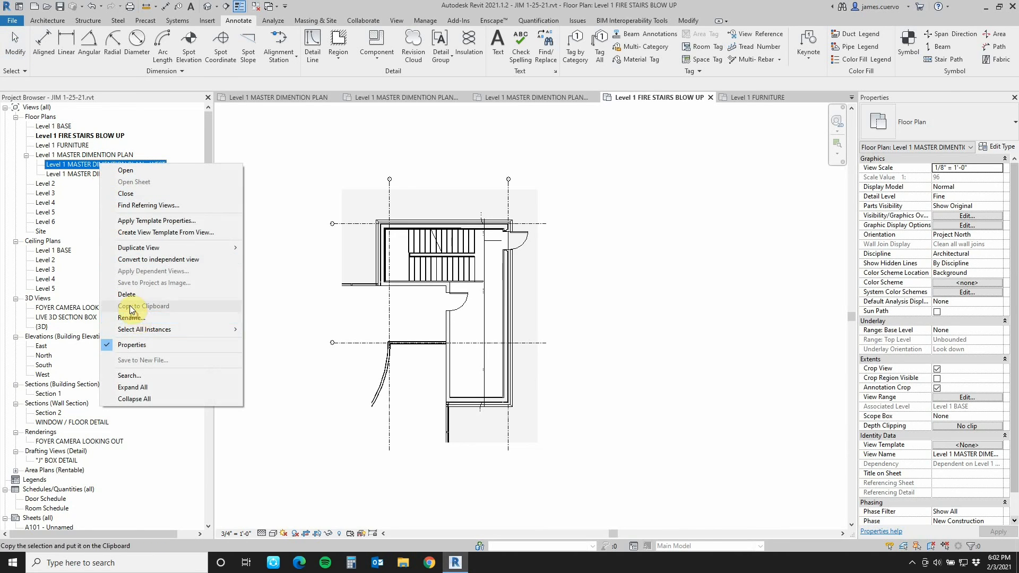
{"action": "left_click", "coordinate": [130, 317]}
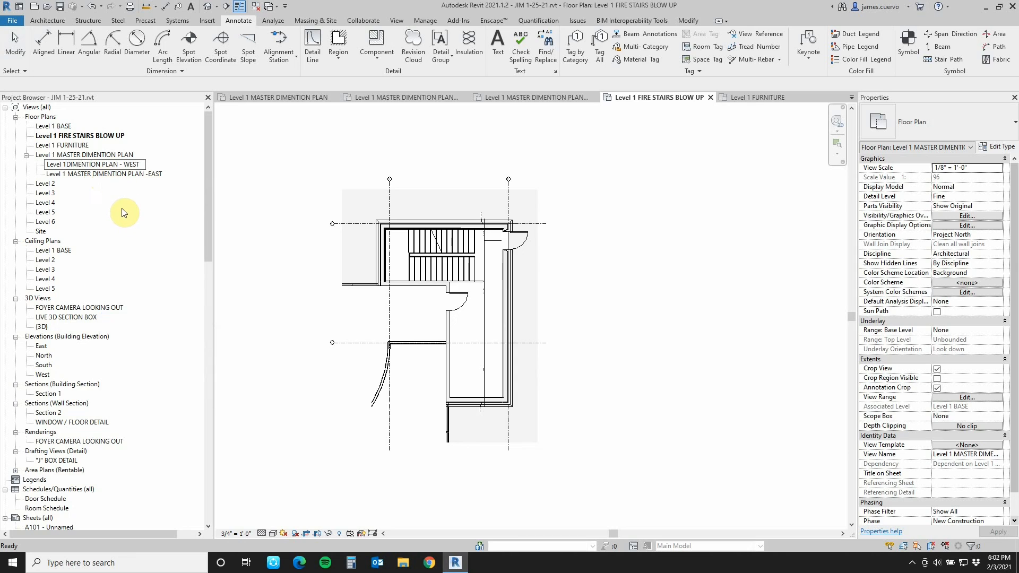
{"action": "right_click", "coordinate": [104, 174]}
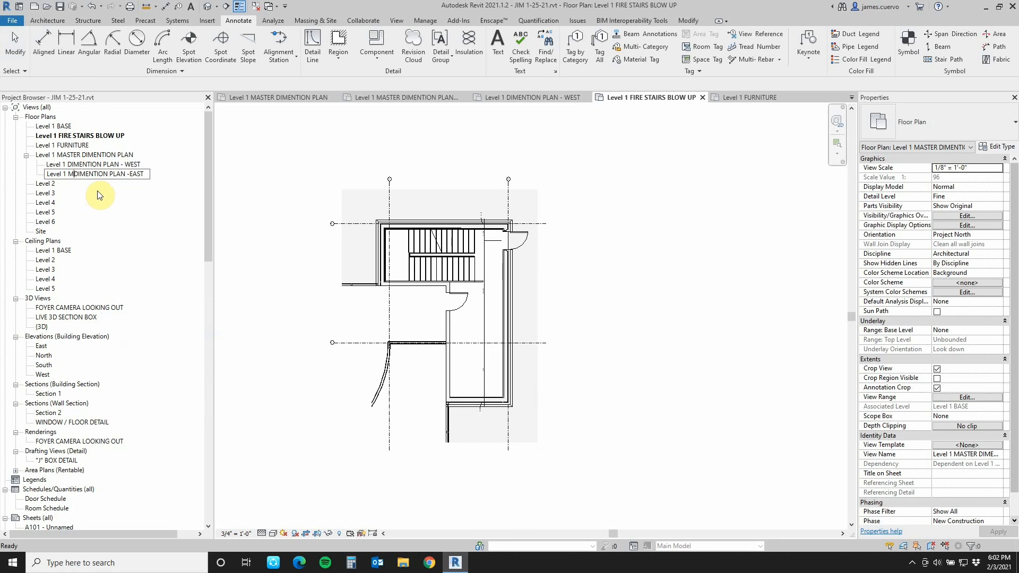
{"action": "left_click", "coordinate": [91, 173]}
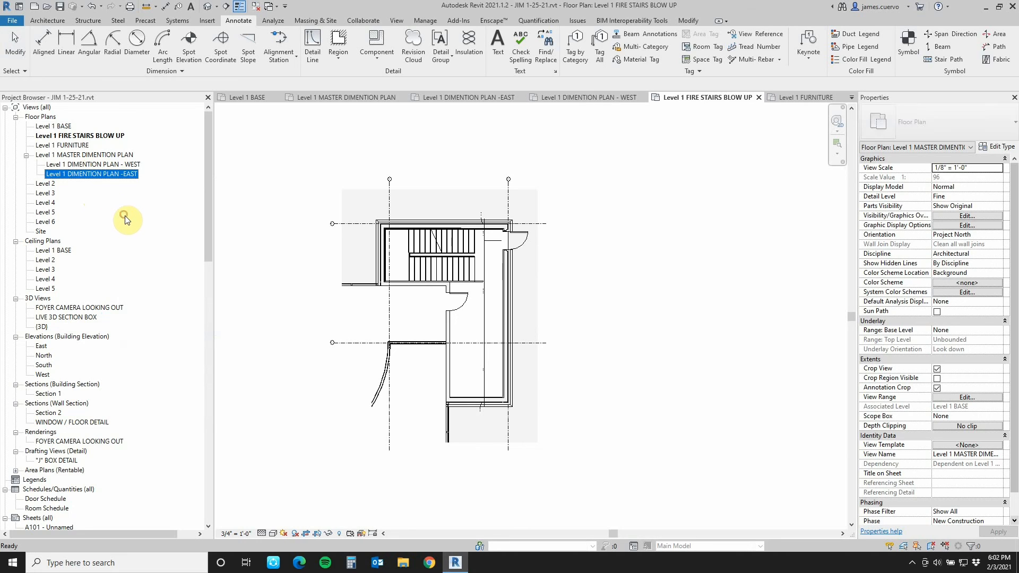